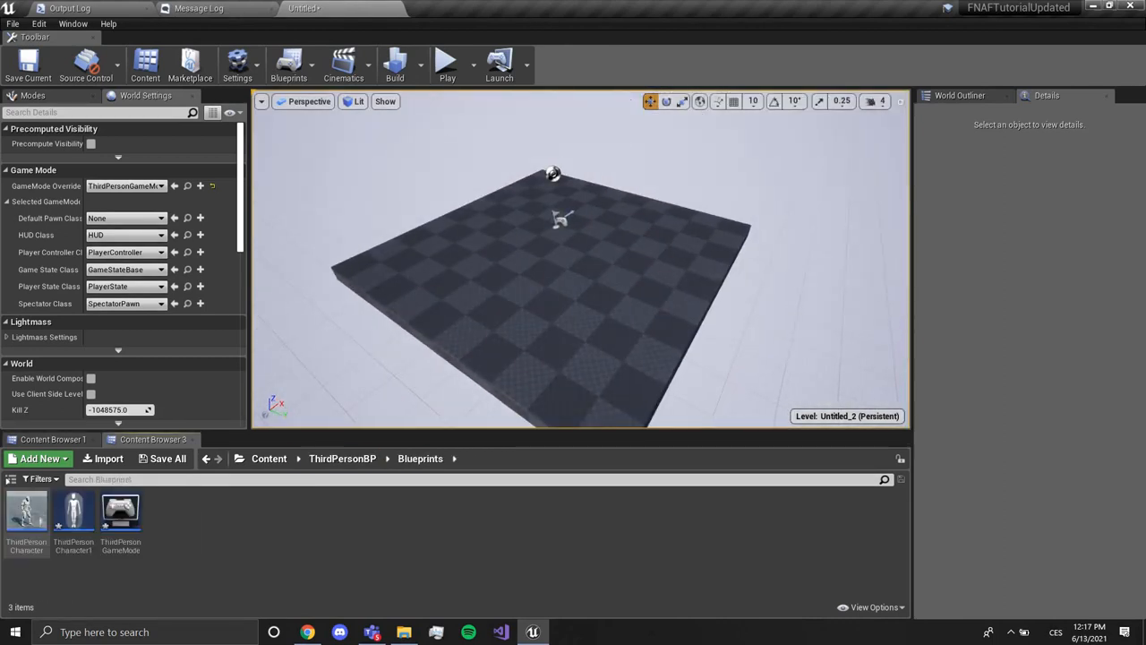
# Create a Character blueprint in the Blueprints folder and name it Fnafstylecamera
pyautogui.click(25, 509)
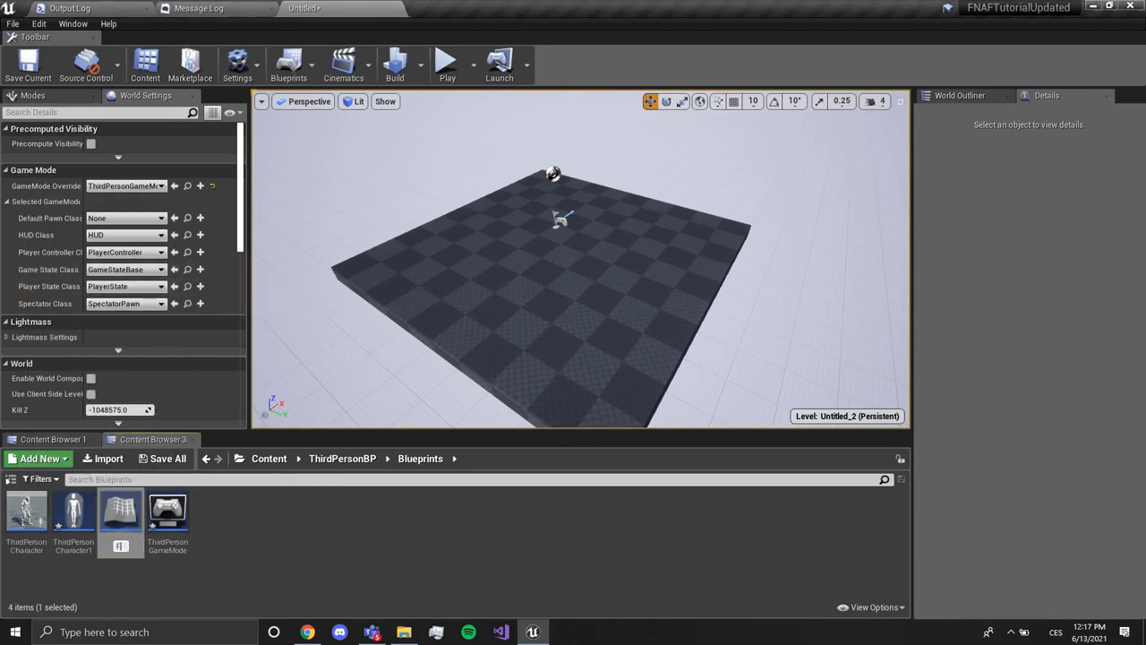
pyautogui.write('Fnafca')
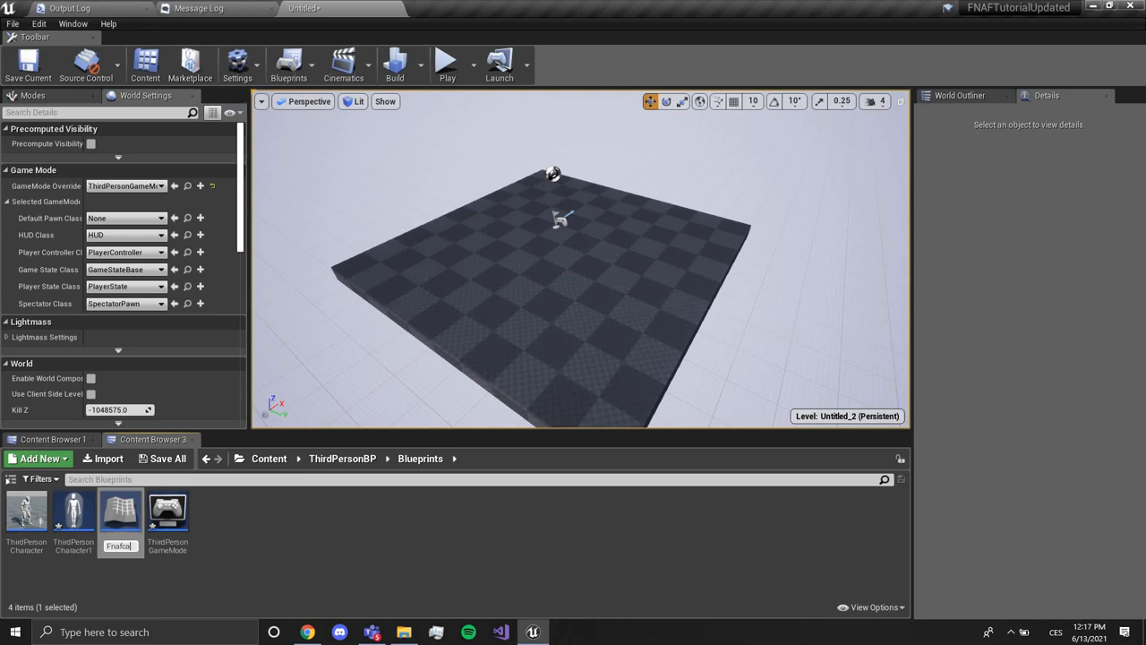
pyautogui.press('Backspace')
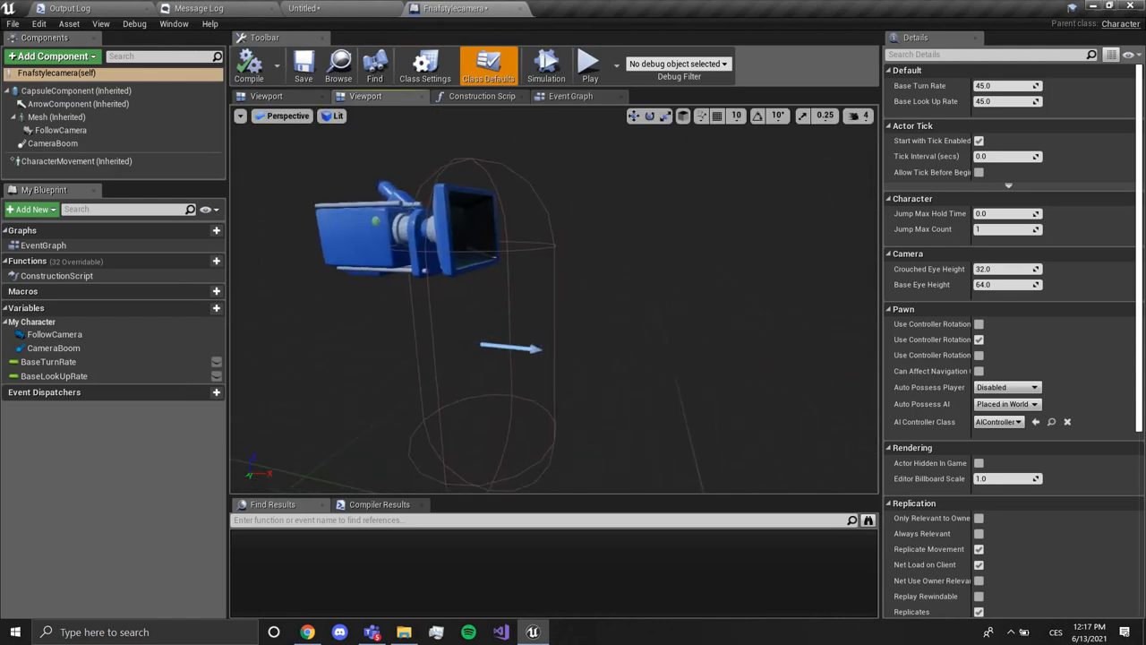
# Re-parent the FollowCamera from the camera boom directly onto the Mesh component
pyautogui.click(58, 119)
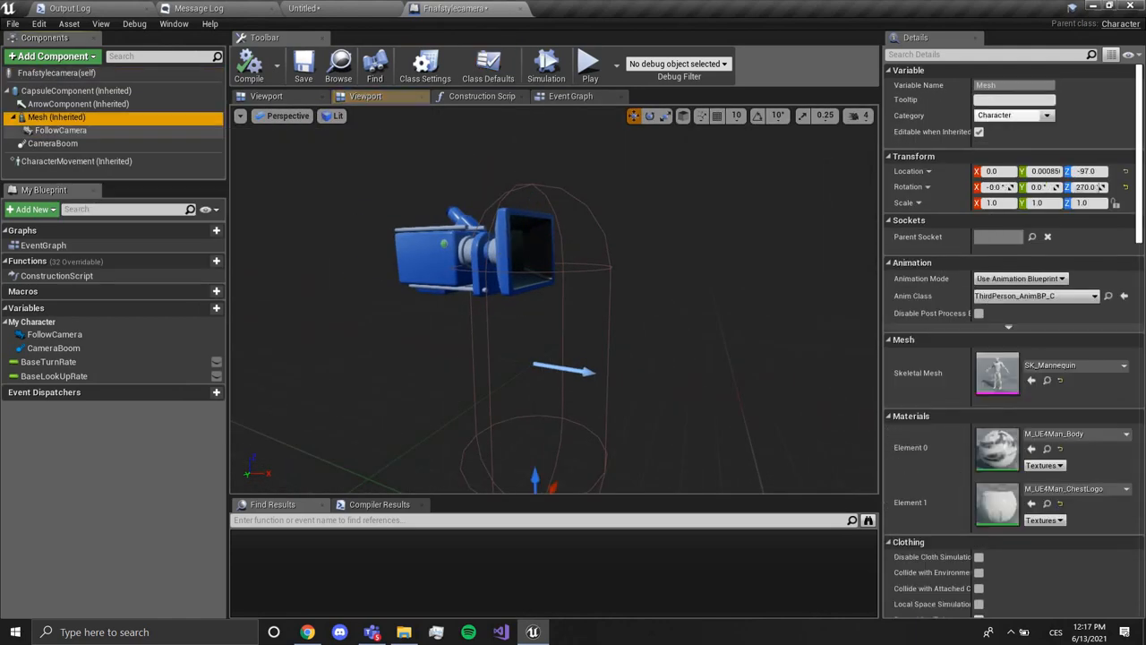
pyautogui.click(54, 144)
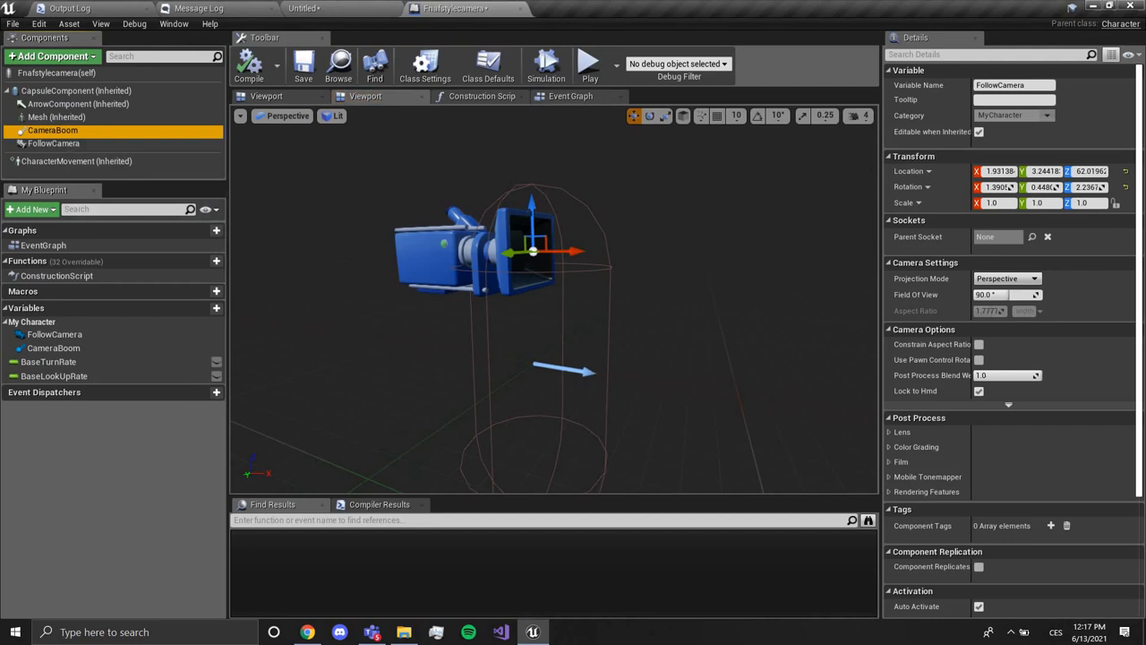
pyautogui.click(53, 143)
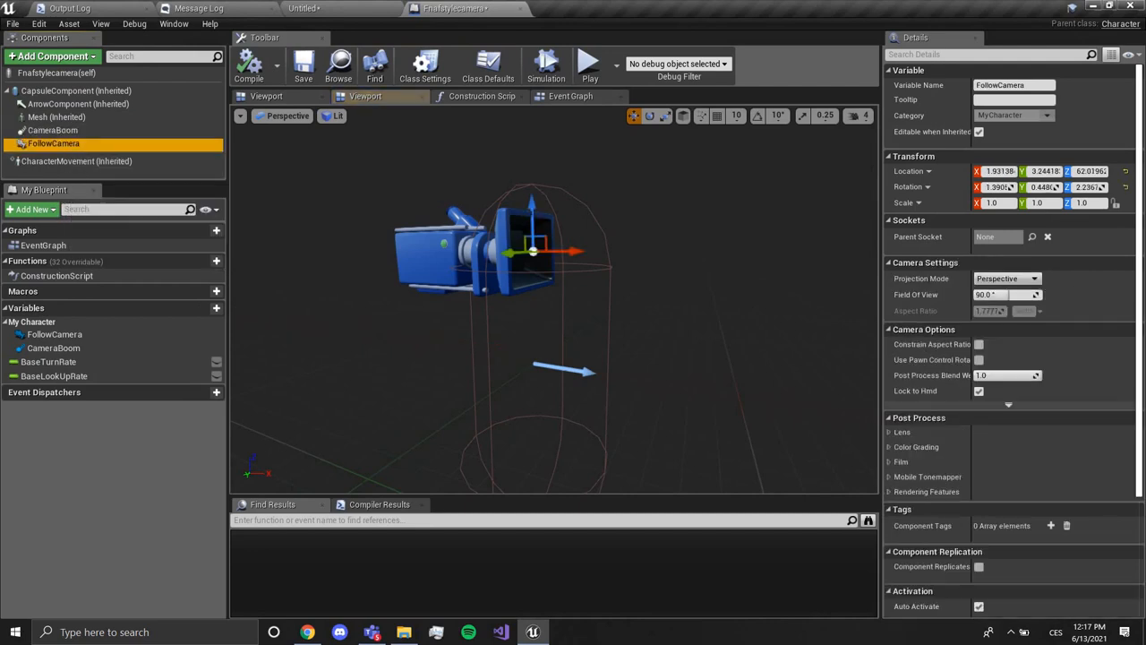
pyautogui.moveTo(53, 144); pyautogui.dragTo(57, 116)
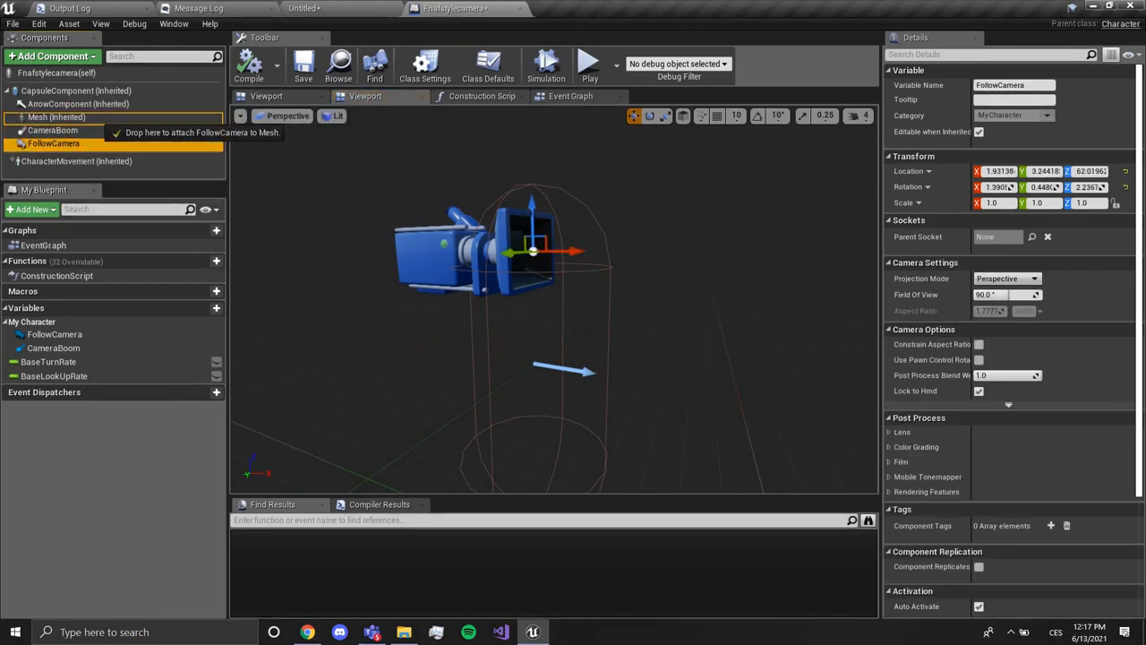
pyautogui.moveTo(54, 143); pyautogui.dragTo(61, 129)
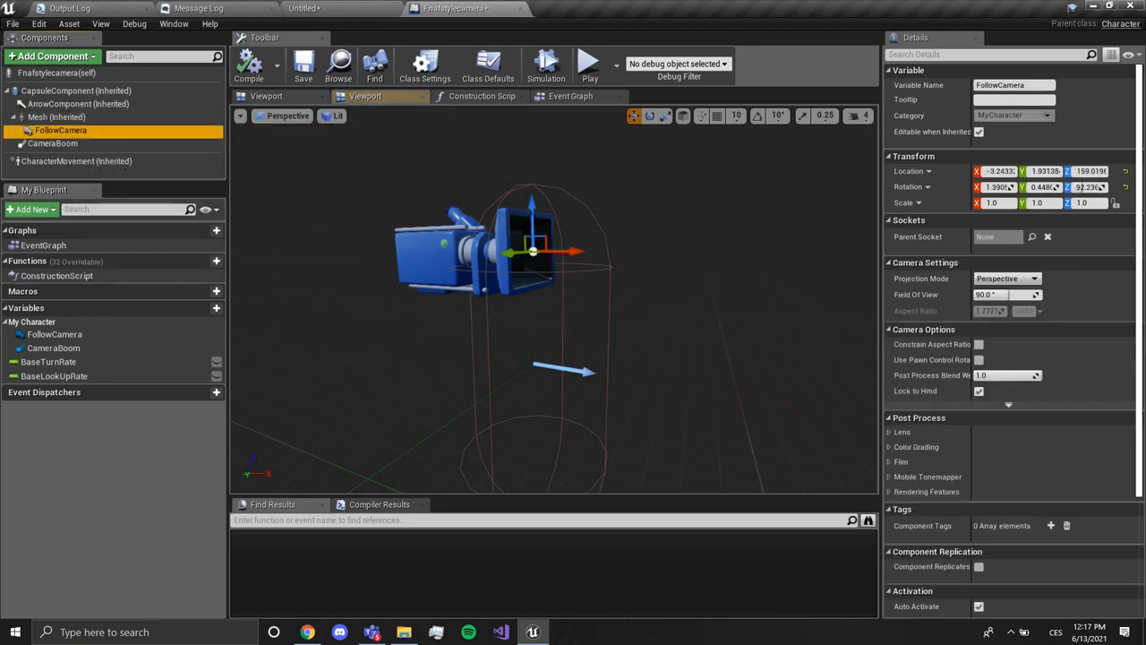
pyautogui.moveTo(931, 358)
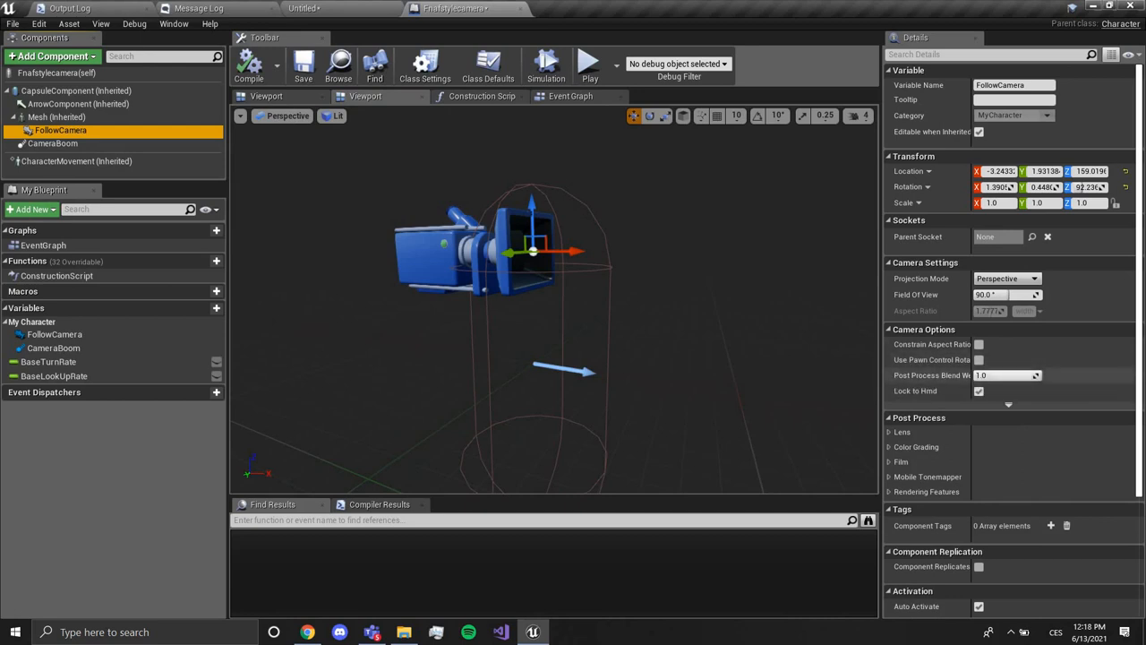
# Show the class defaults and switch to the event graph
pyautogui.click(487, 65)
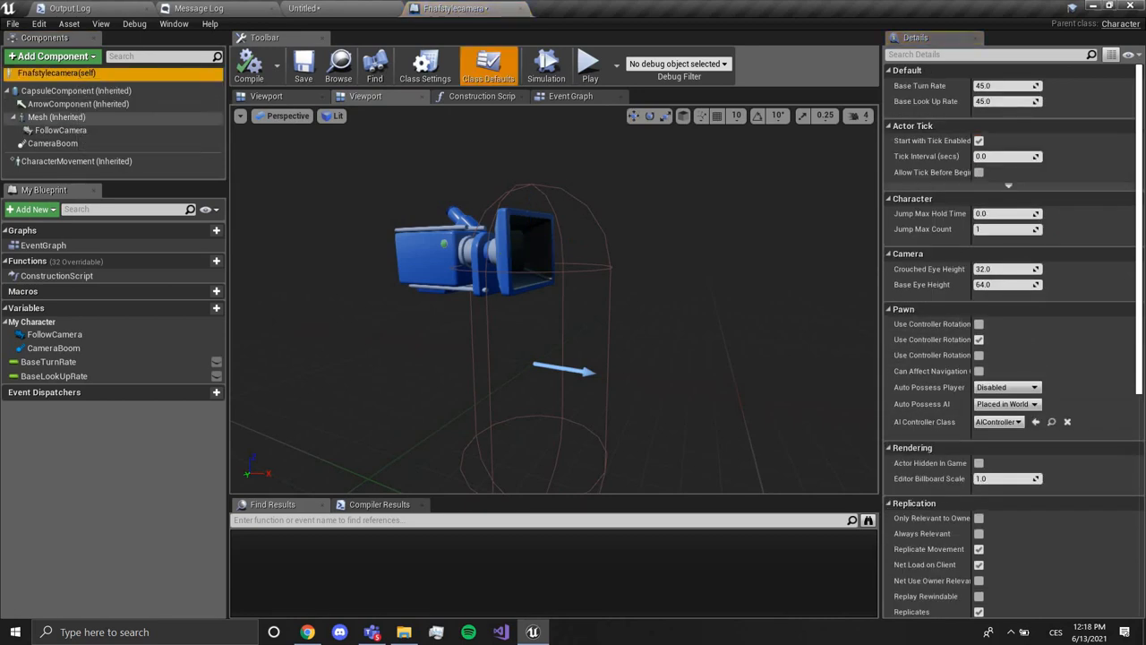
pyautogui.click(569, 96)
pyautogui.write('tick')
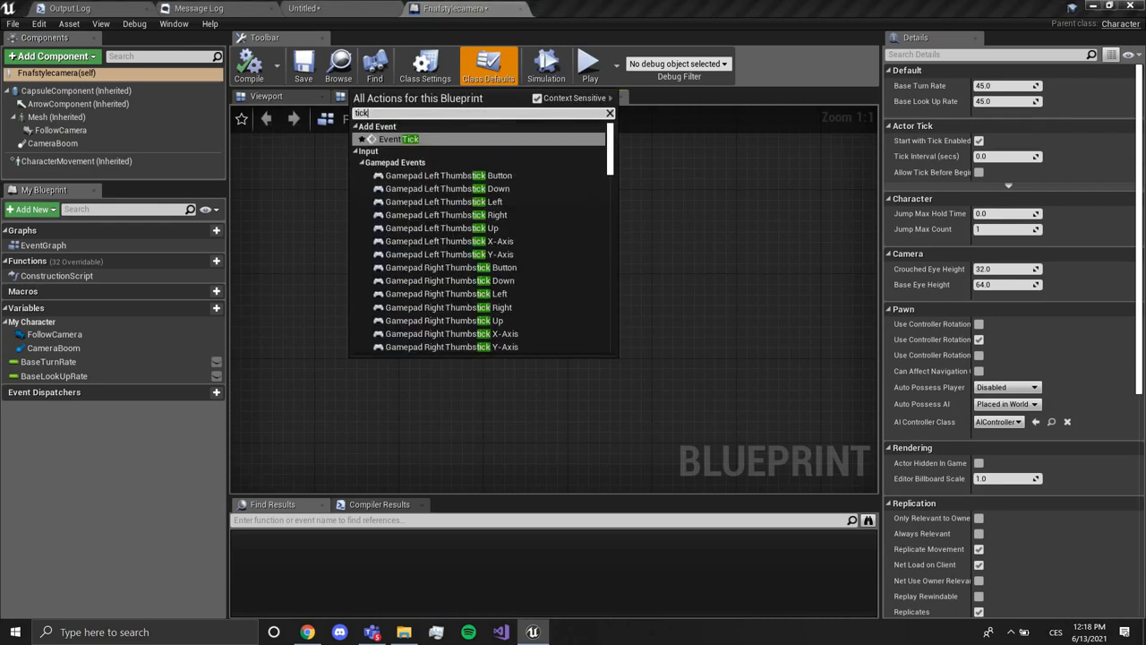
# Add Event Tick, Get Player Controller, Convert Mouse Location To World Space and Find Look at Rotation nodes
pyautogui.click(398, 139)
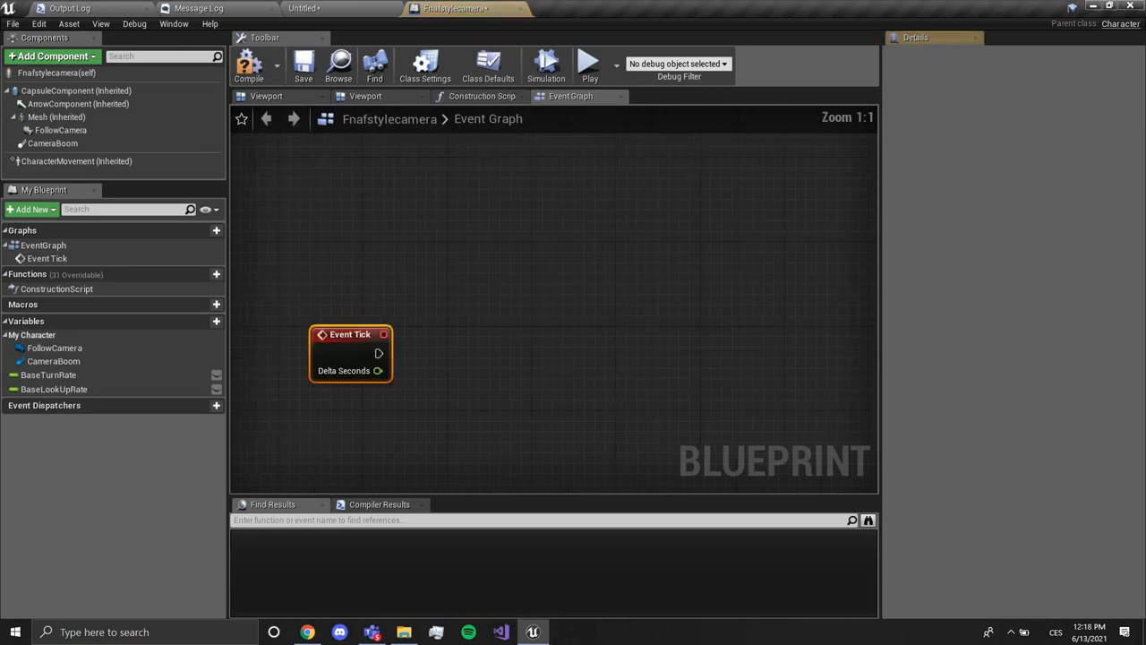
pyautogui.moveTo(350, 335); pyautogui.dragTo(315, 243)
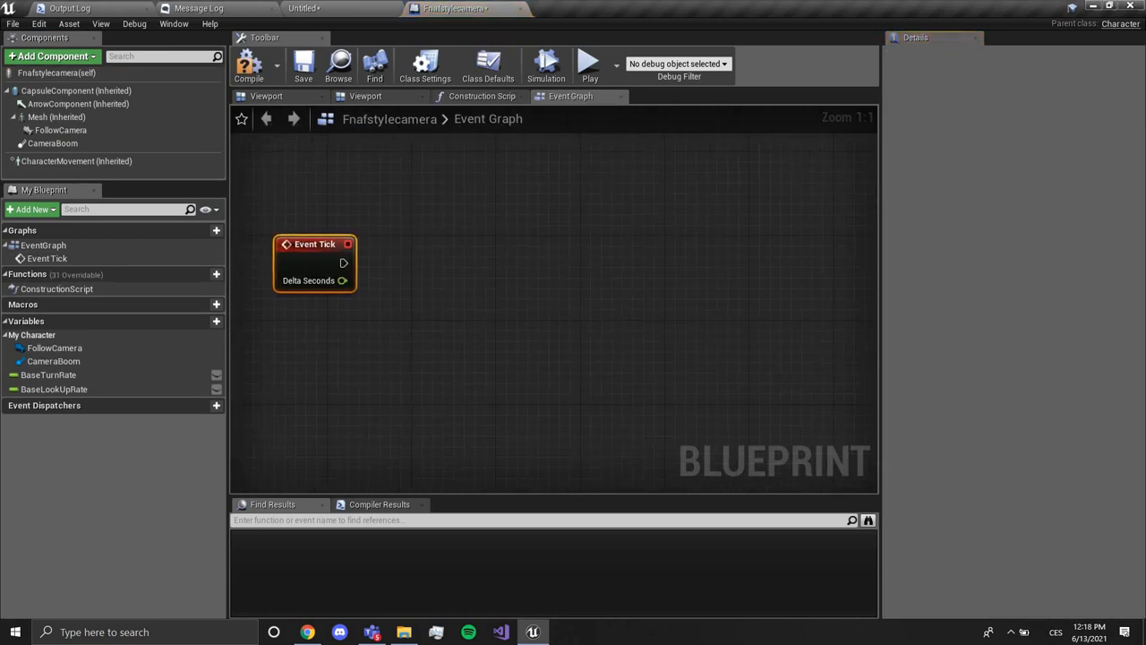
pyautogui.write('play')
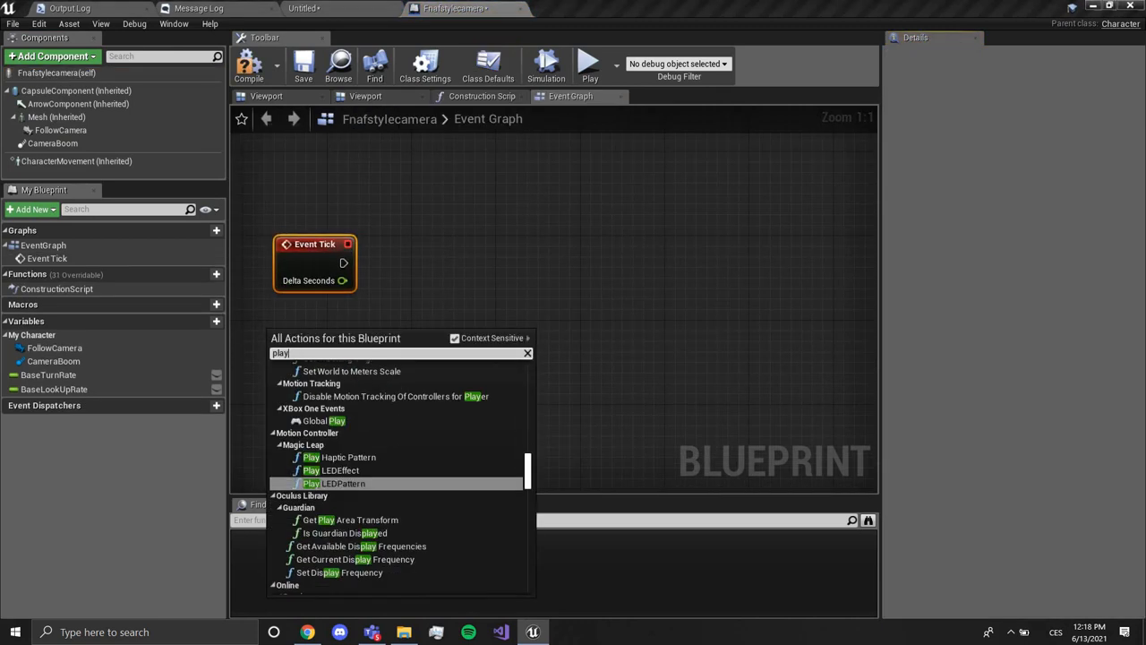
pyautogui.write('player controll')
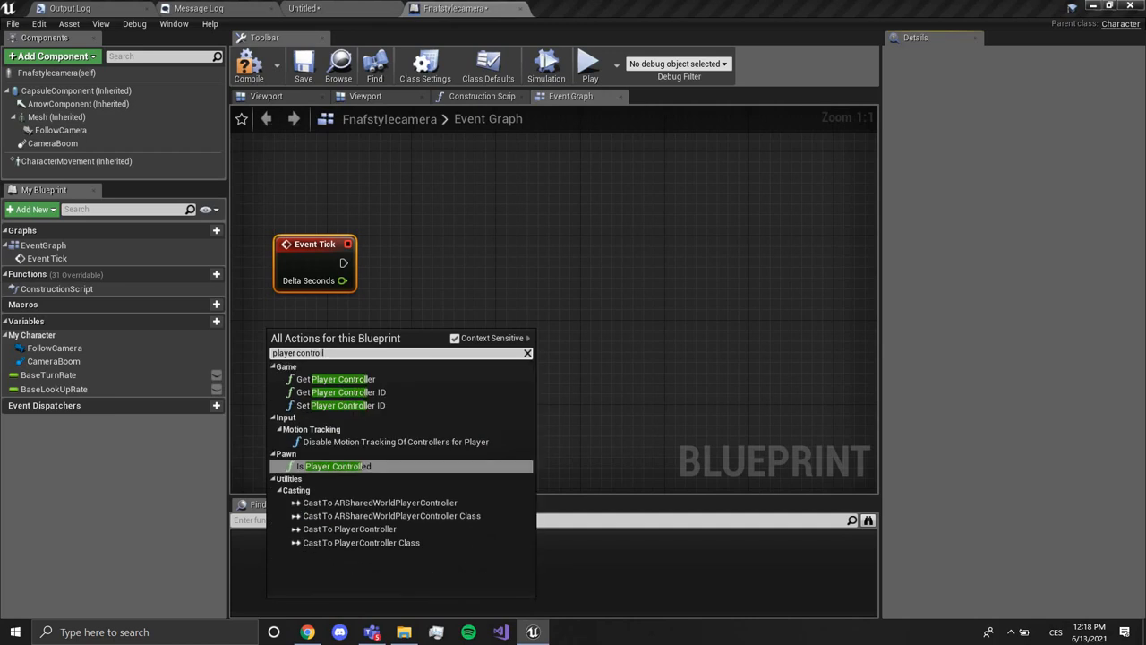
pyautogui.click(340, 380)
pyautogui.write('convert')
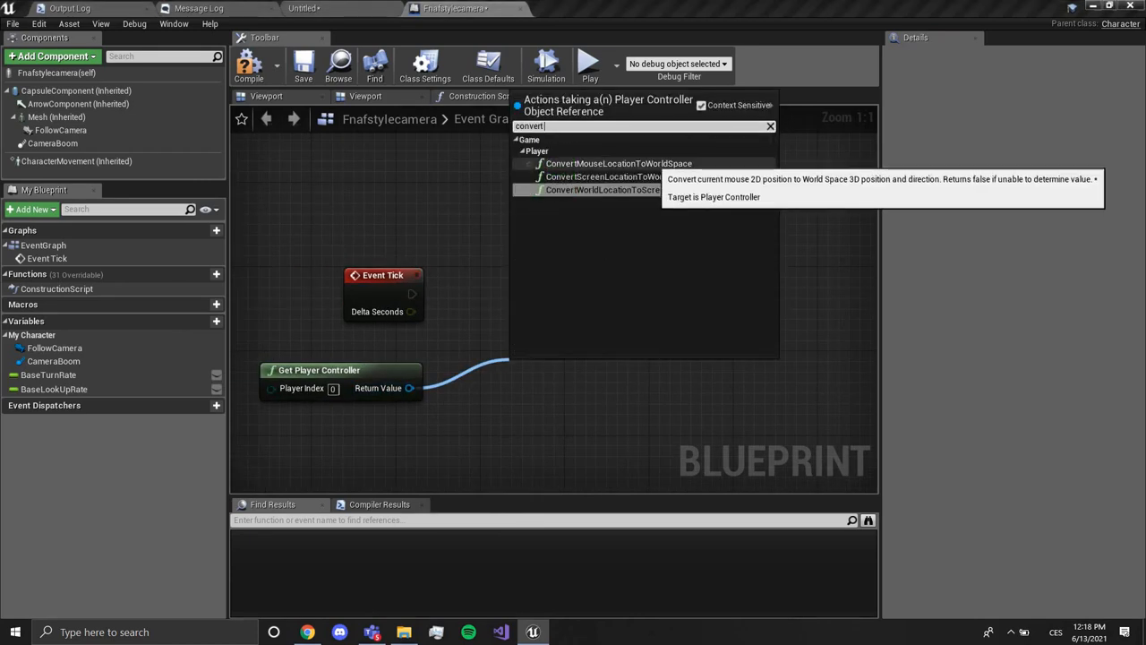
pyautogui.click(618, 163)
pyautogui.write('lookat')
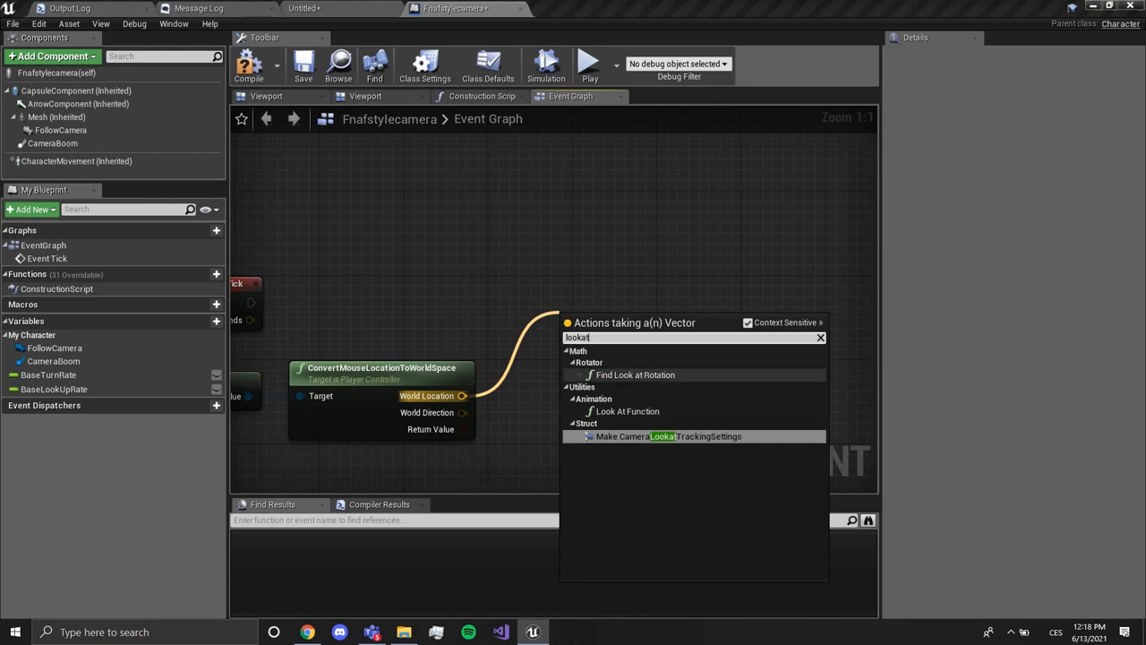
pyautogui.click(634, 374)
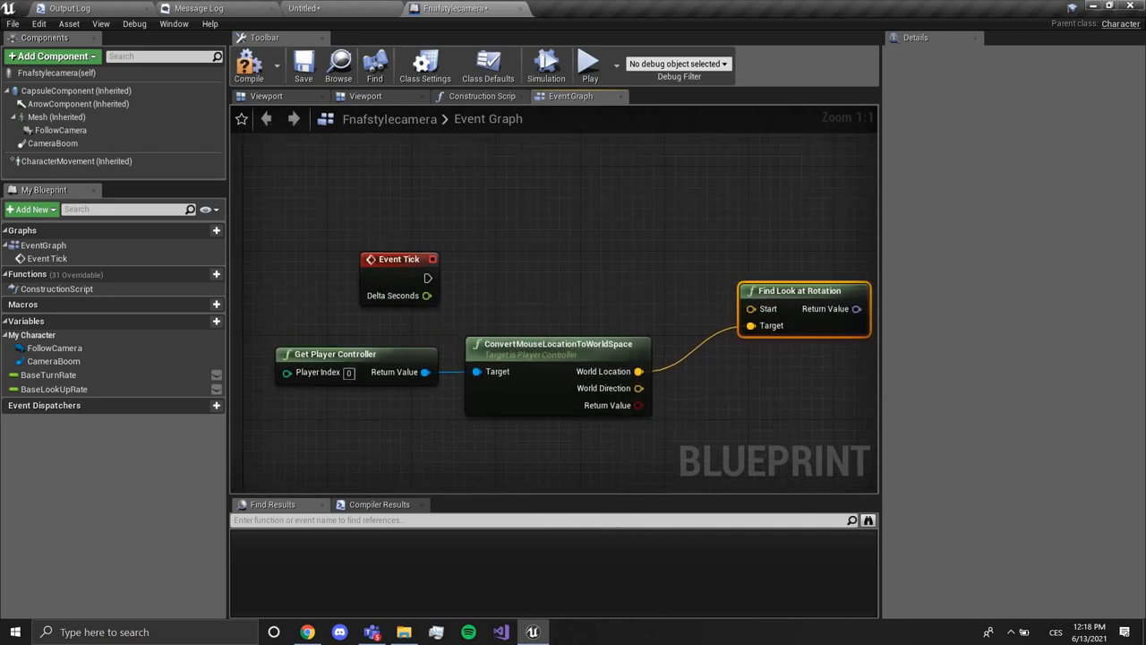
# Add FollowCamera GetWorldLocation and GetWorldRotation nodes feeding the look-at rotation
pyautogui.click(61, 129)
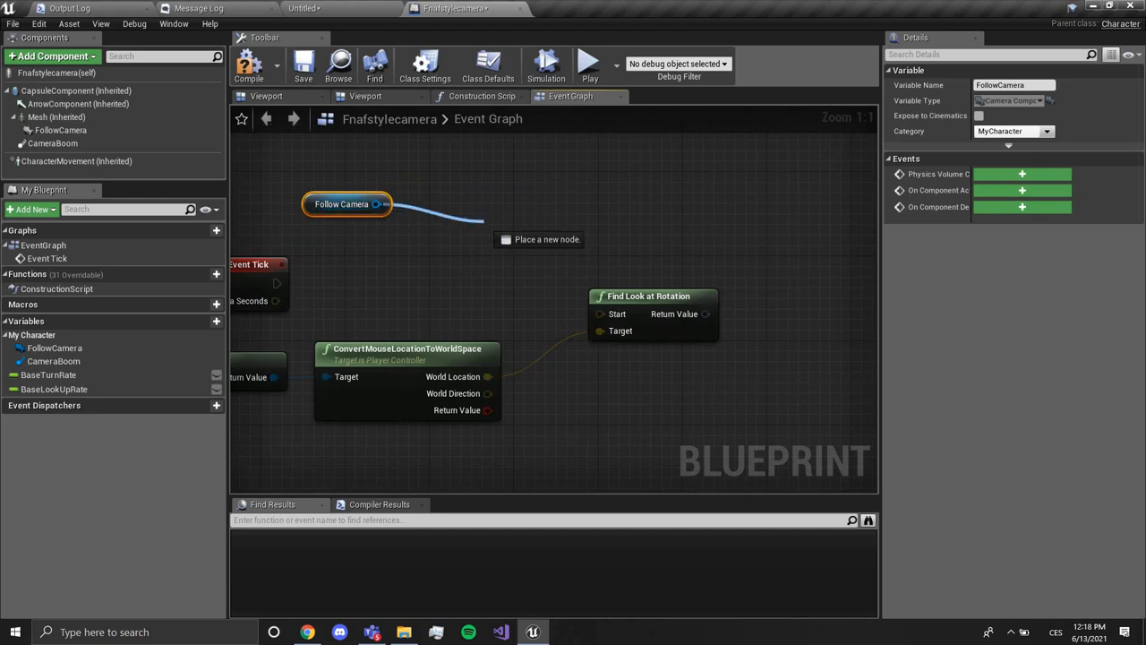
pyautogui.write('get')
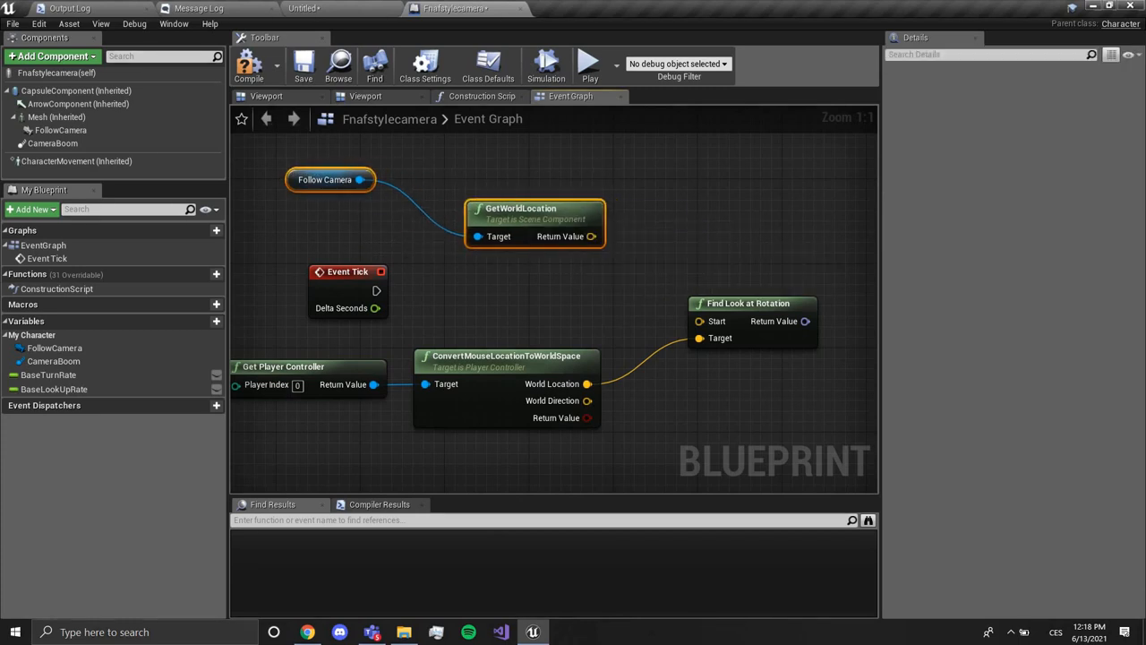
pyautogui.moveTo(362, 179); pyautogui.dragTo(466, 177)
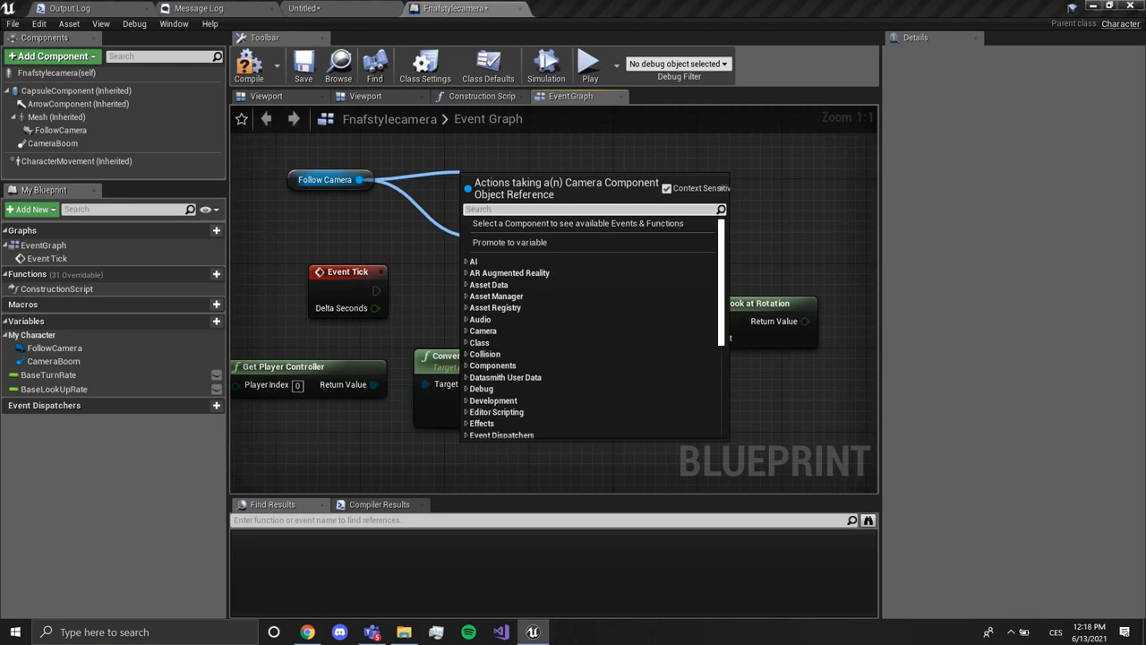
pyautogui.write('get world')
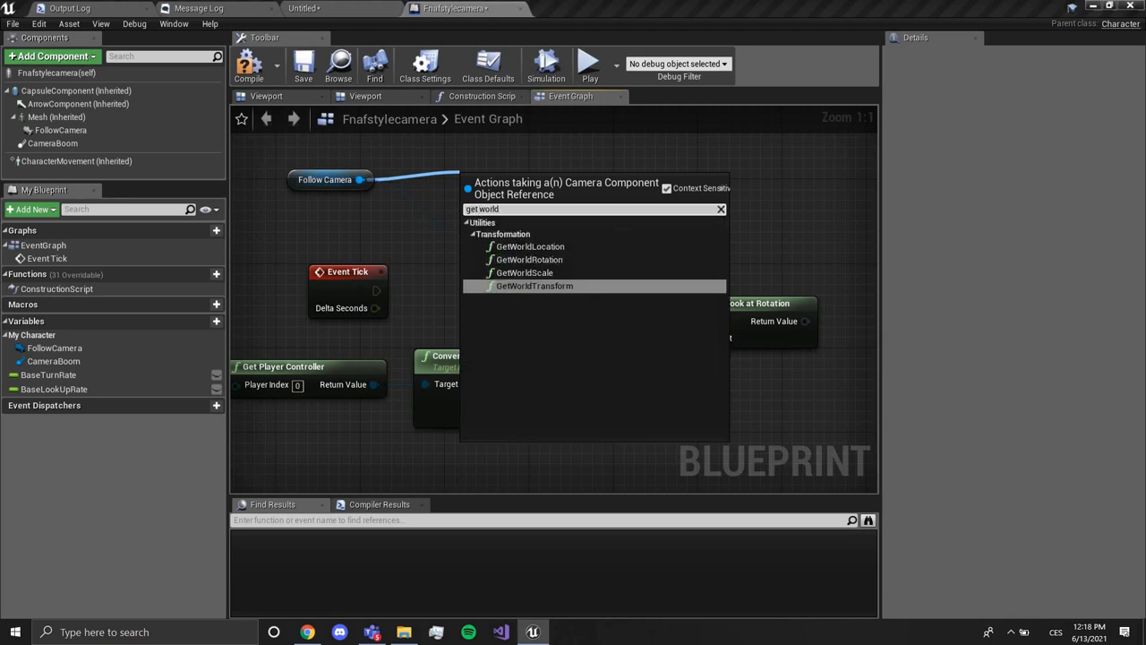
pyautogui.click(530, 258)
pyautogui.write('timeline')
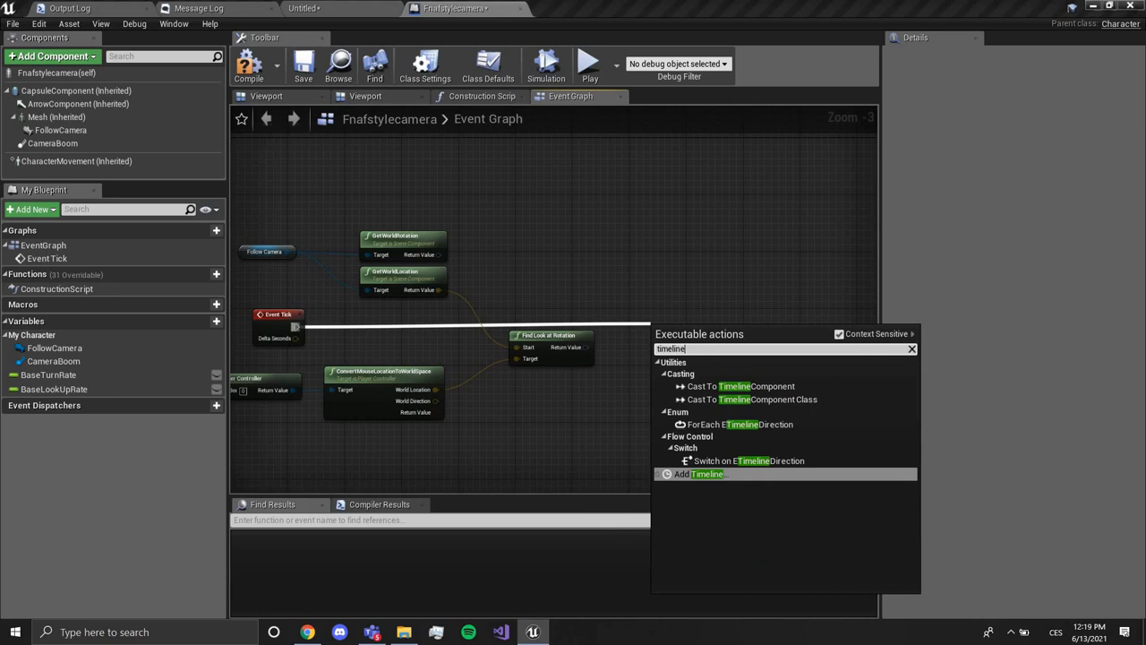
# Add a timeline after Event Tick, rename it Rotationalpha and open its editor
pyautogui.click(698, 473)
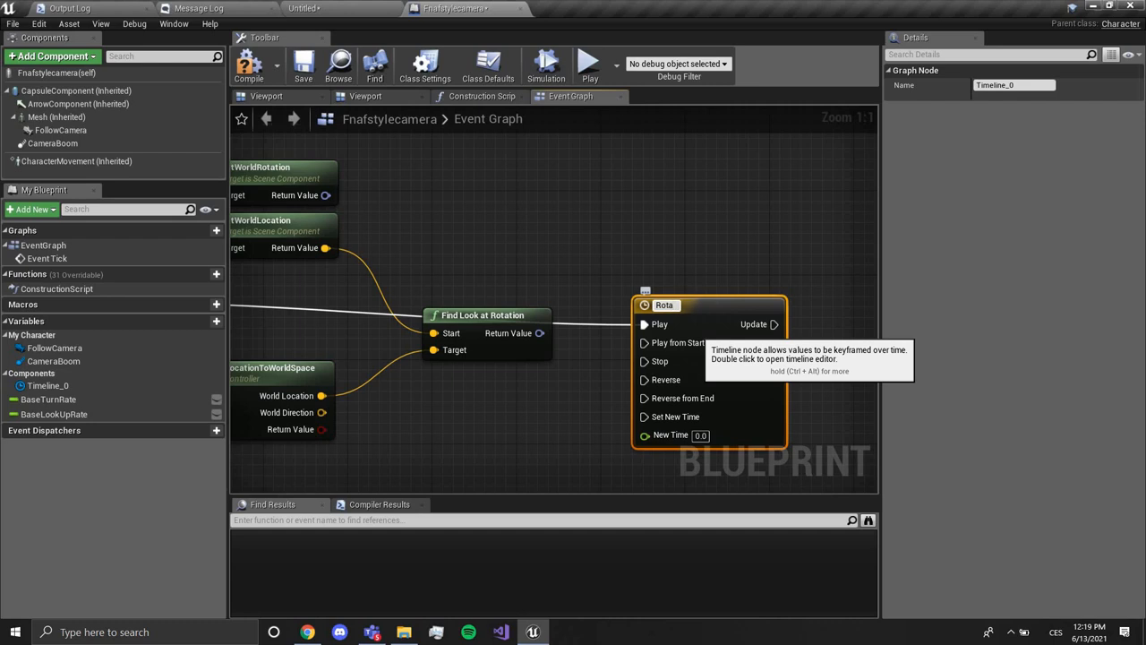
pyautogui.write('Rotationalp')
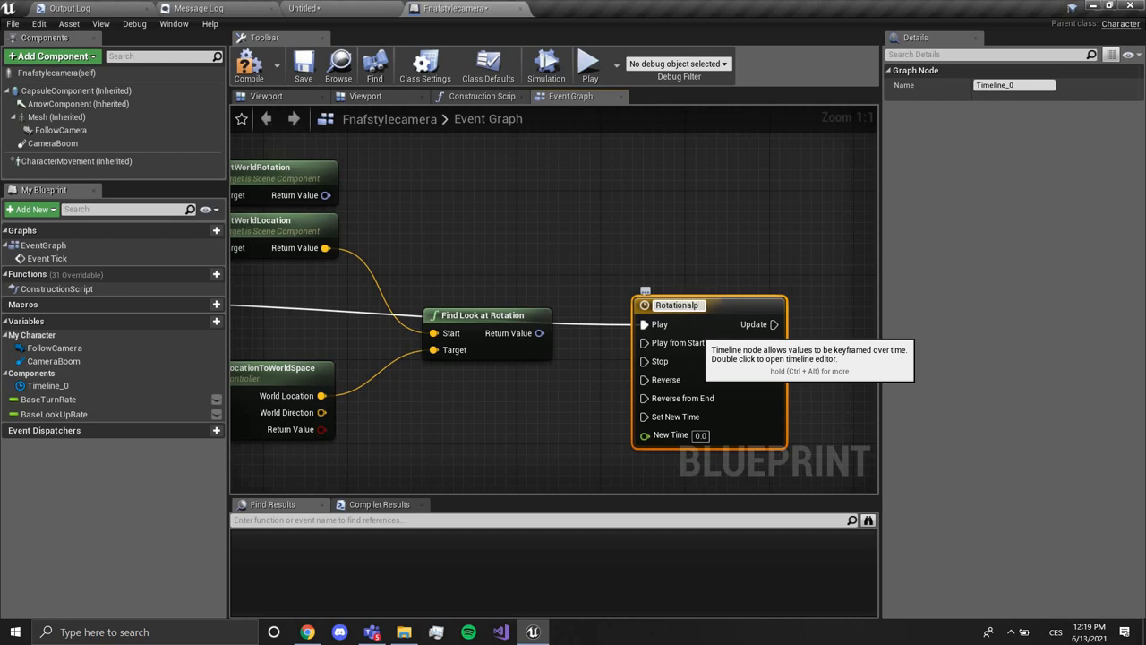
pyautogui.scroll(-3)
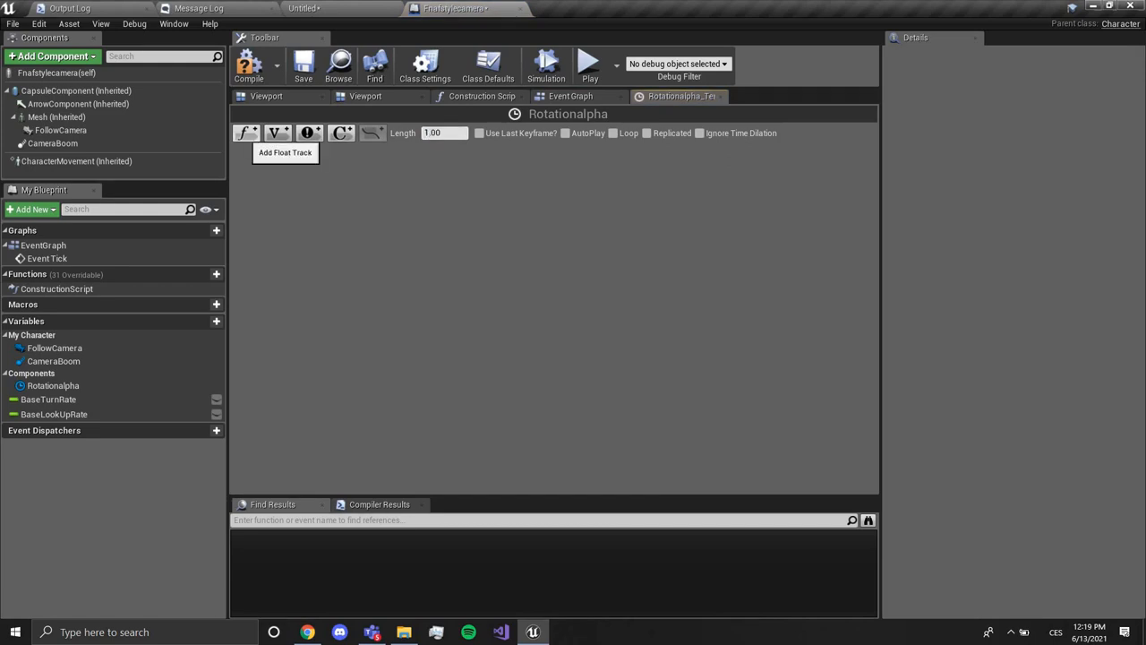
# Add a float track NewTrack_0 to the Rotationalpha timeline
pyautogui.click(247, 133)
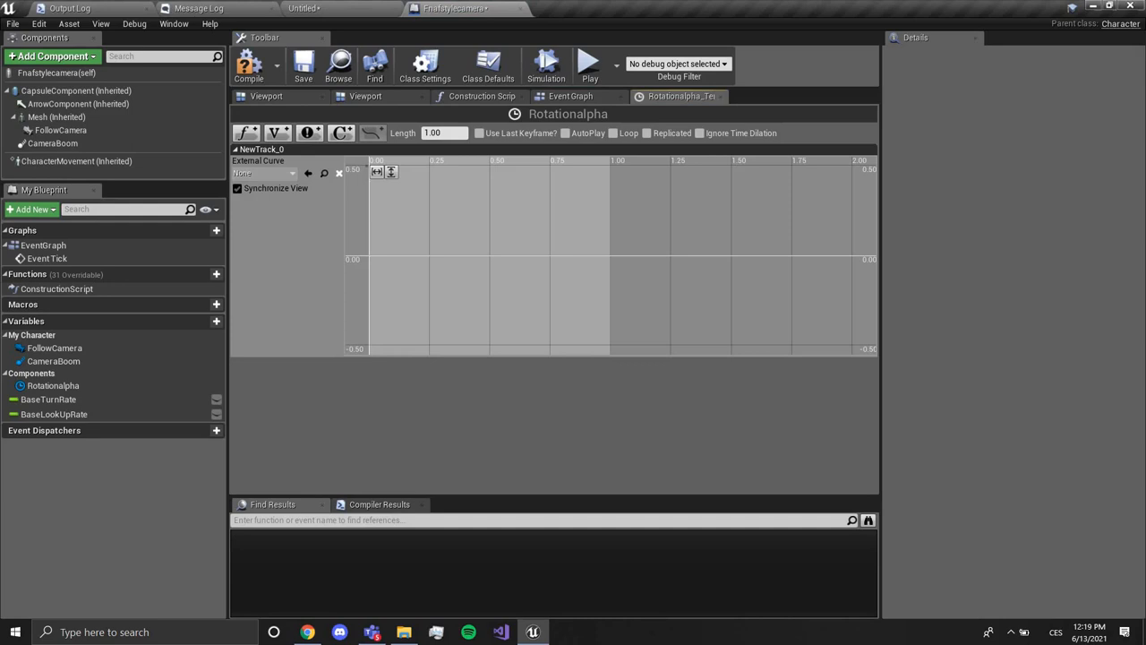
pyautogui.click(367, 258)
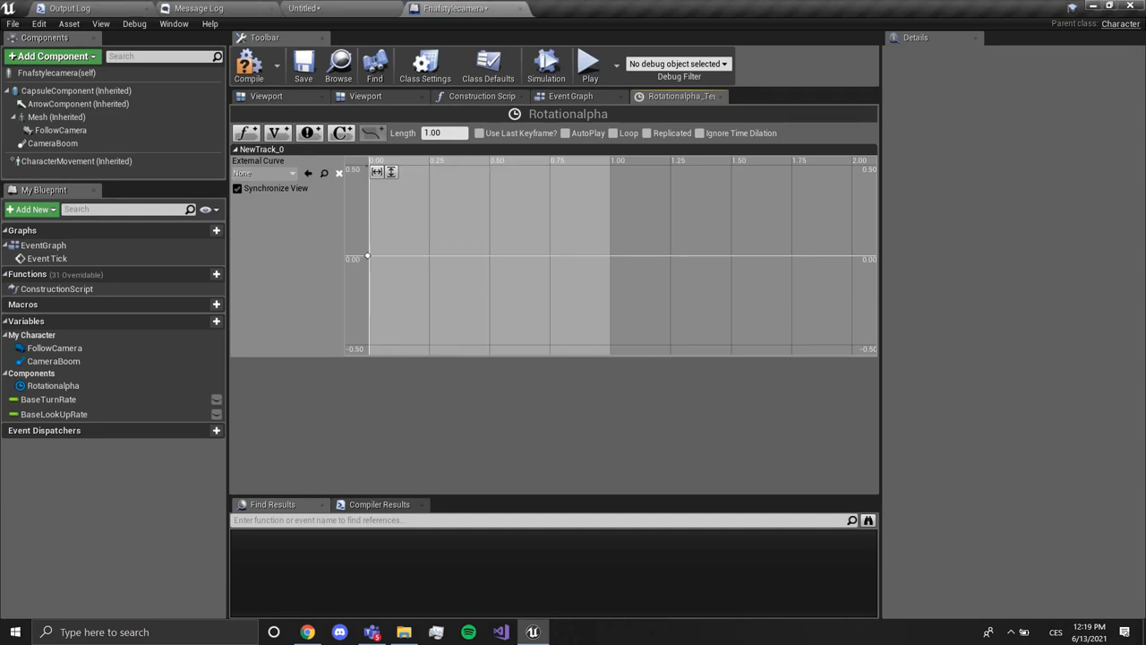
pyautogui.click(367, 258)
pyautogui.write('lerp')
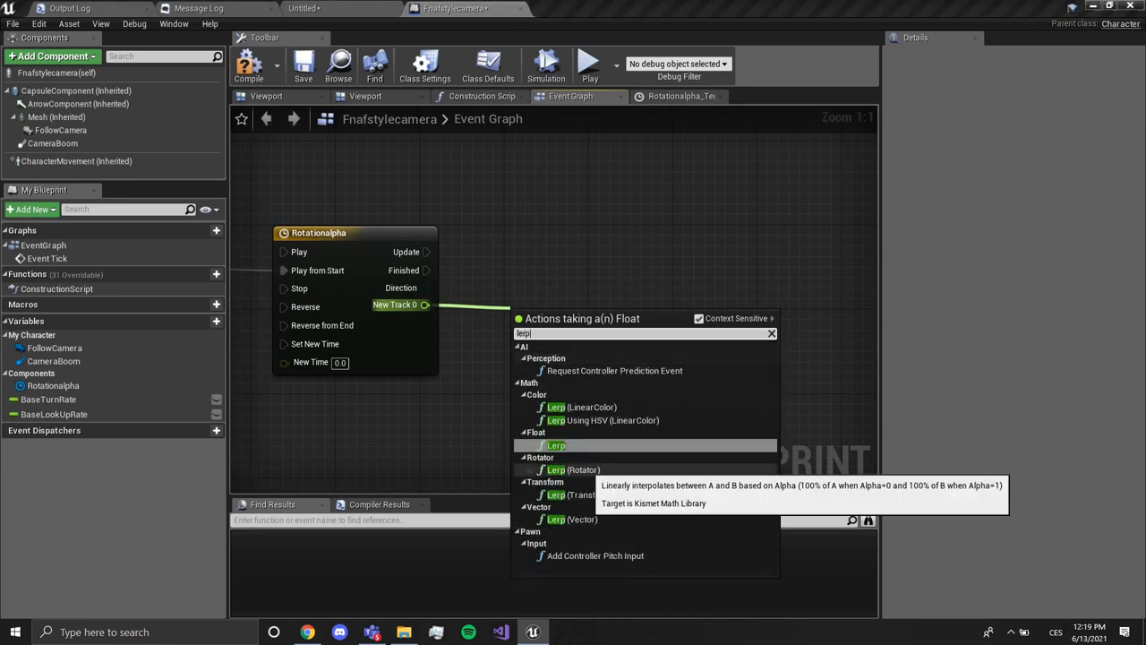
# Add a rotator lerp driven by the timeline track and a Set World Rotation node for the camera
pyautogui.click(569, 469)
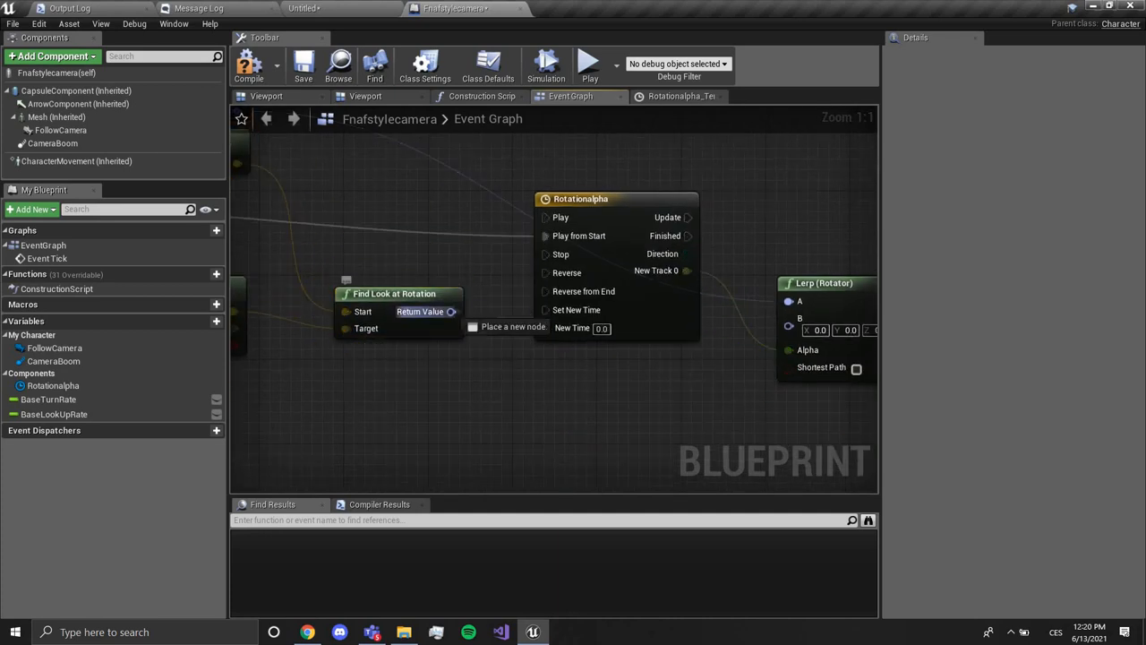
pyautogui.scroll(-3)
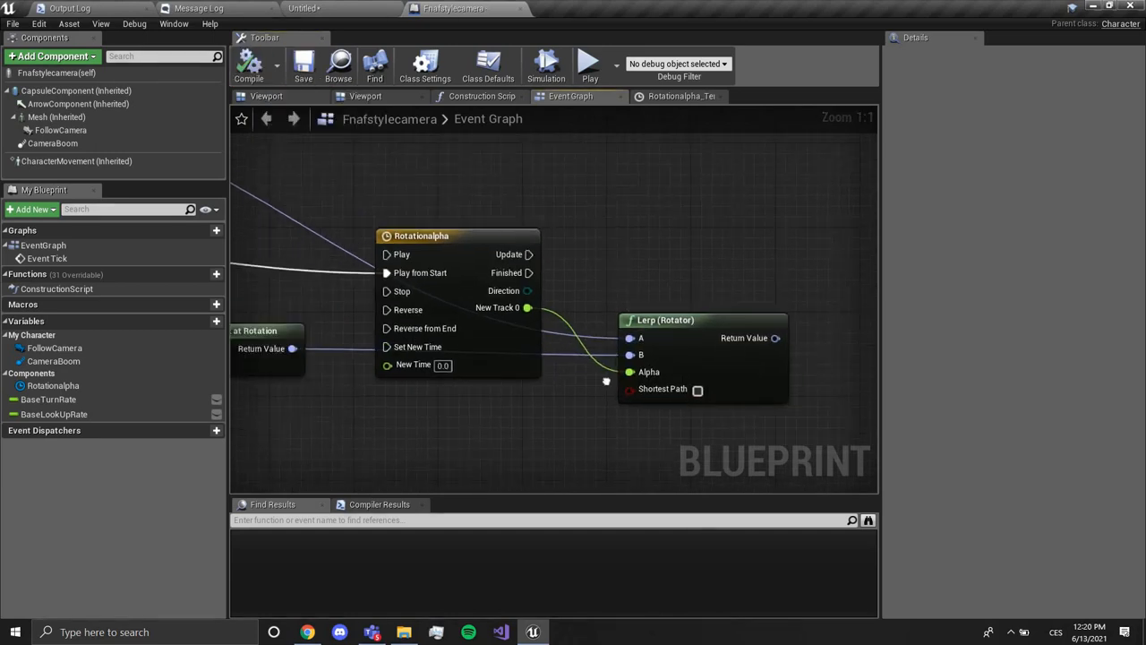
pyautogui.scroll(-3)
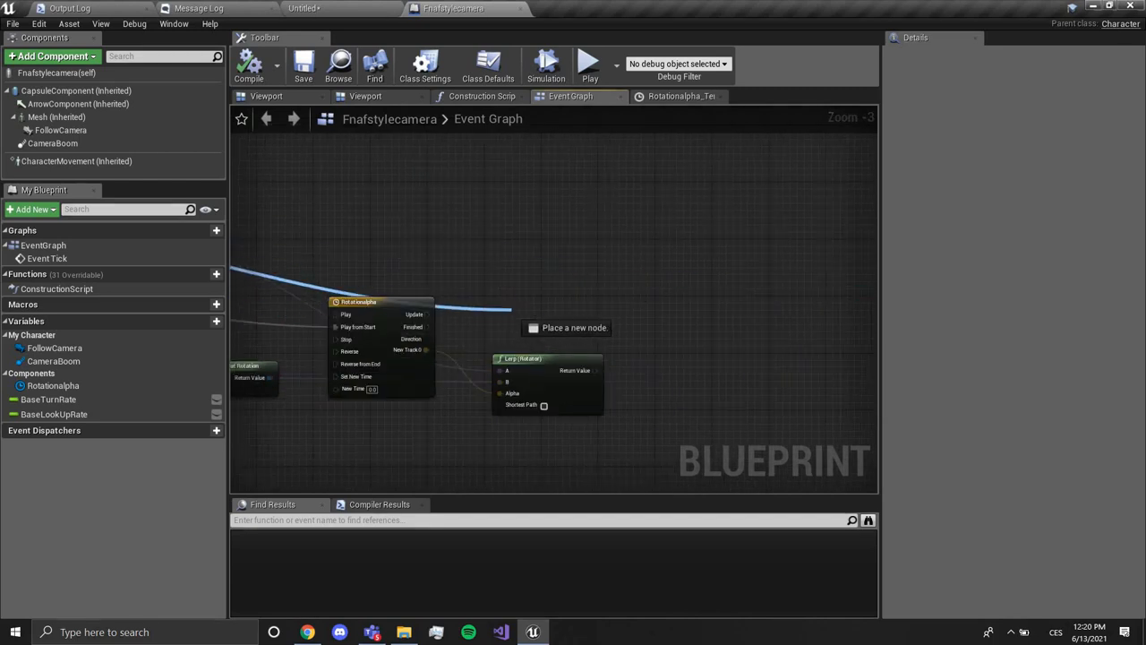
pyautogui.write('setw')
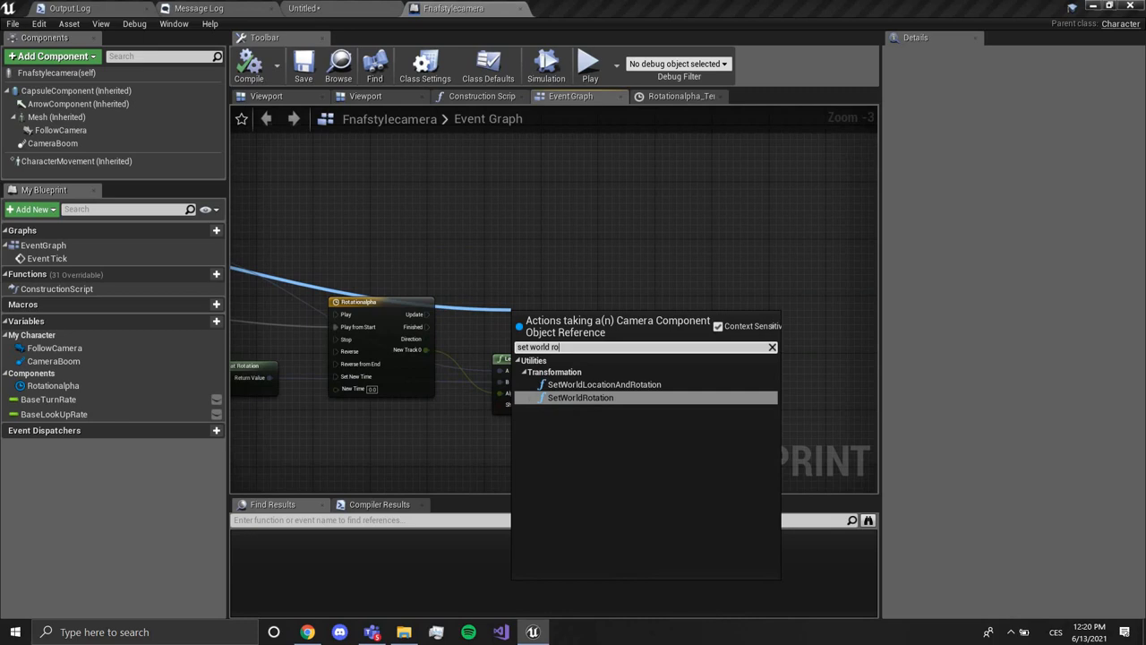
pyautogui.click(580, 397)
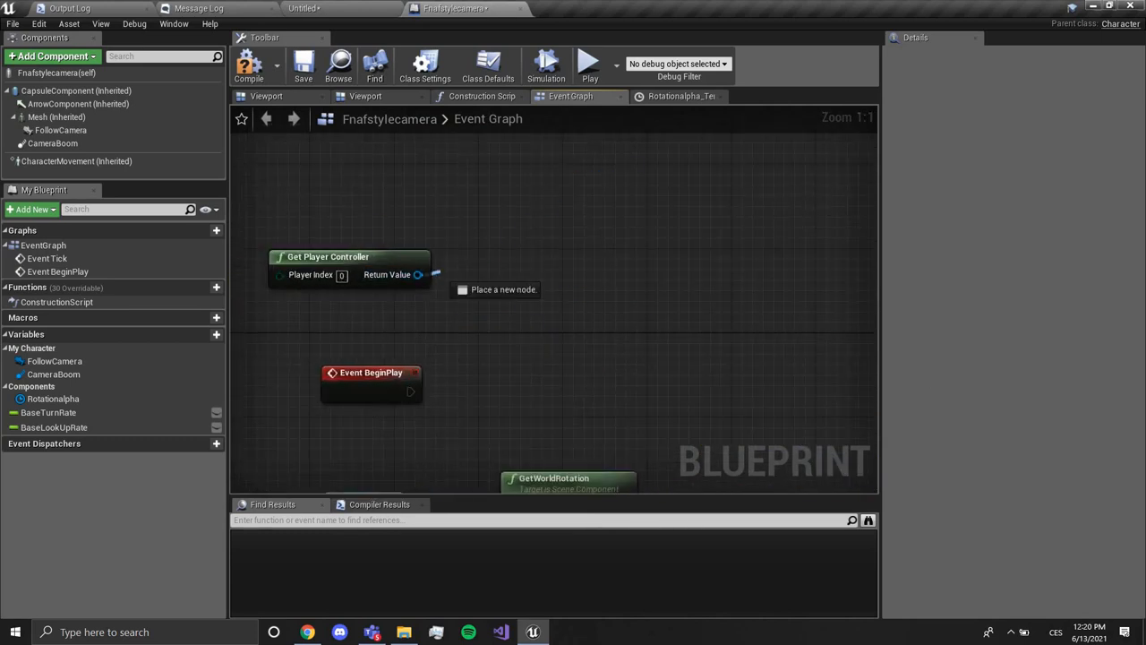
# From the player controller, add a Set Show Mouse Cursor node with the cursor shown
pyautogui.moveTo(415, 274); pyautogui.dragTo(491, 362)
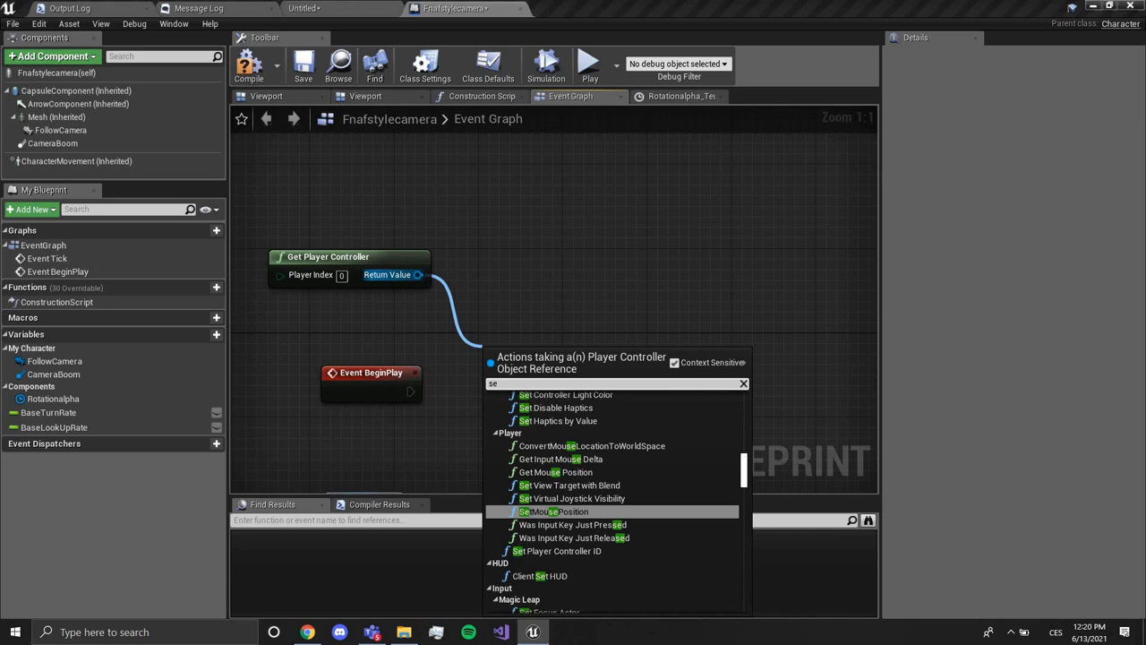
pyautogui.write('show mouse')
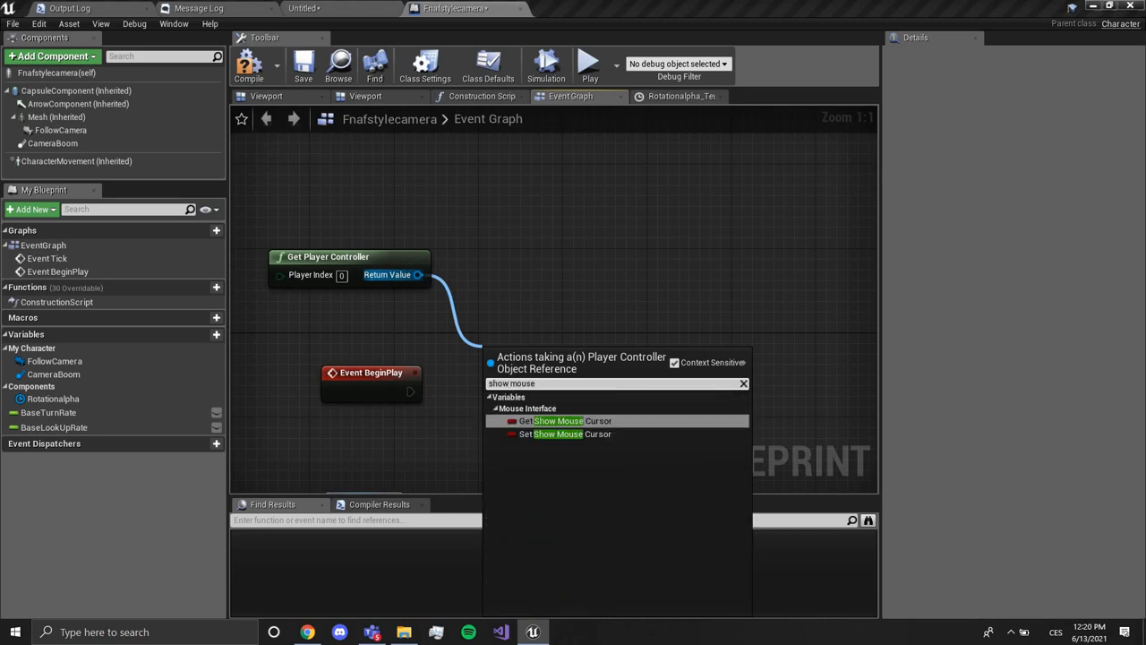
pyautogui.click(558, 419)
pyautogui.write('set mouse')
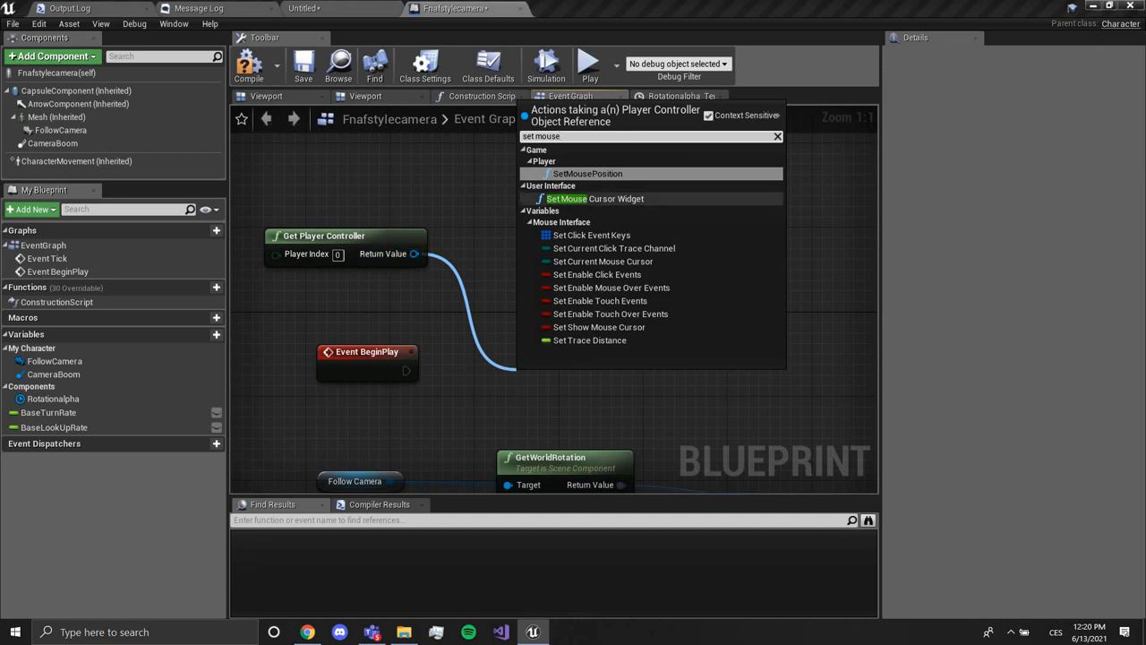
pyautogui.write('c')
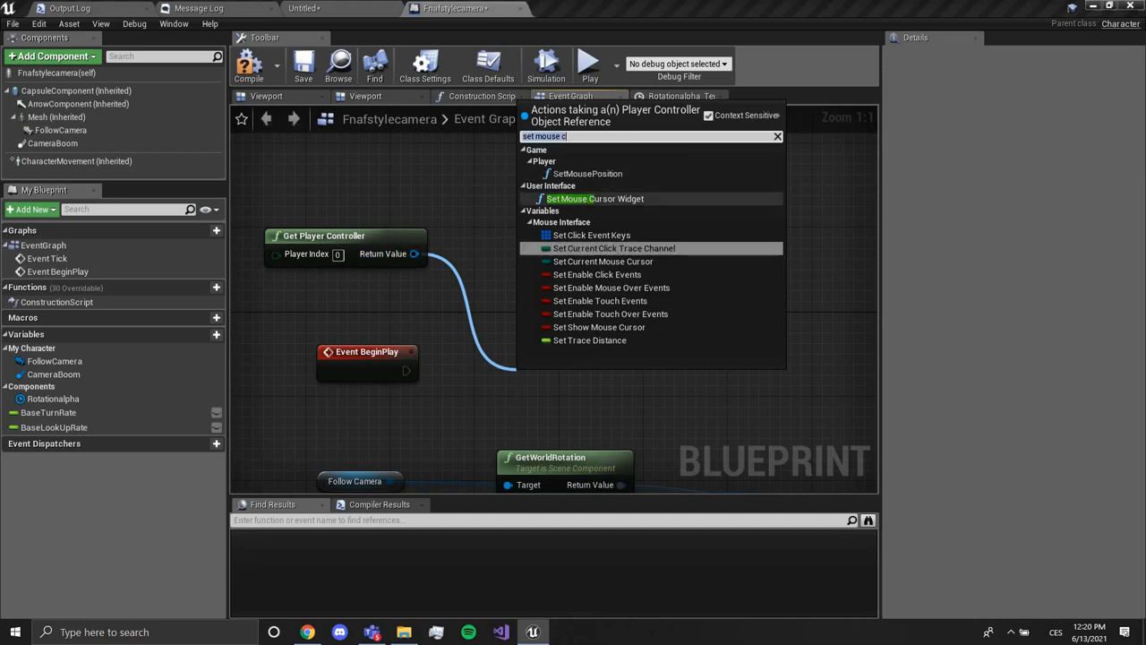
pyautogui.write('show mouse')
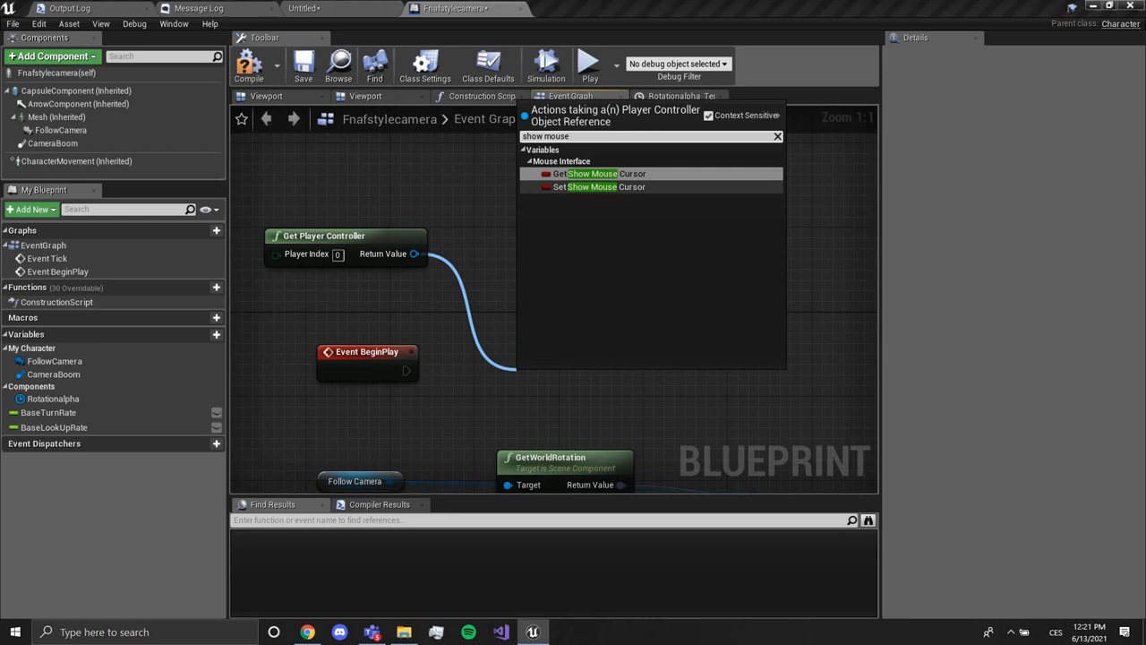
pyautogui.click(598, 186)
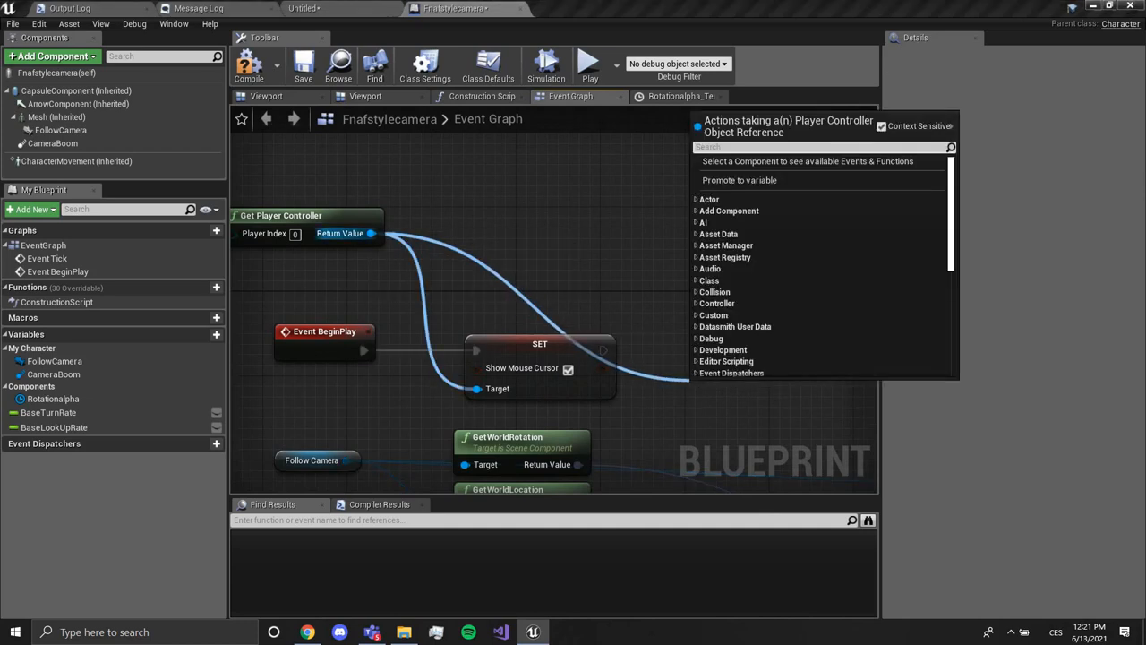
# Add a Set Input Mode Game And UI node after the cursor node
pyautogui.write('set input mode')
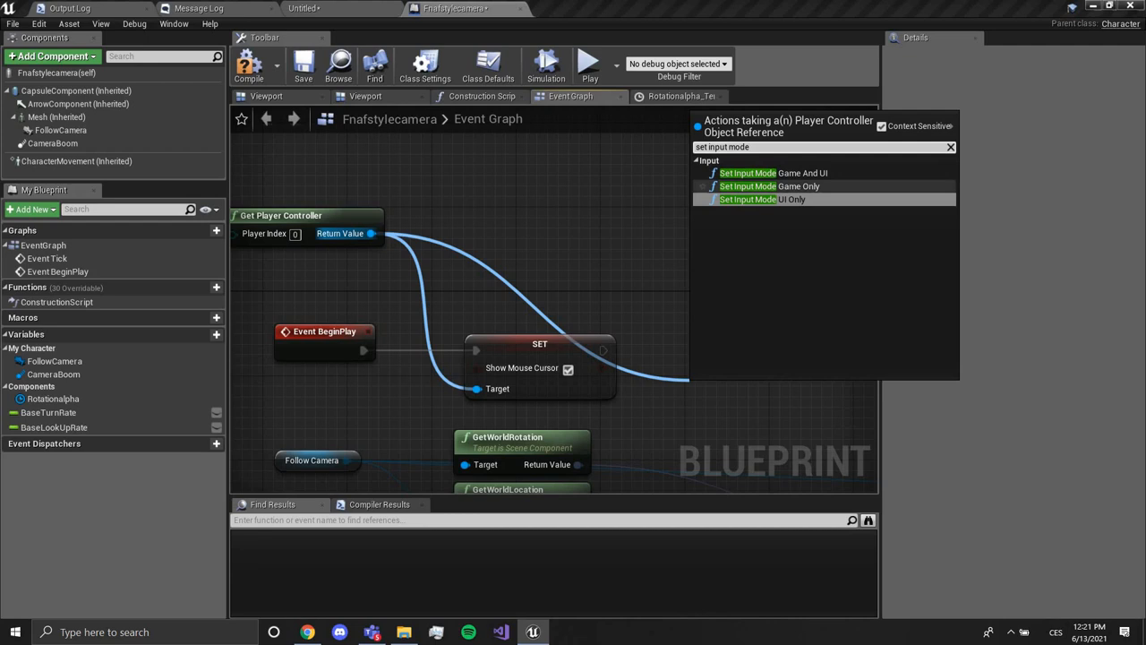
pyautogui.click(772, 172)
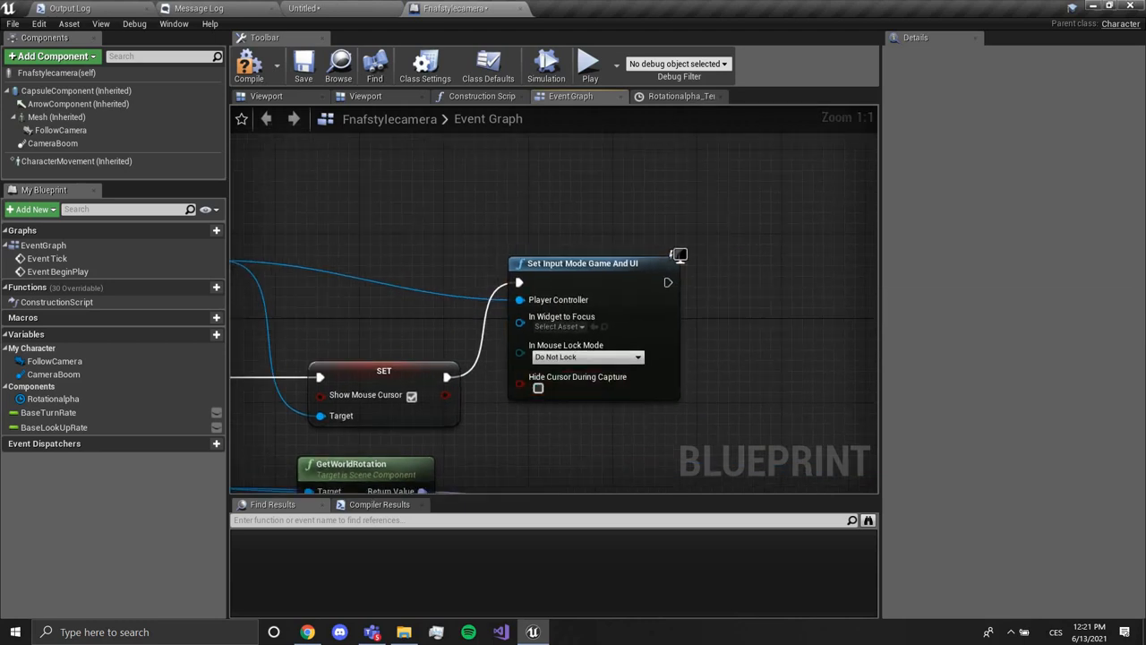
pyautogui.scroll(-3)
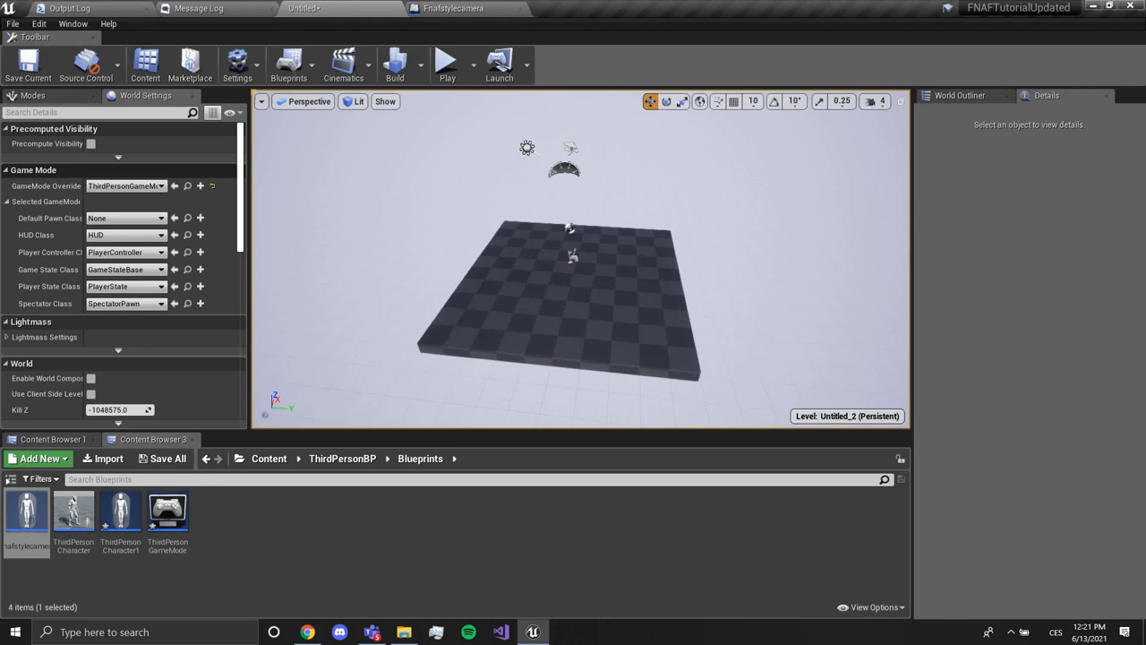
pyautogui.moveTo(145, 95)
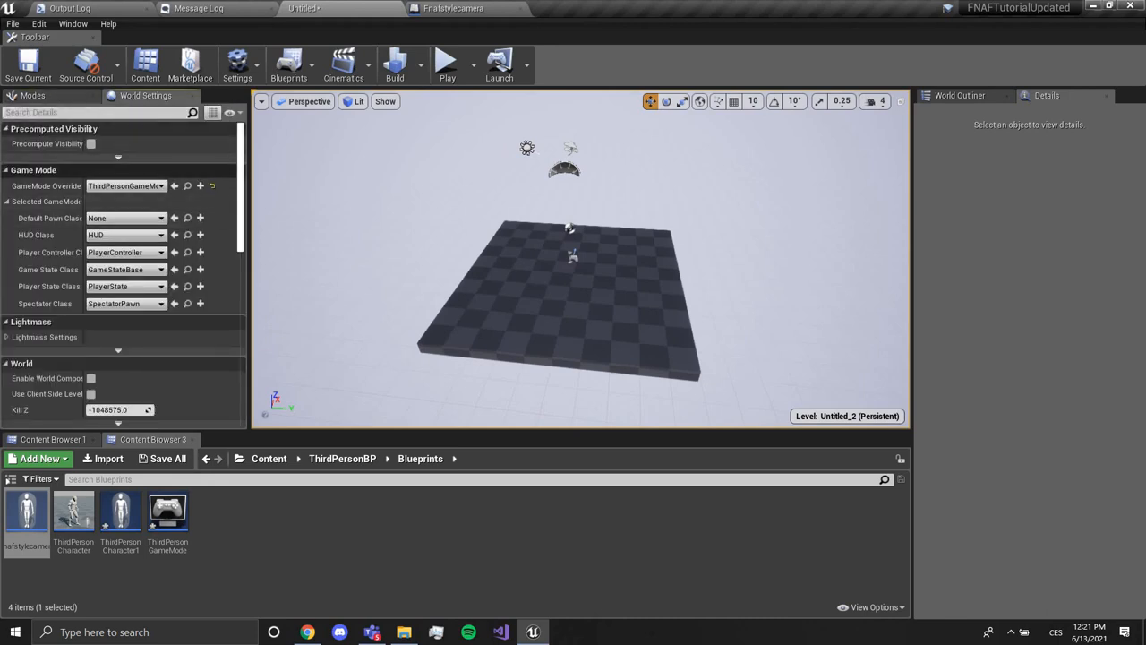
# In World Settings keep ThirdPersonGameMode, set Default Pawn Class to Fnafstylecamera and play-test
pyautogui.click(125, 185)
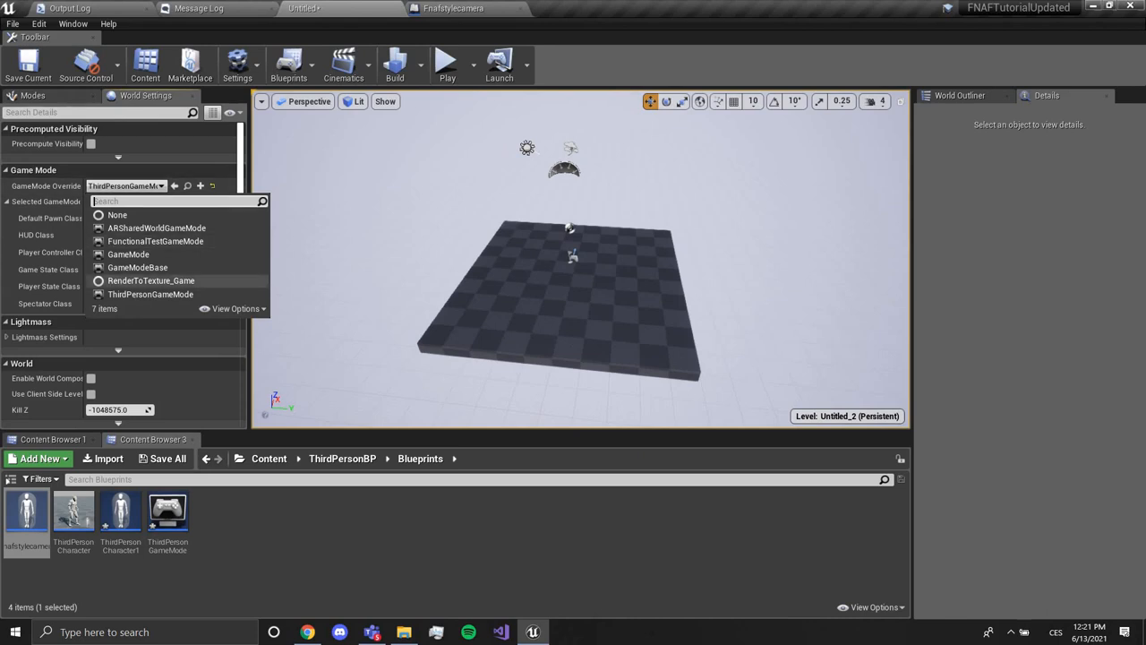
pyautogui.click(151, 294)
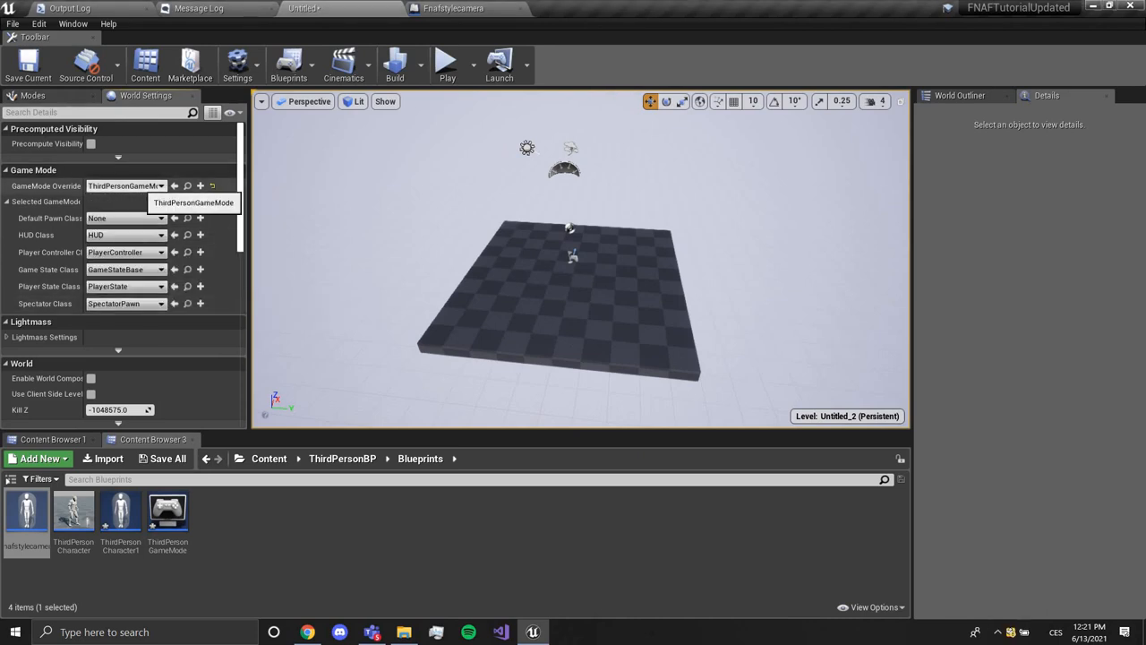
pyautogui.moveTo(125, 218)
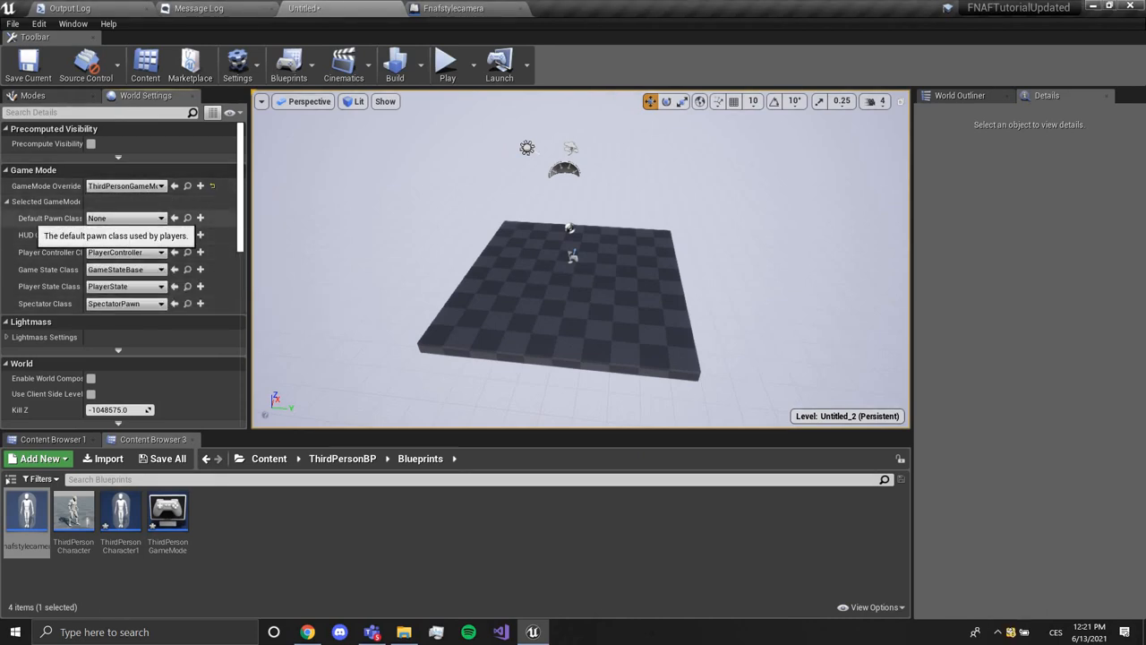
pyautogui.click(161, 218)
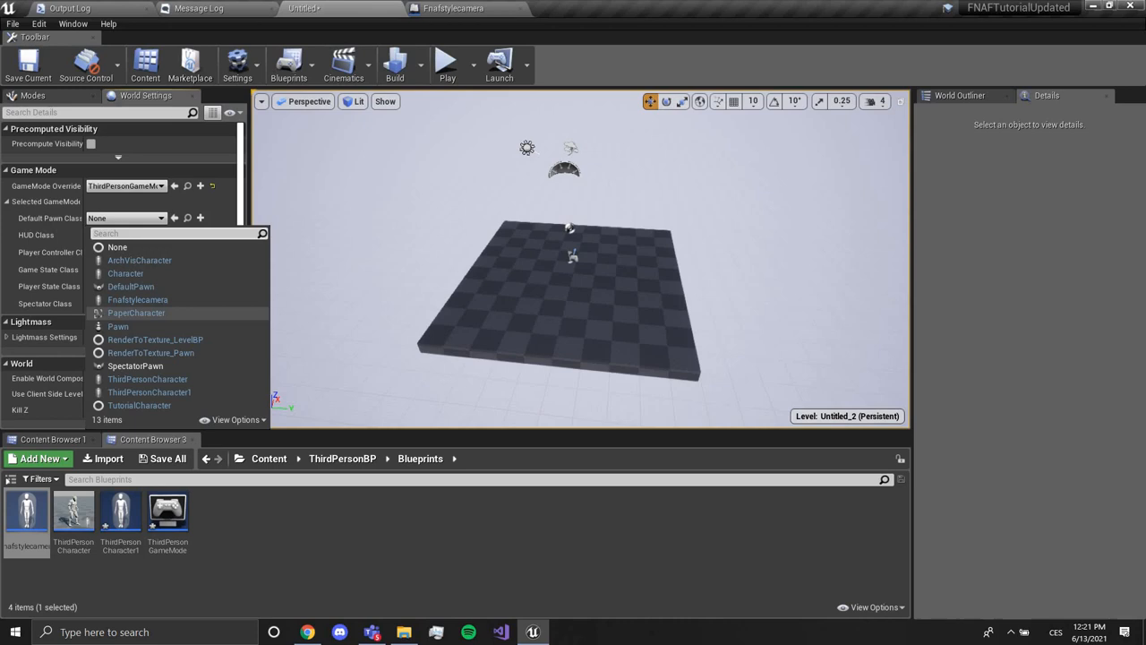
pyautogui.click(136, 299)
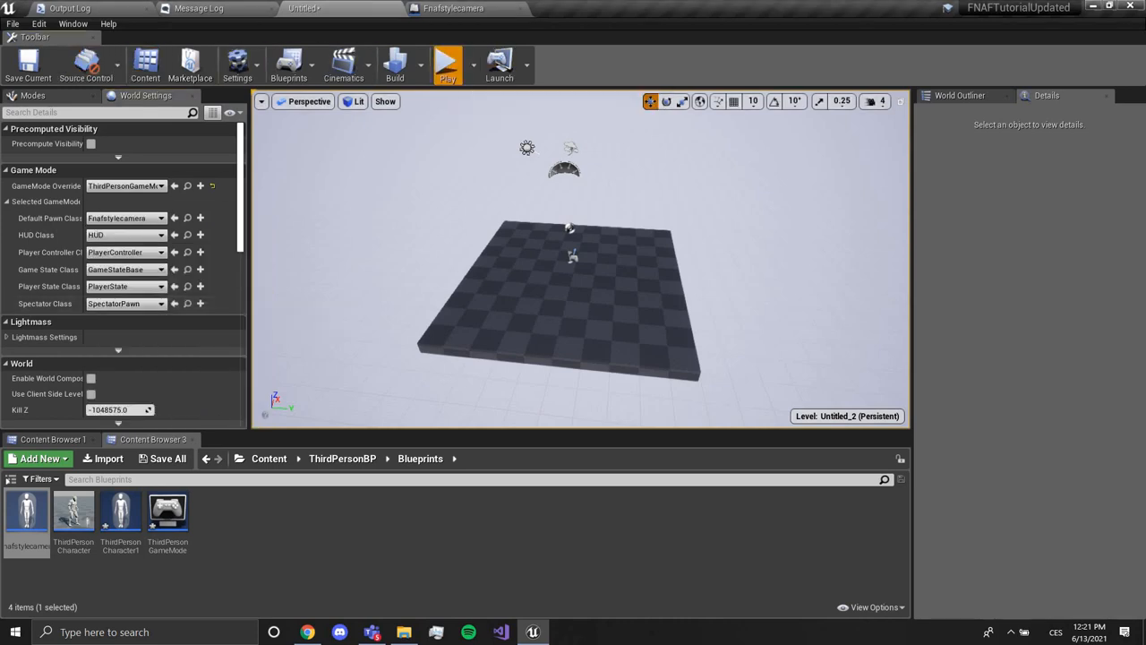
pyautogui.click(448, 63)
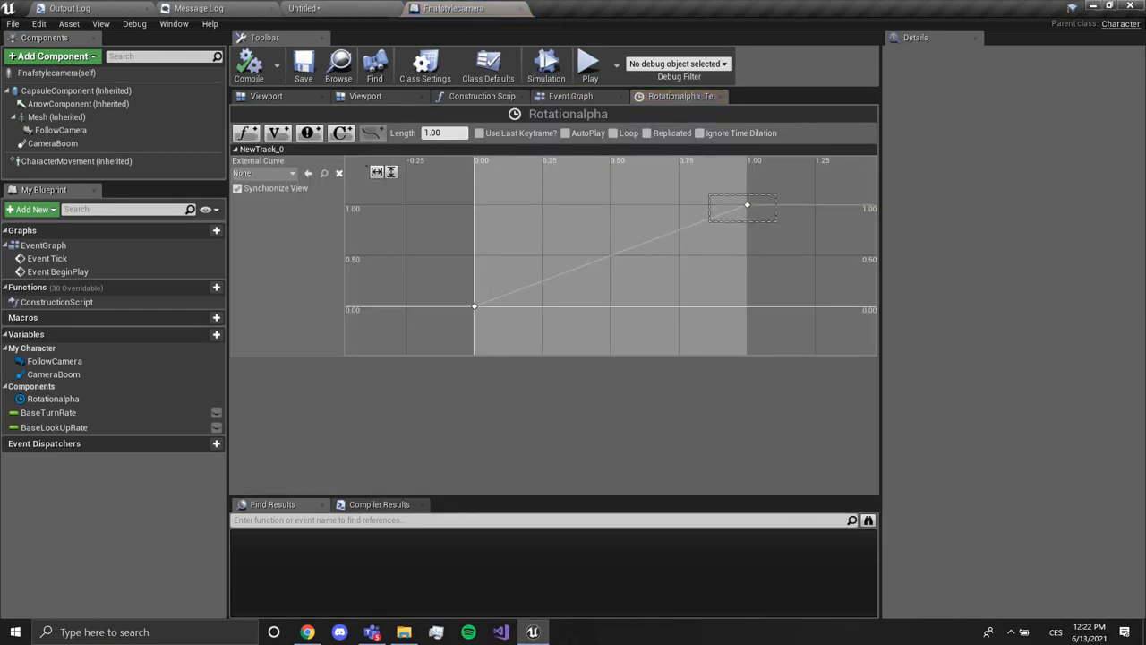
# Set the timeline length to 0.5 s with the end key at time 0.5 reaching value 1
pyautogui.click(749, 206)
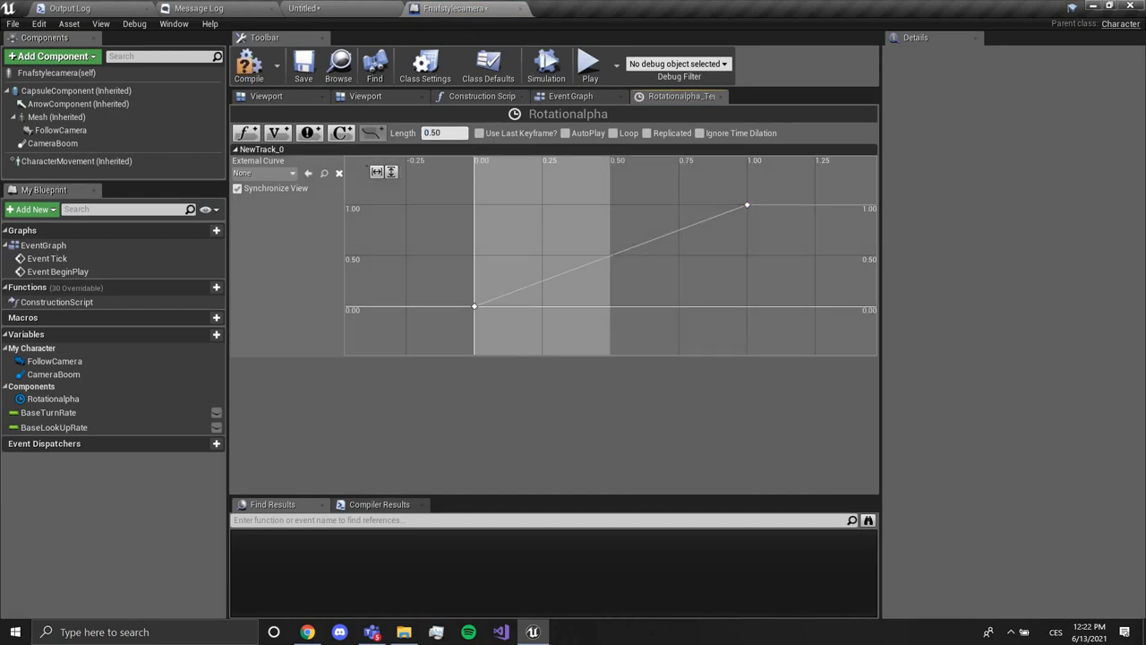
pyautogui.click(749, 206)
pyautogui.write('0.5')
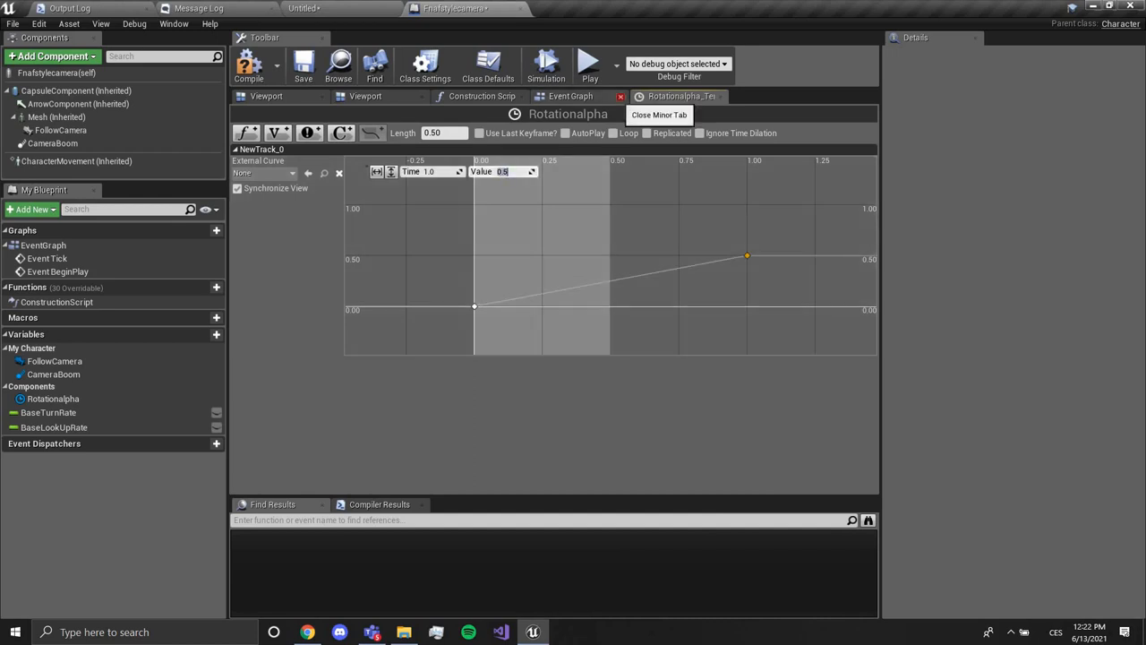
pyautogui.write('1.0')
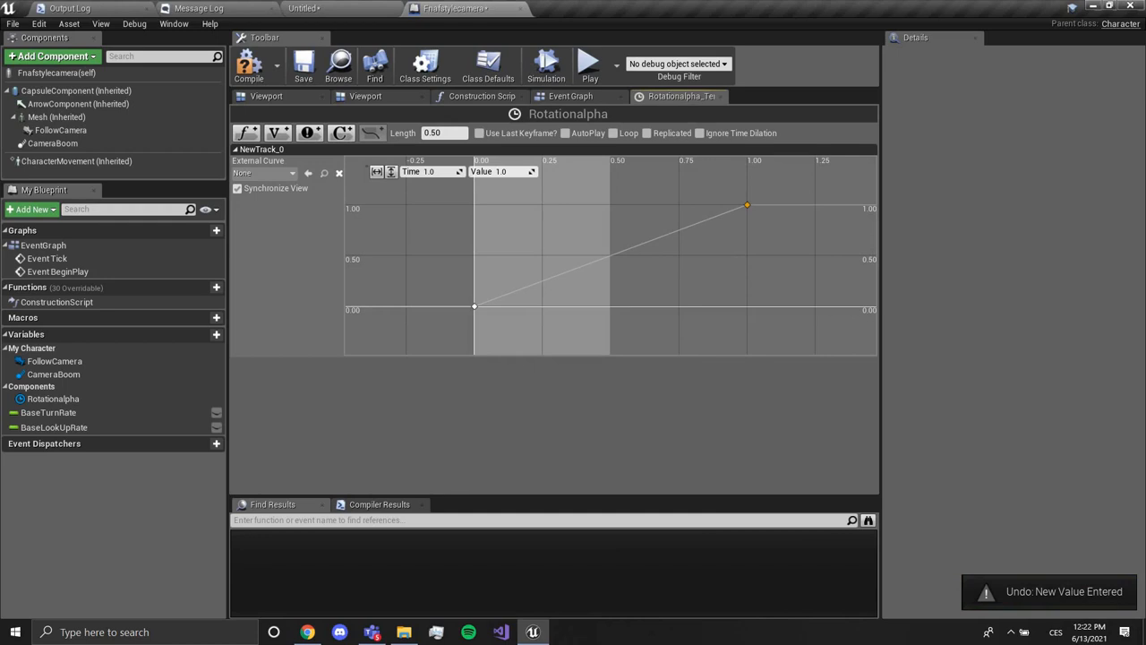
pyautogui.write('0.5')
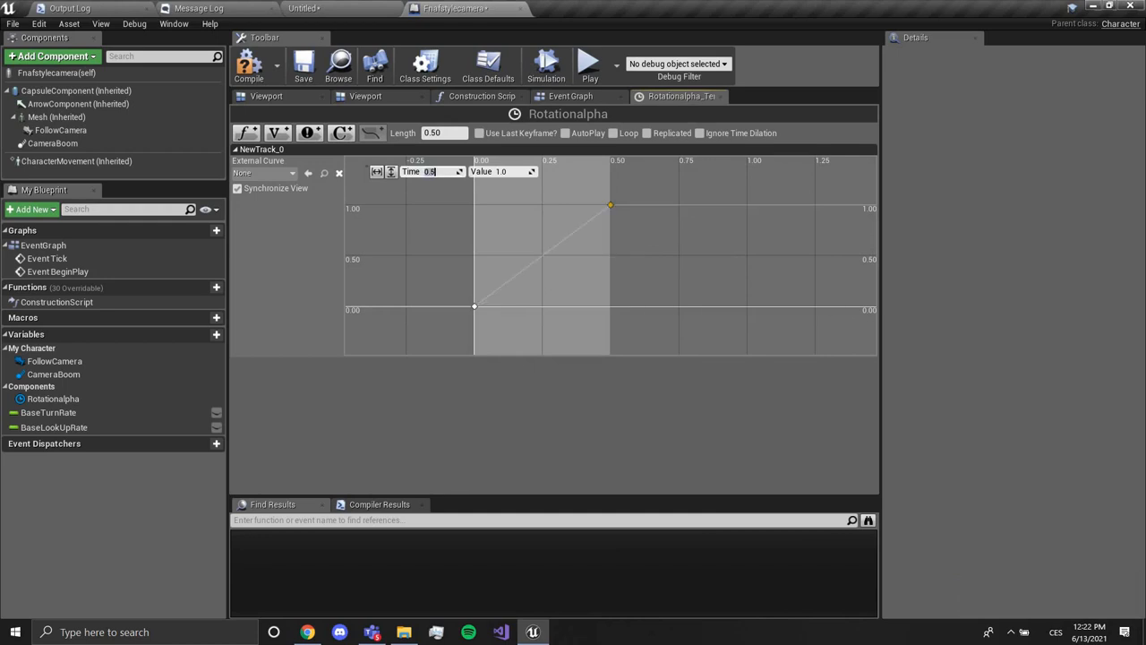
pyautogui.click(587, 64)
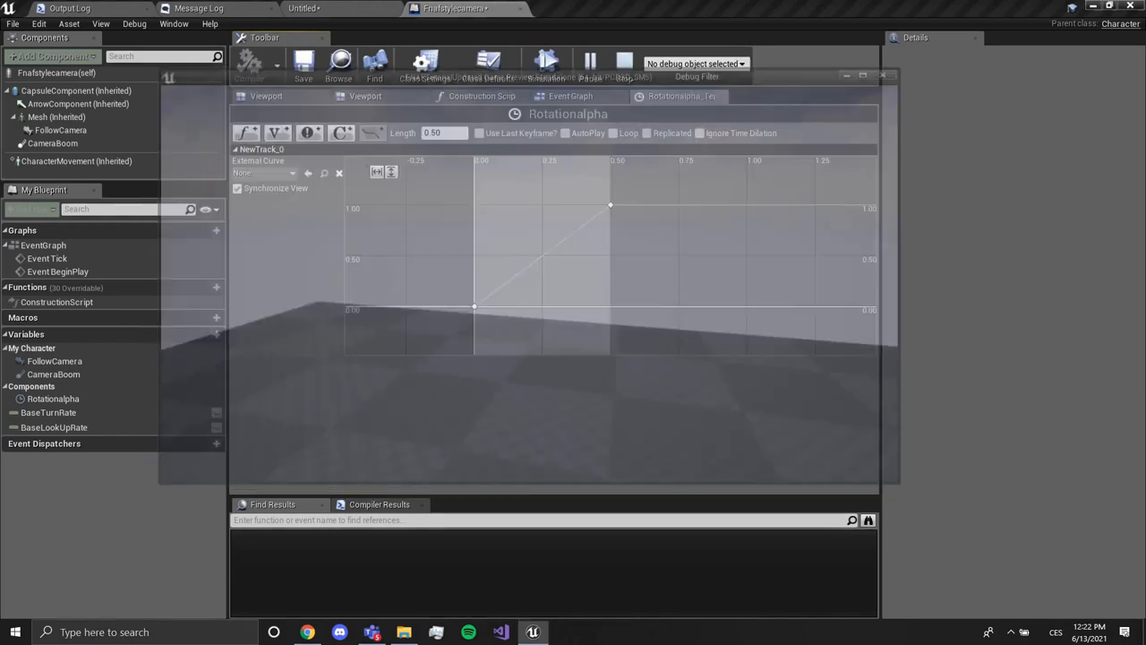
pyautogui.click(569, 96)
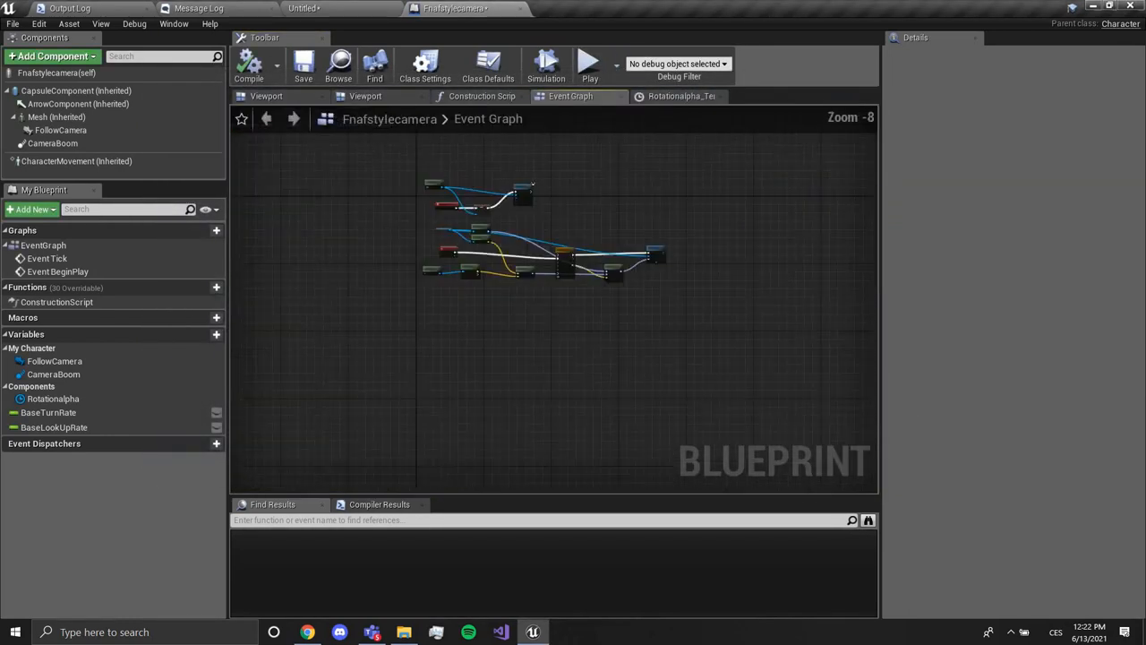
# Add a Spot Light component to the pawn and open its light settings for intensity and cone angle
pyautogui.click(365, 97)
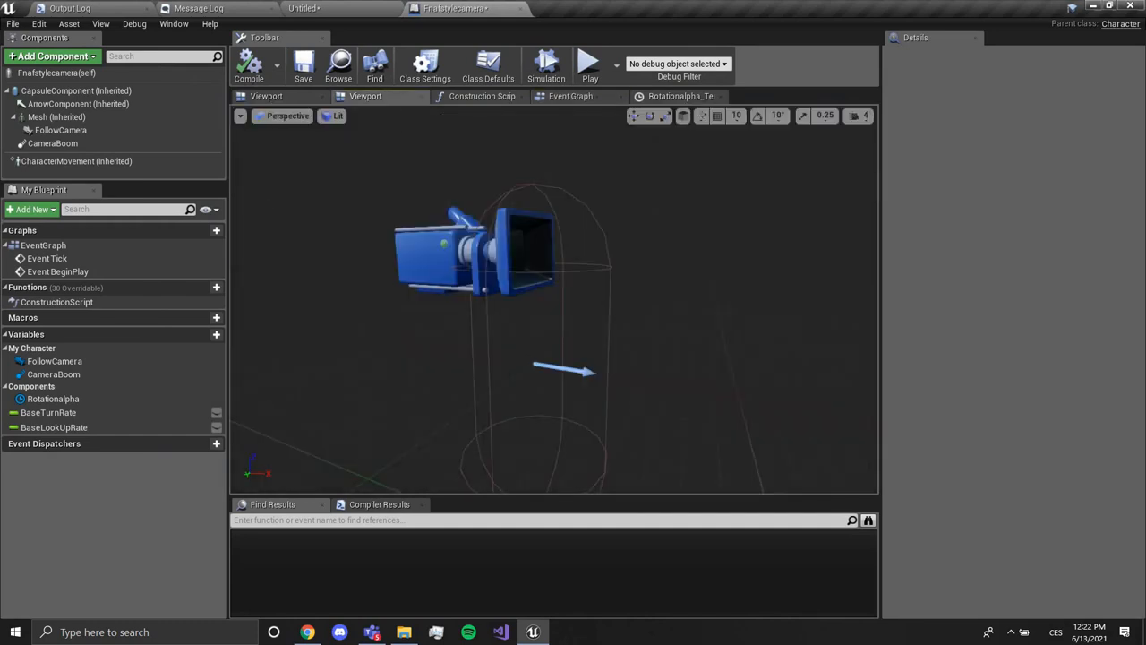
pyautogui.click(61, 129)
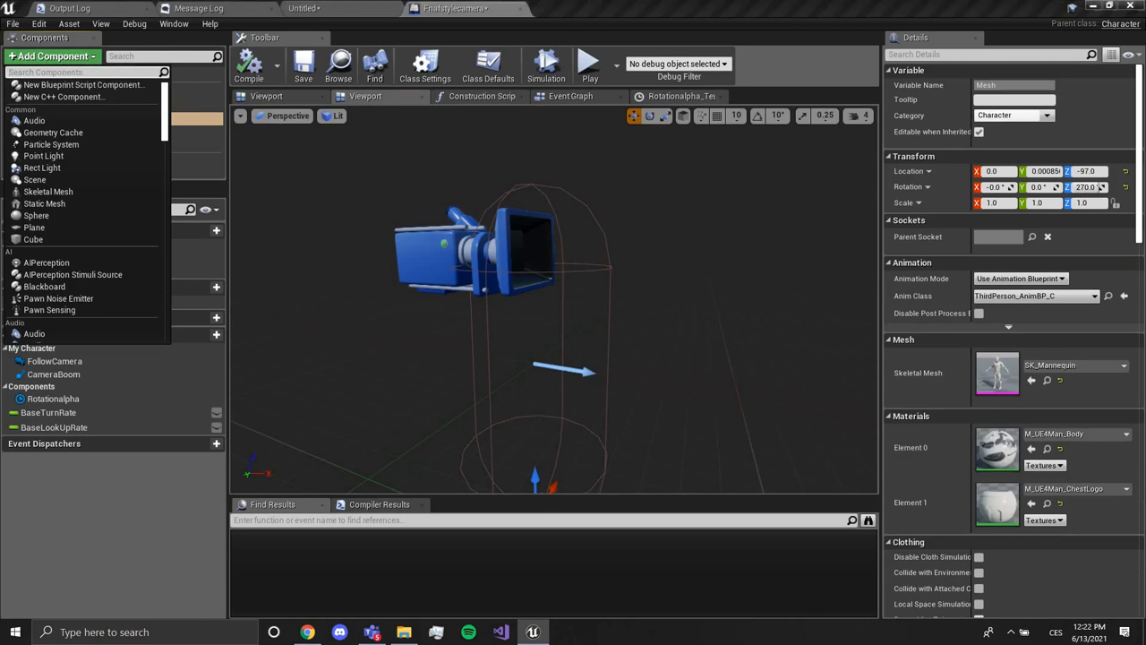
pyautogui.write('Ligh')
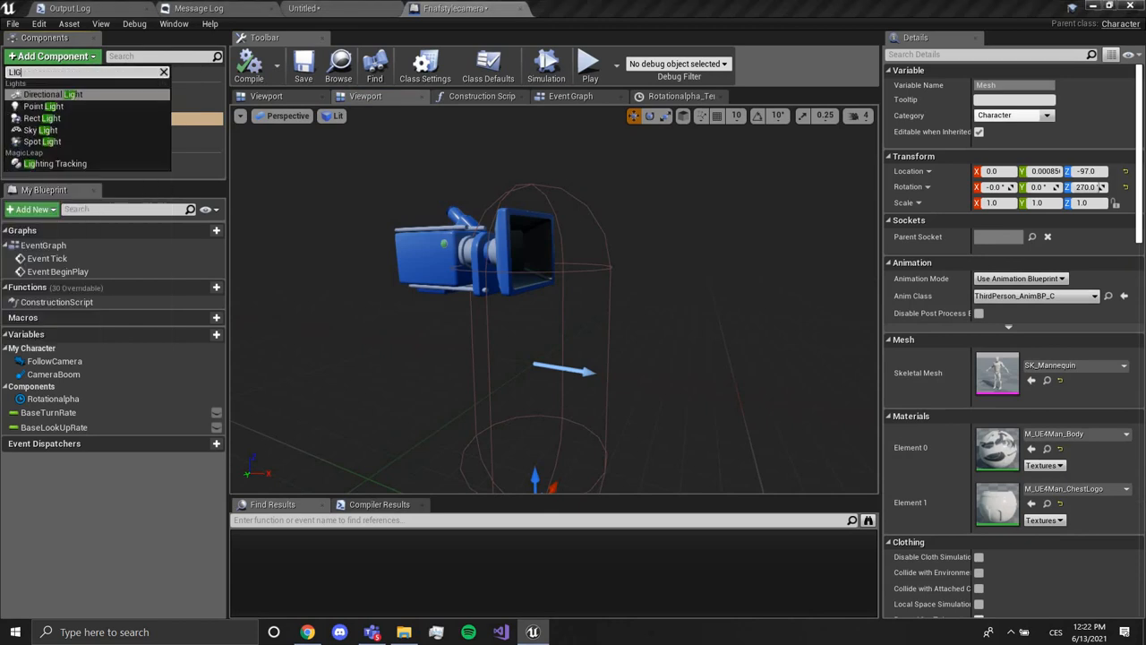
pyautogui.click(43, 142)
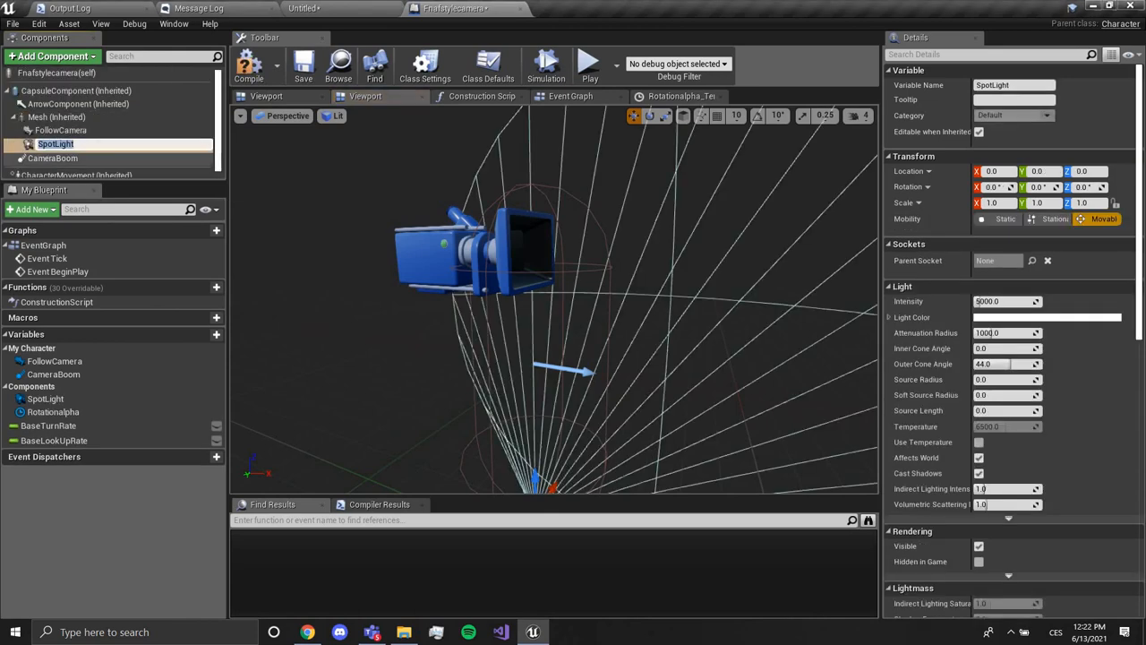
pyautogui.click(52, 143)
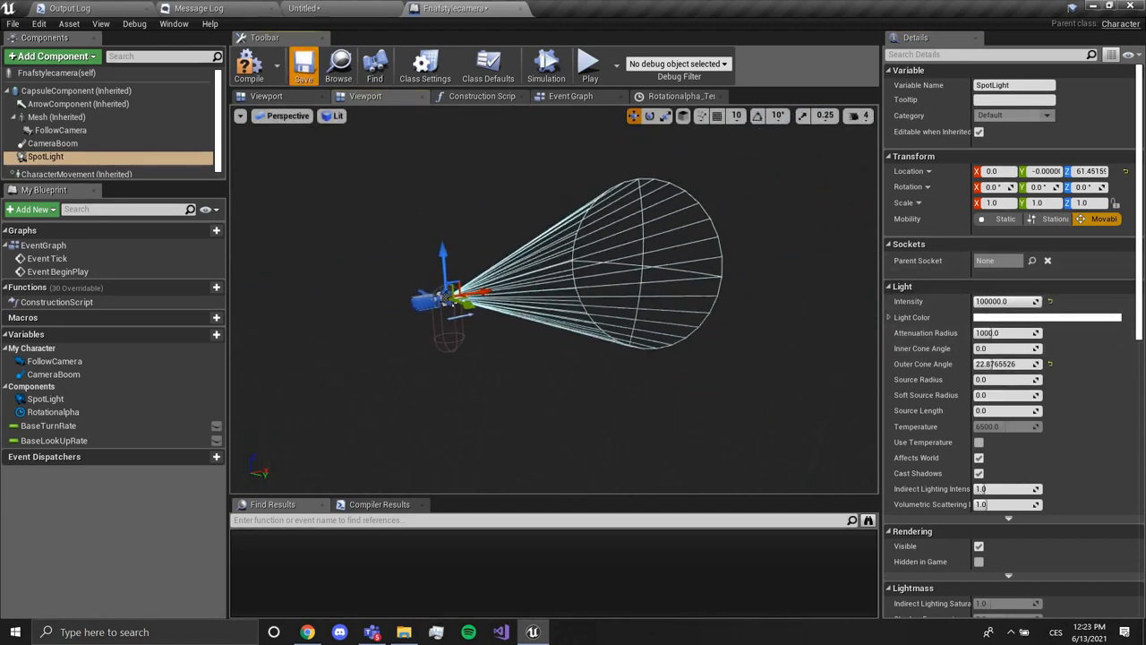
# Save the camera pawn Blueprint and return to its Event Graph
pyautogui.click(304, 61)
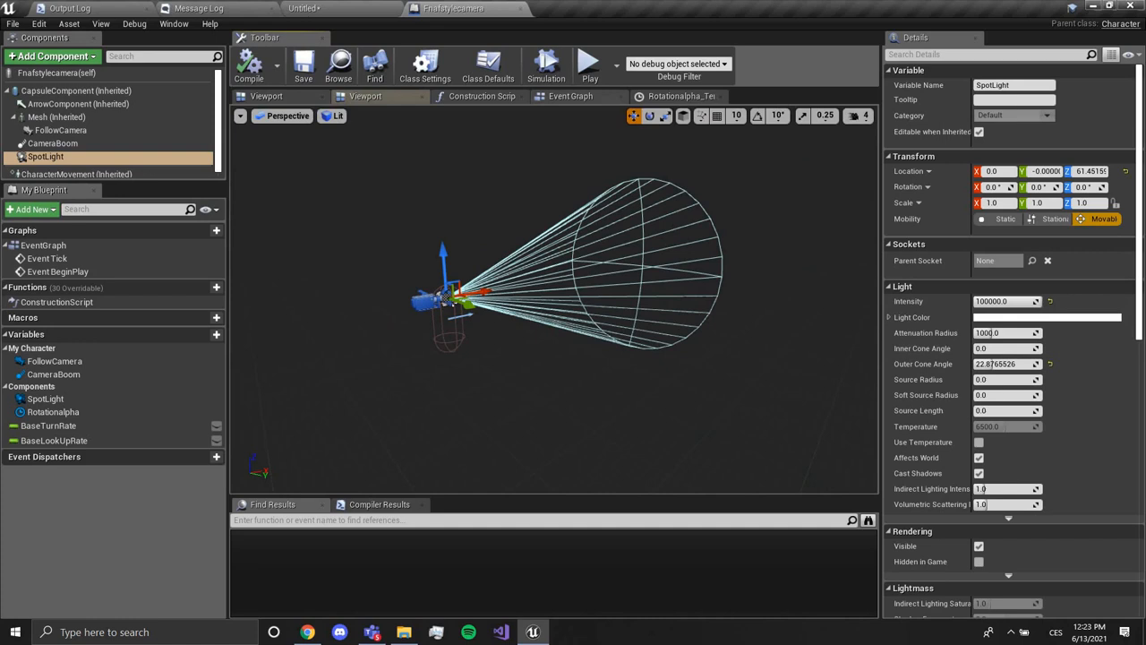
pyautogui.click(569, 97)
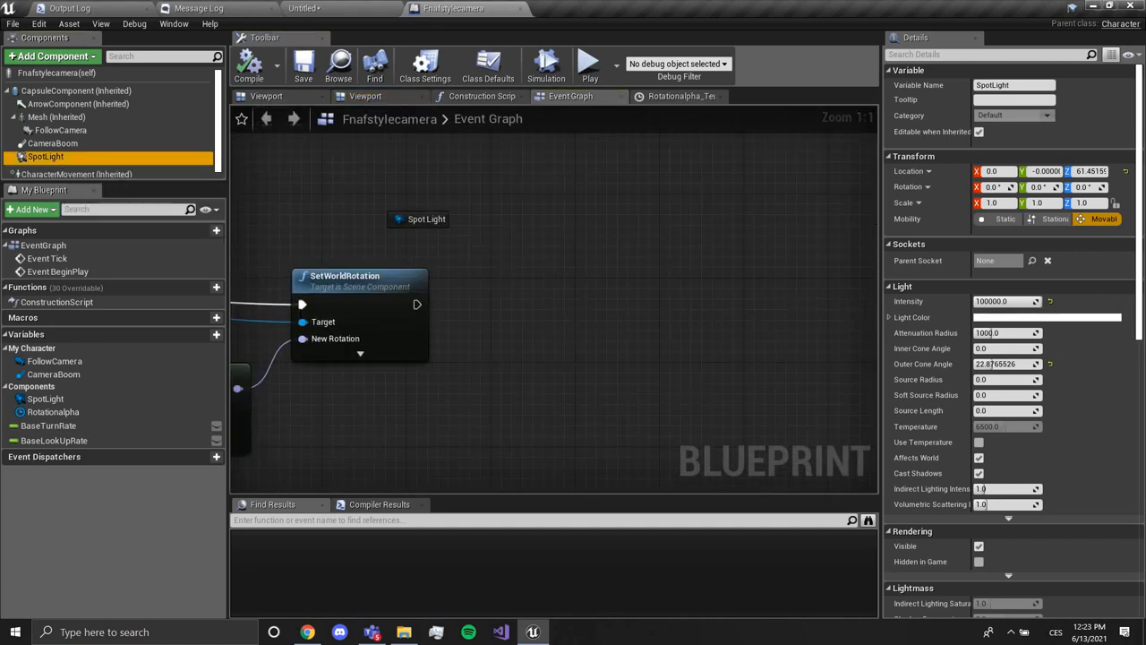
# Add a SetWorldRotation node targeting the Spot Light, chained after the camera's rotation node
pyautogui.moveTo(440, 214); pyautogui.dragTo(505, 301)
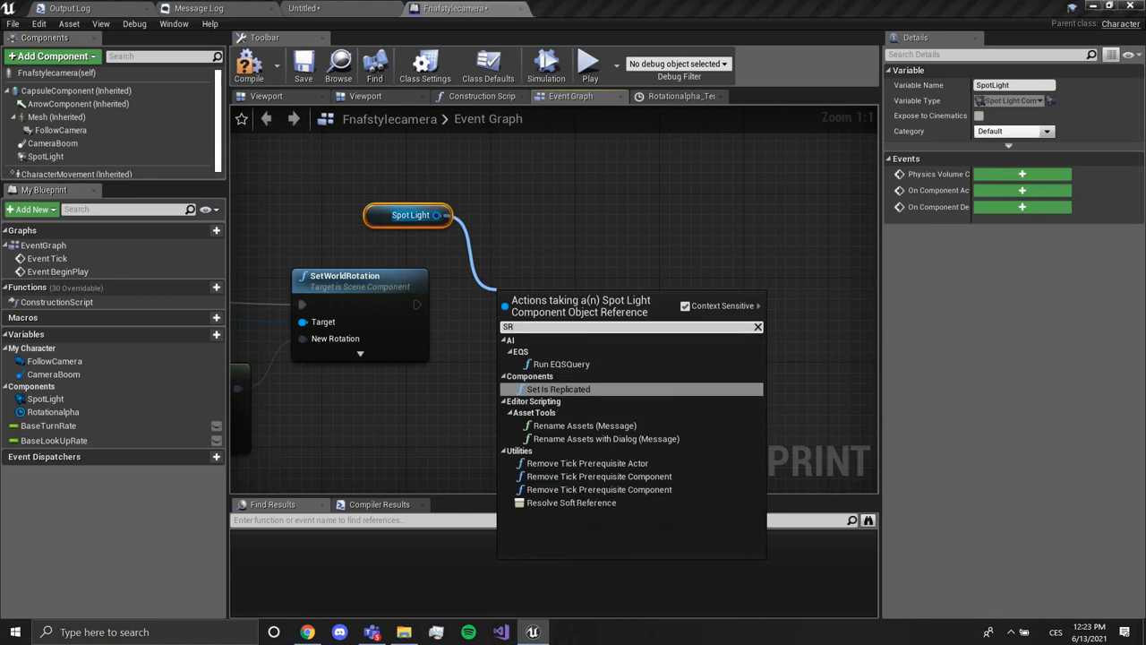
pyautogui.write('SET MORLD')
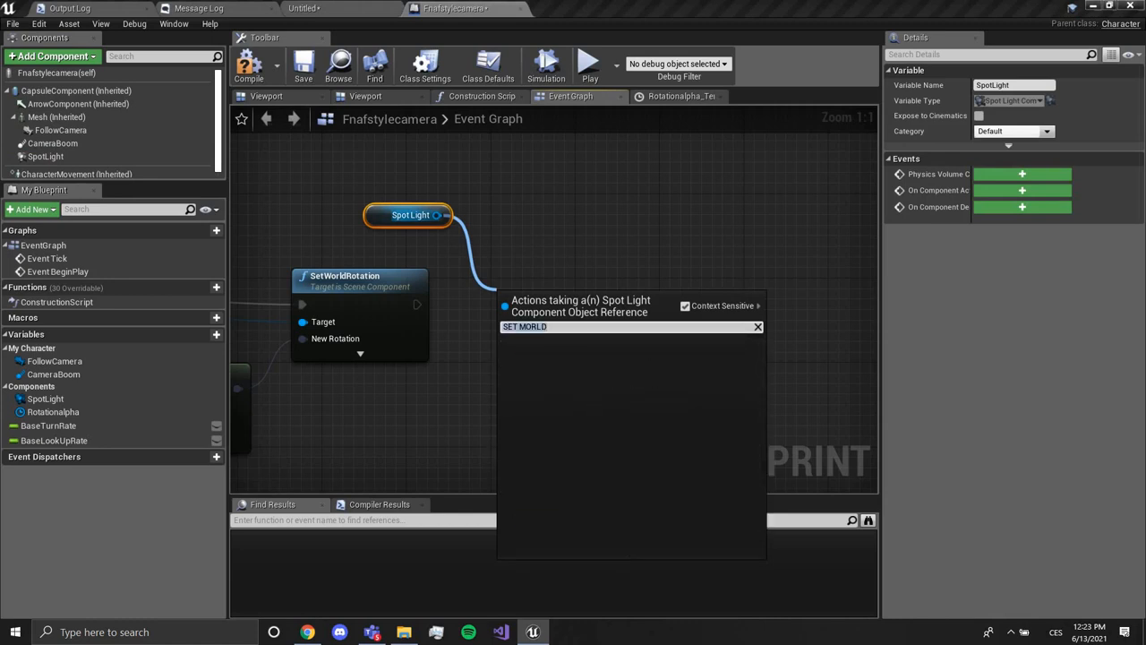
pyautogui.write('set world')
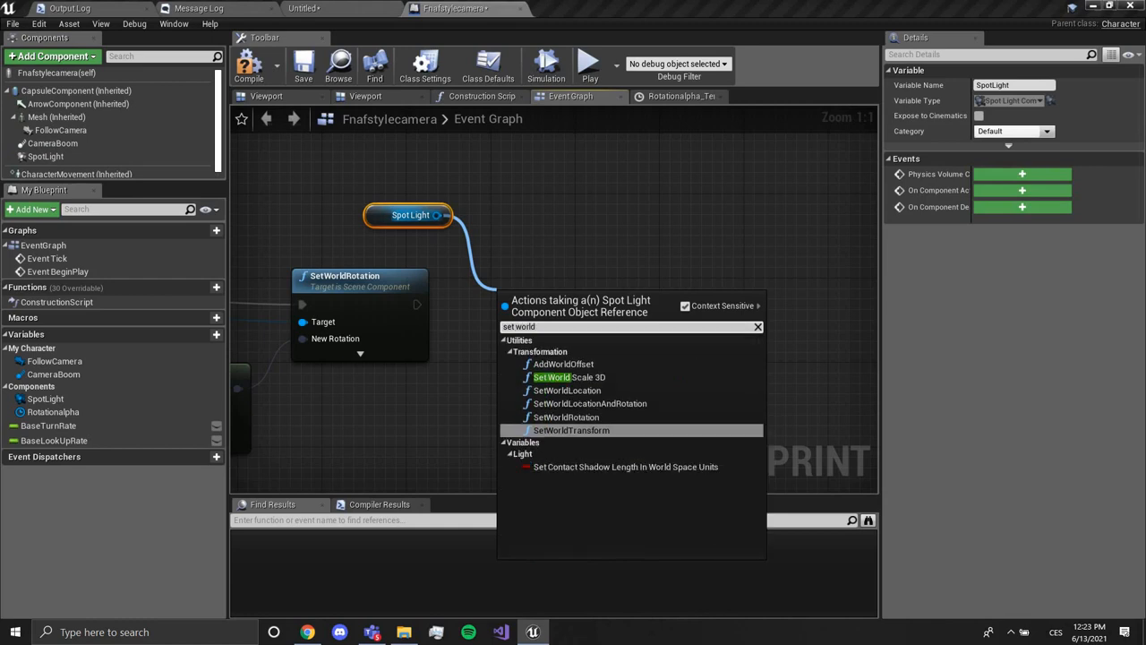
pyautogui.click(566, 416)
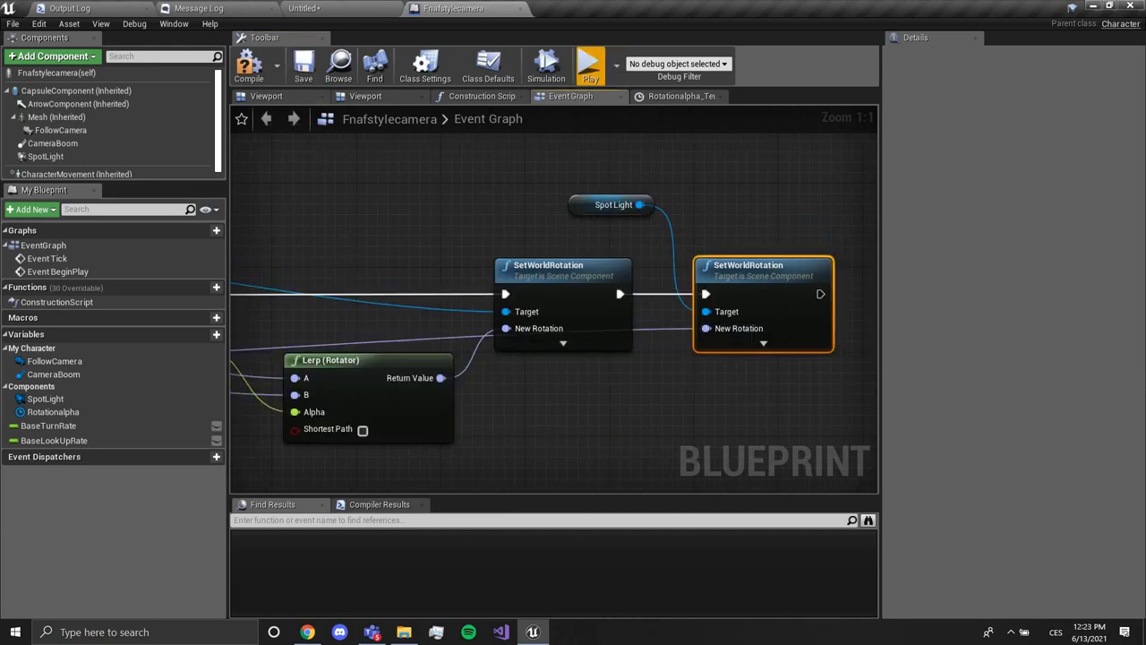
pyautogui.click(589, 65)
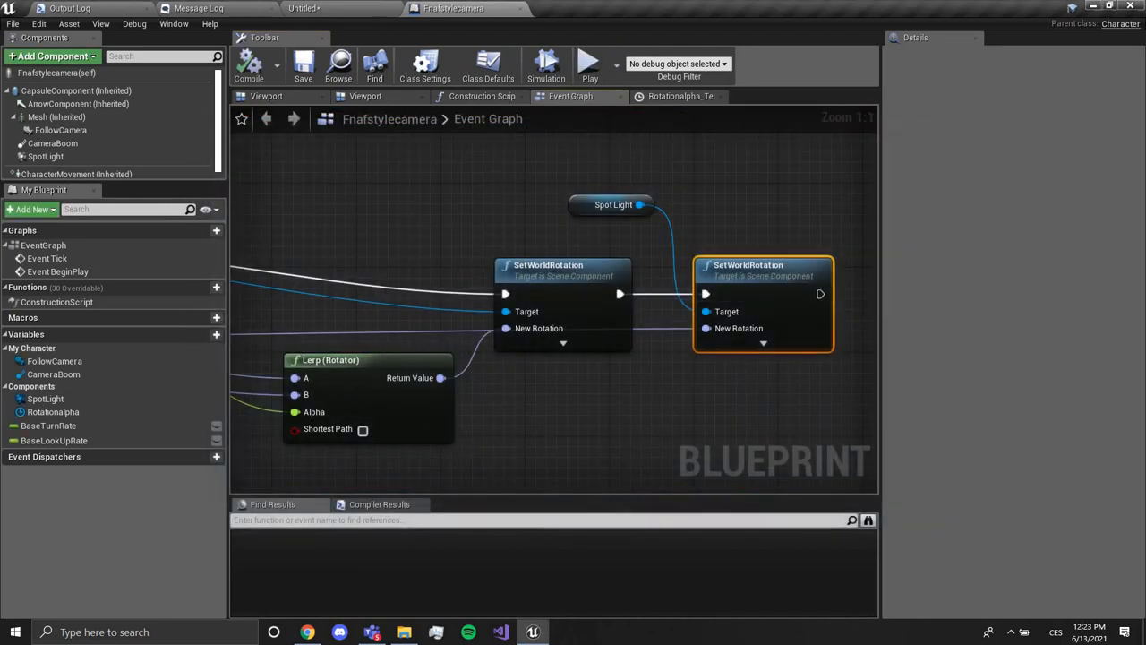
pyautogui.scroll(-3)
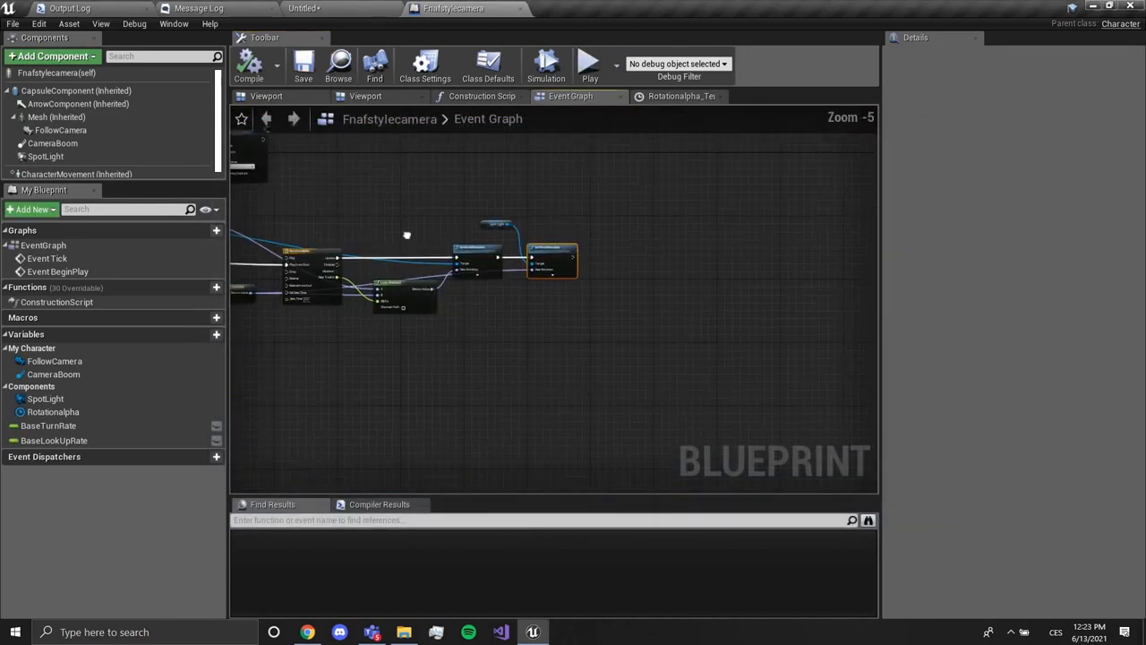
# Bring the level editor back to the front, leaving the camera Blueprint
pyautogui.click(589, 63)
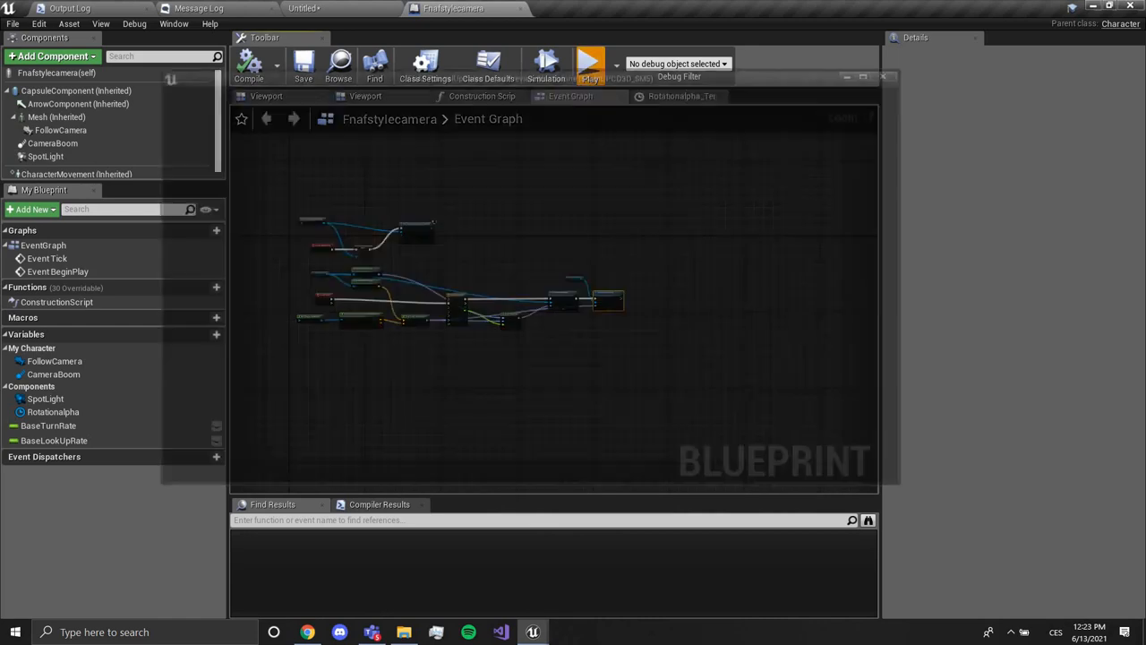
pyautogui.click(589, 63)
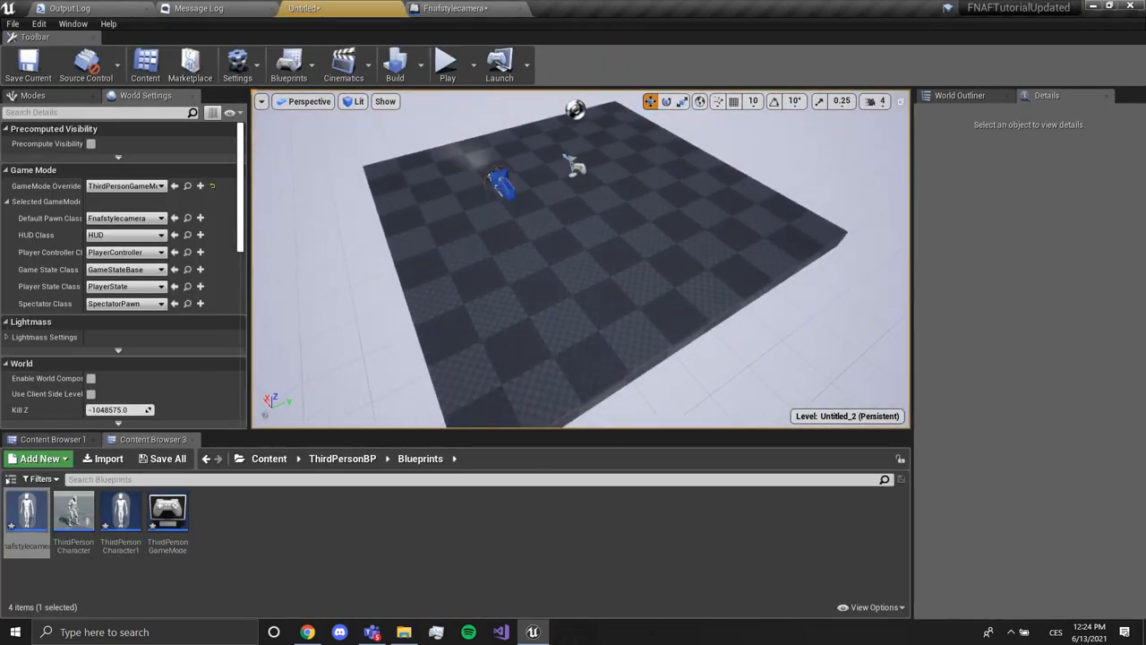
# From the level's camera pawn, reopen its Blueprint and add a float Clamp on the Lerp's yaw output
pyautogui.click(499, 183)
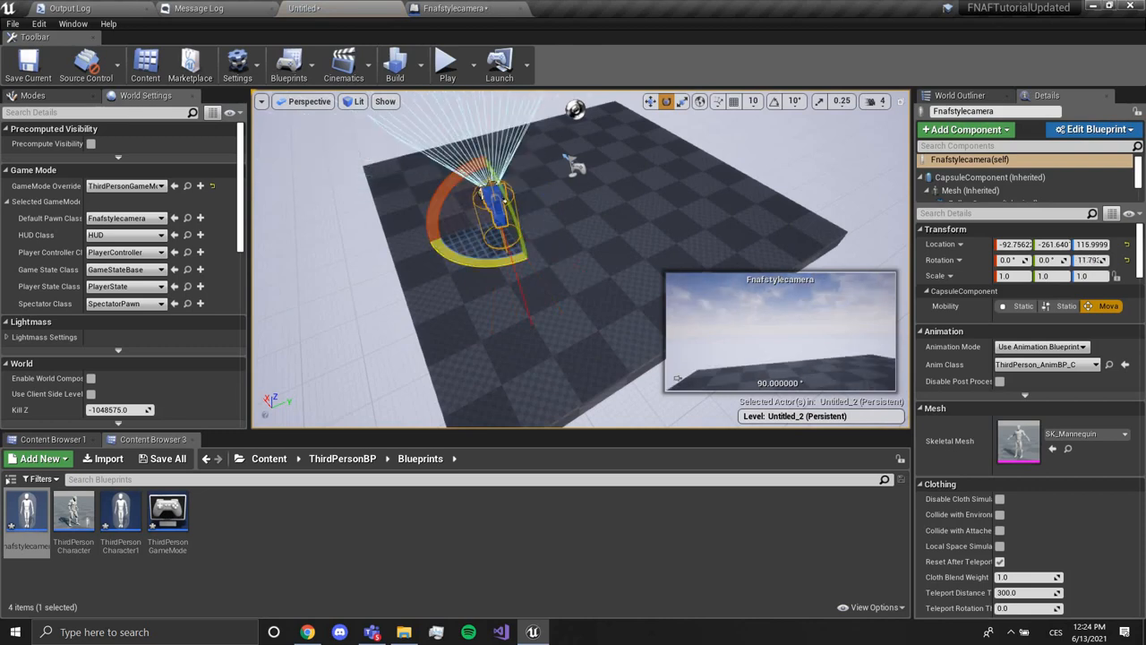
pyautogui.click(1095, 129)
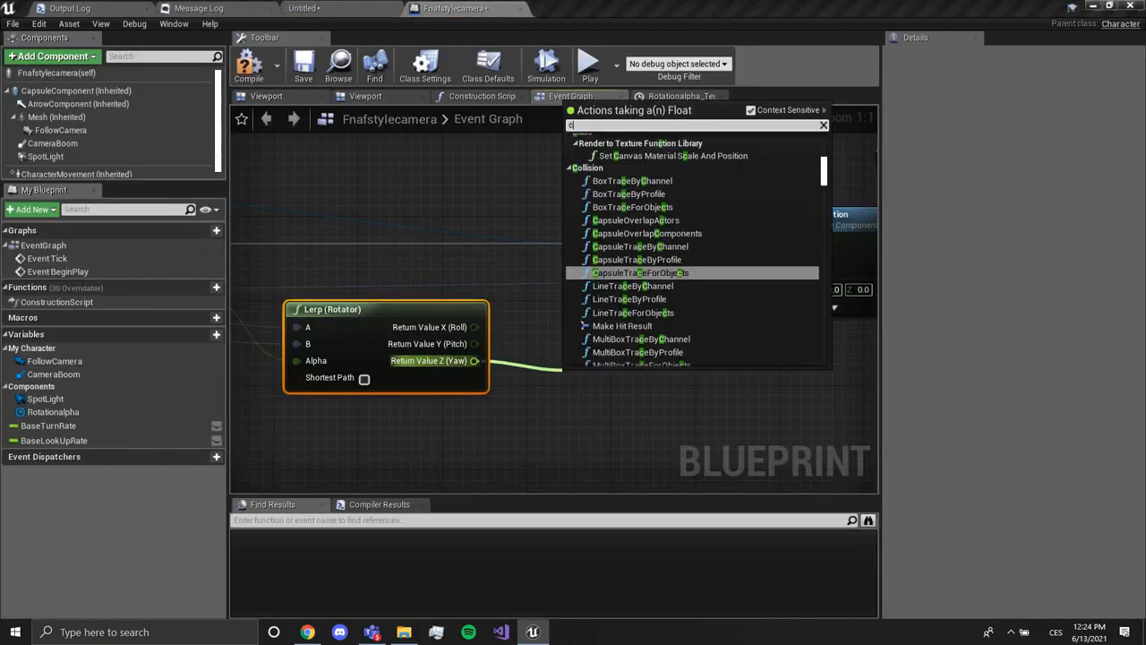
pyautogui.write('lamp')
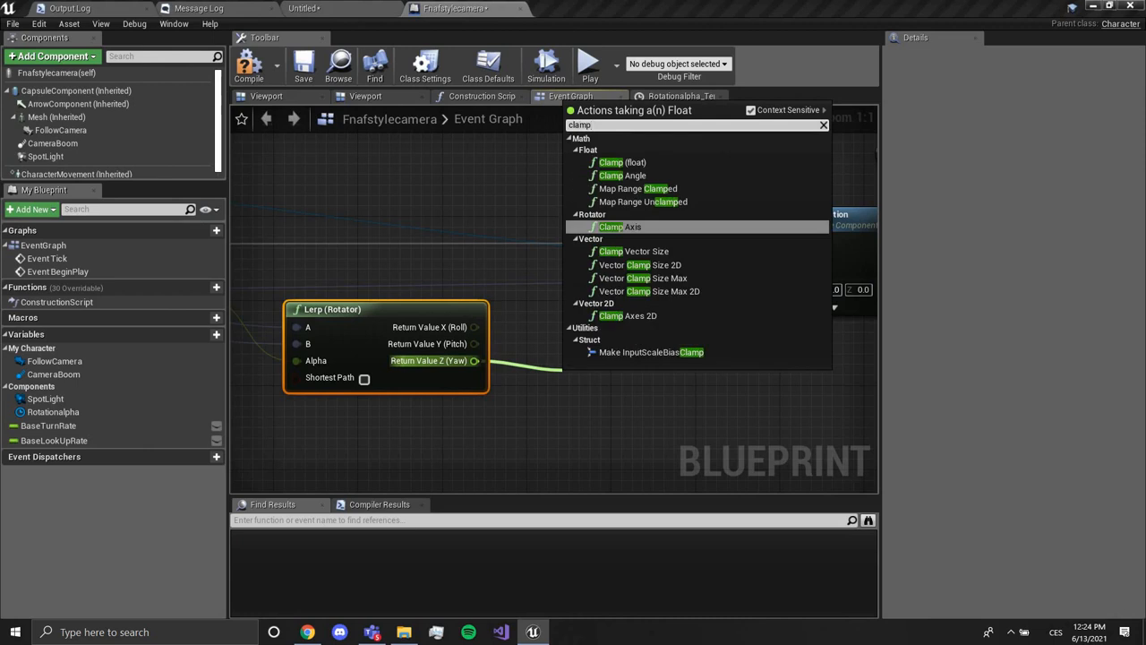
pyautogui.moveTo(623, 161)
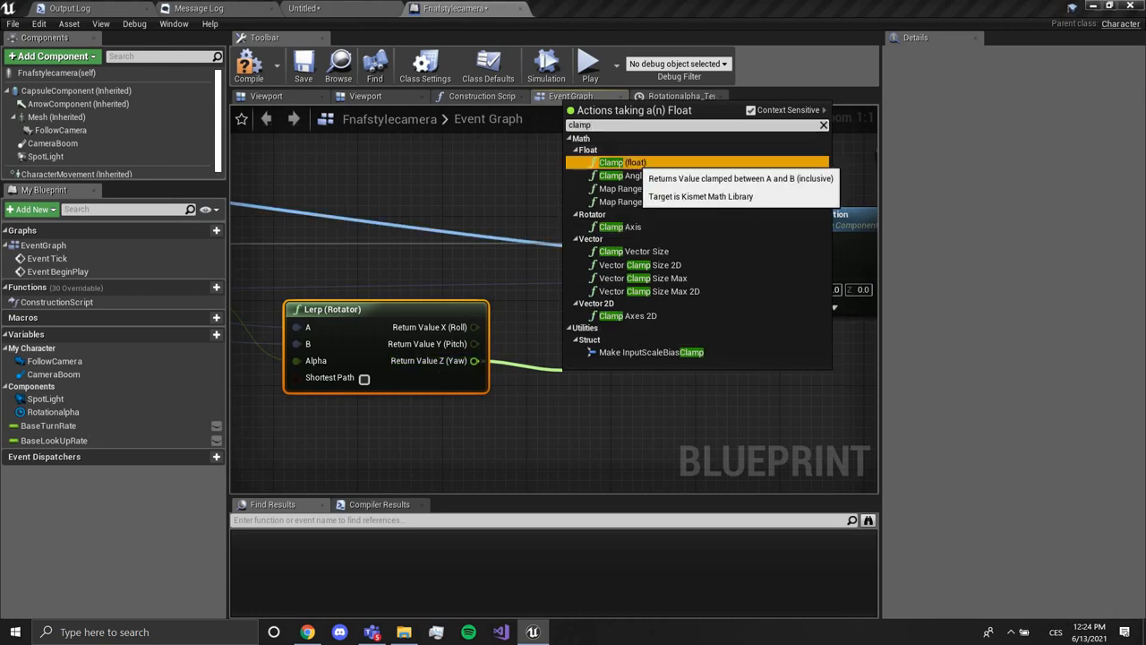
pyautogui.click(622, 161)
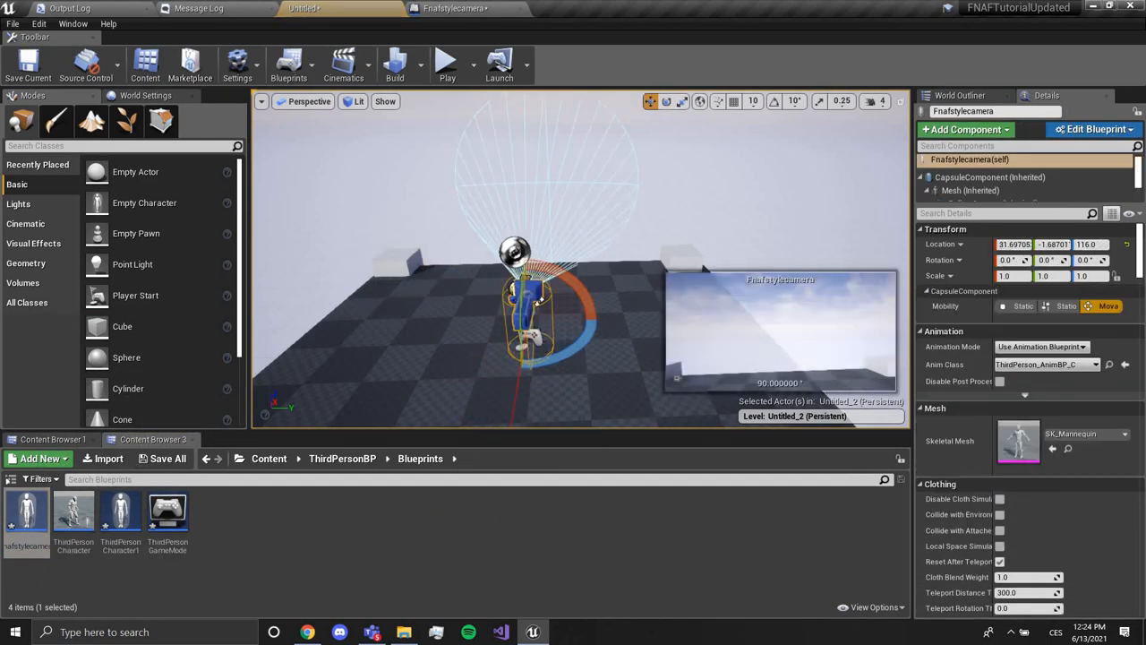
# Turn the level pawn to its yaw limit and enter about 34.08 as a Clamp limit
pyautogui.moveTo(516, 308); pyautogui.dragTo(573, 322)
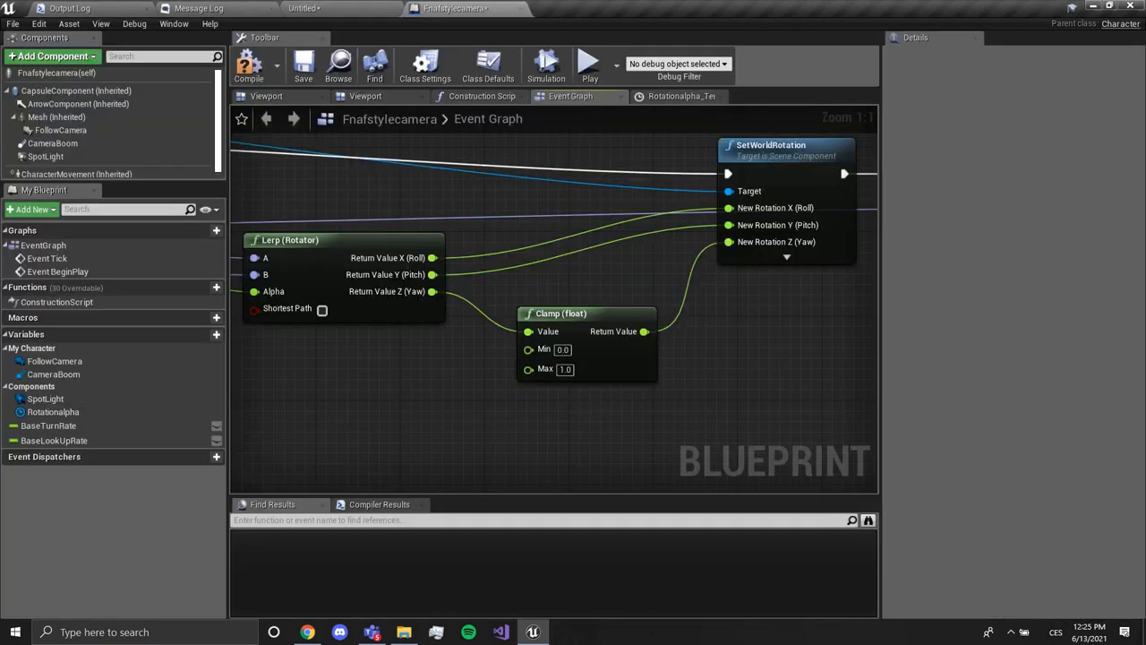
pyautogui.write('34.0827065')
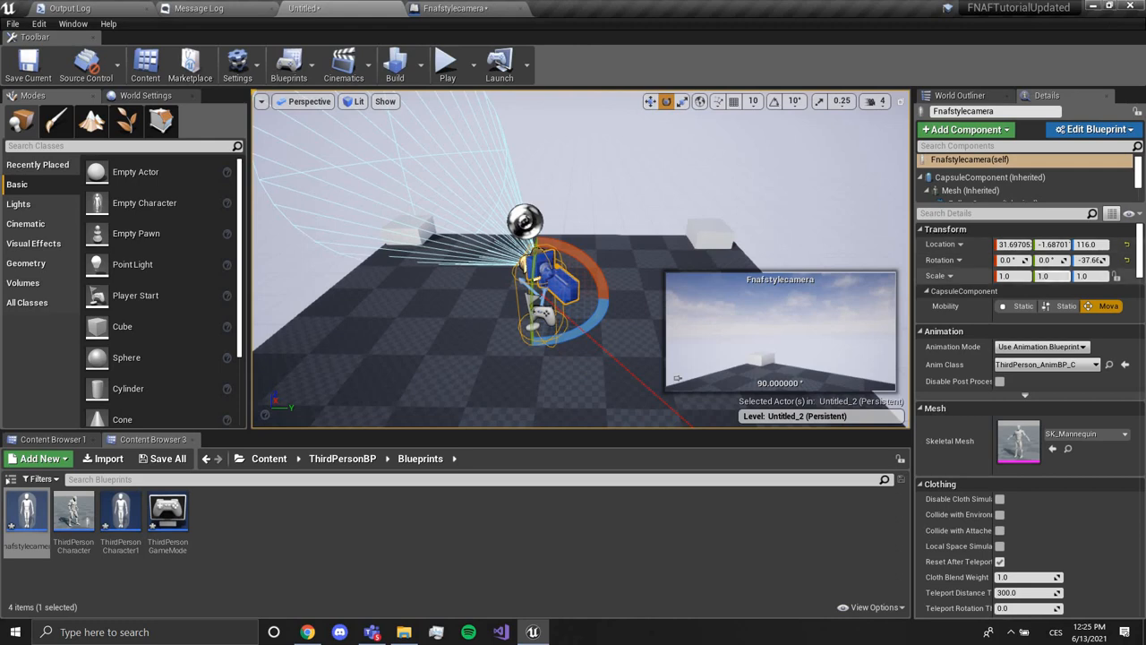
pyautogui.write('35911')
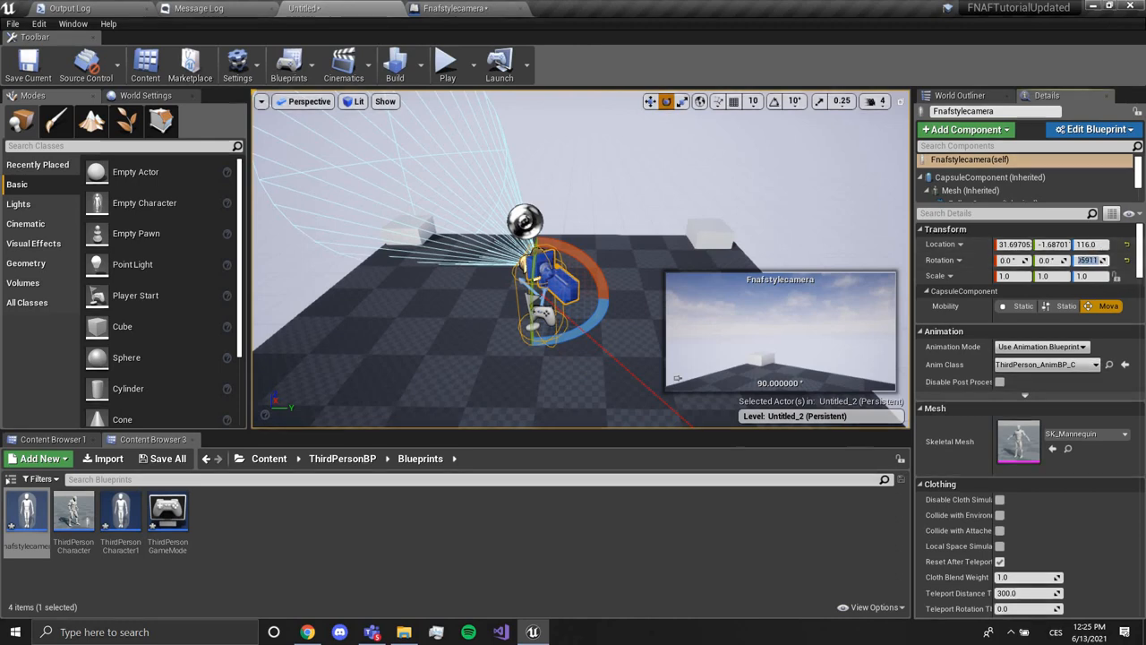
pyautogui.click(1093, 129)
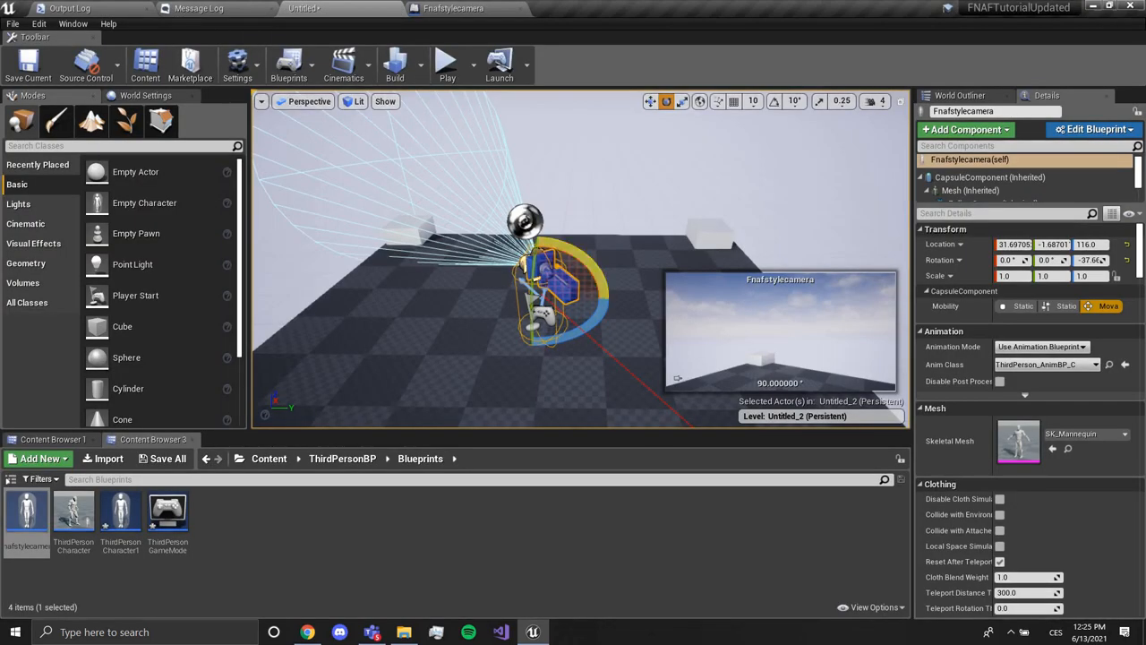
pyautogui.click(448, 63)
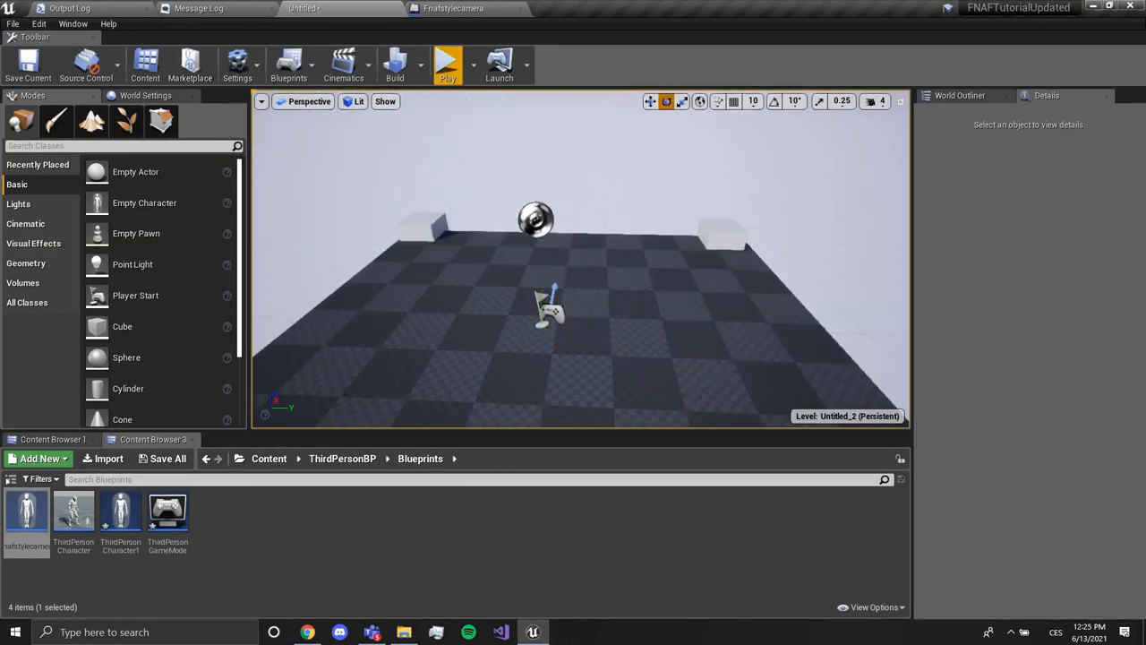
# Run a play-test of the level and stop it
pyautogui.click(448, 63)
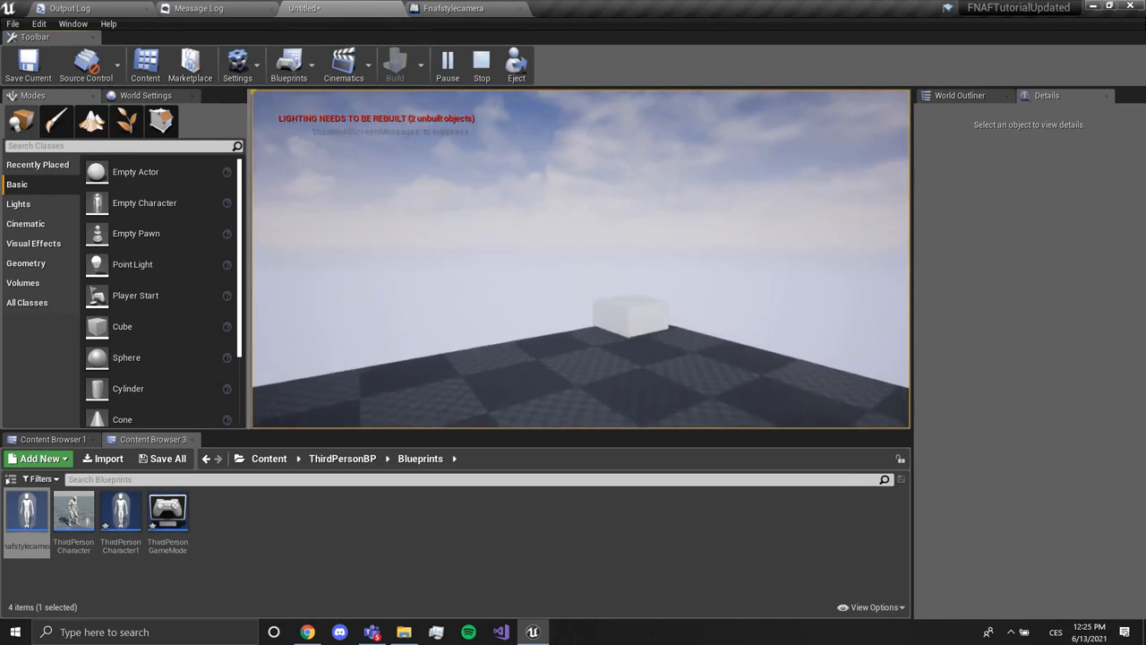
pyautogui.click(452, 7)
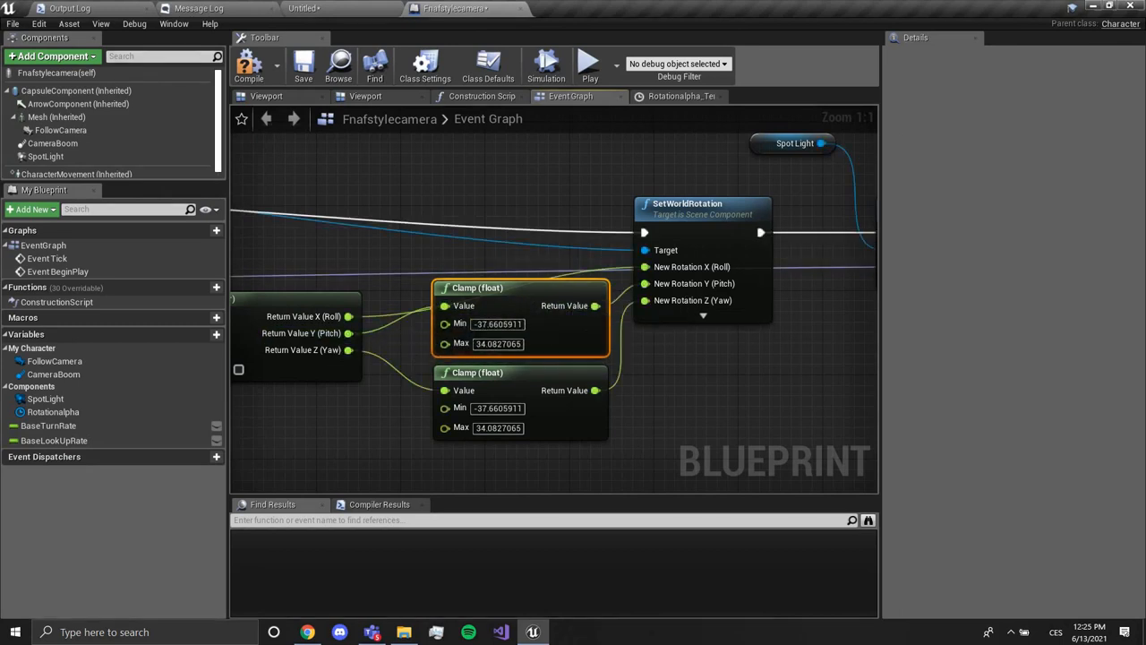
# Limit the first Clamp to Min -20 and Max 5.0, then launch a standalone game preview
pyautogui.write('50.0')
pyautogui.write('-50')
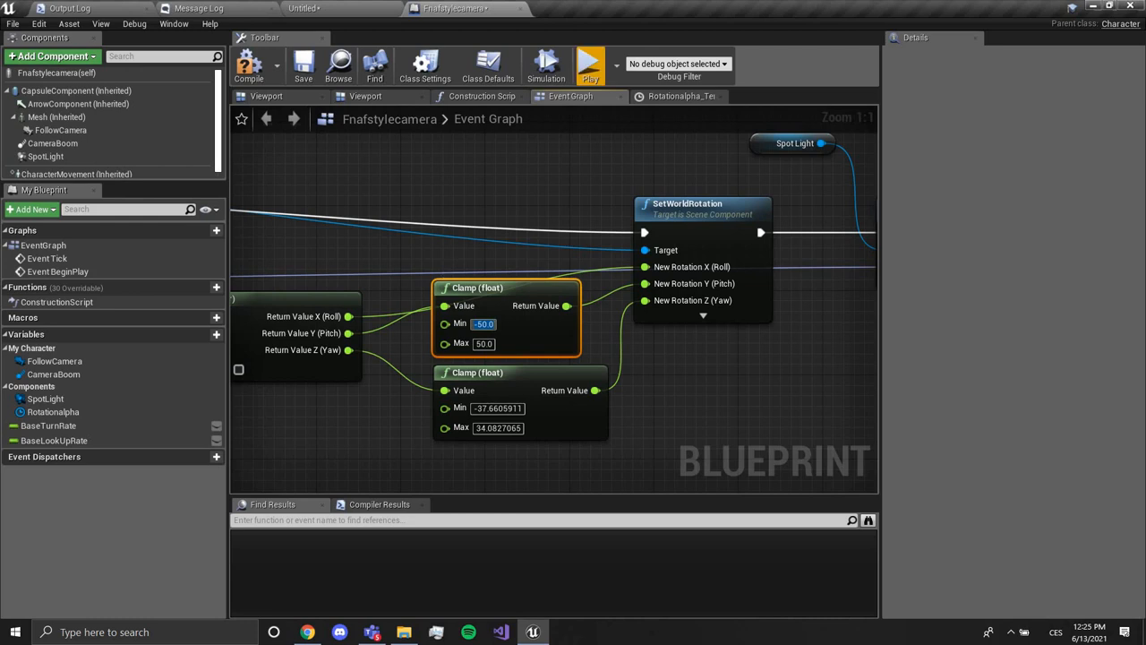
pyautogui.click(591, 65)
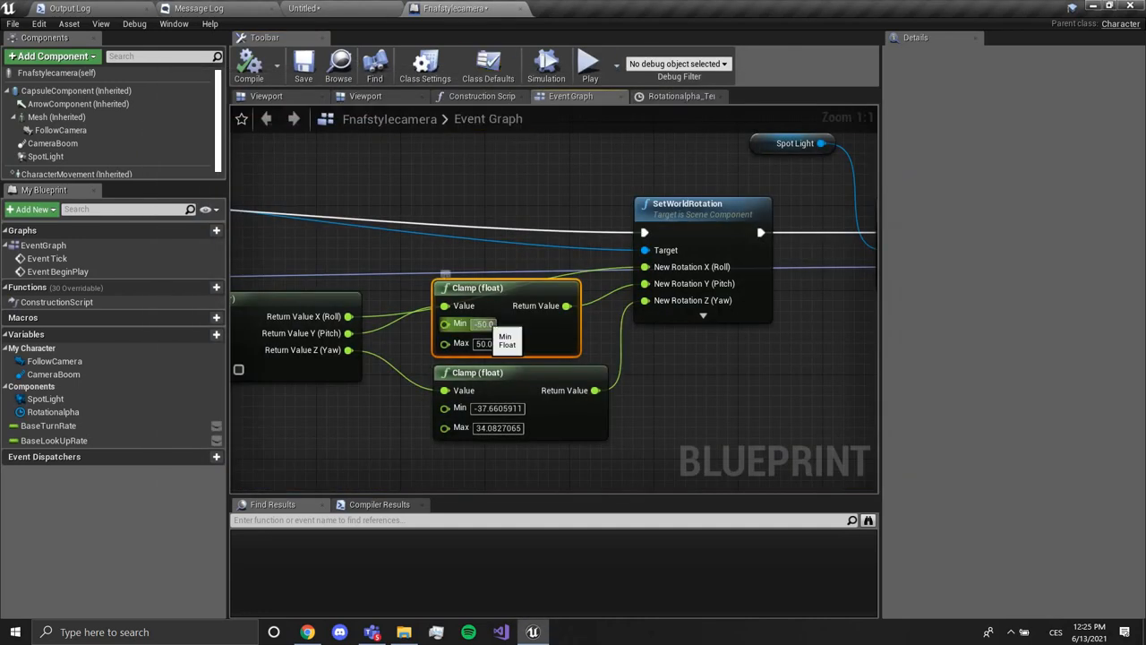
pyautogui.write('-20')
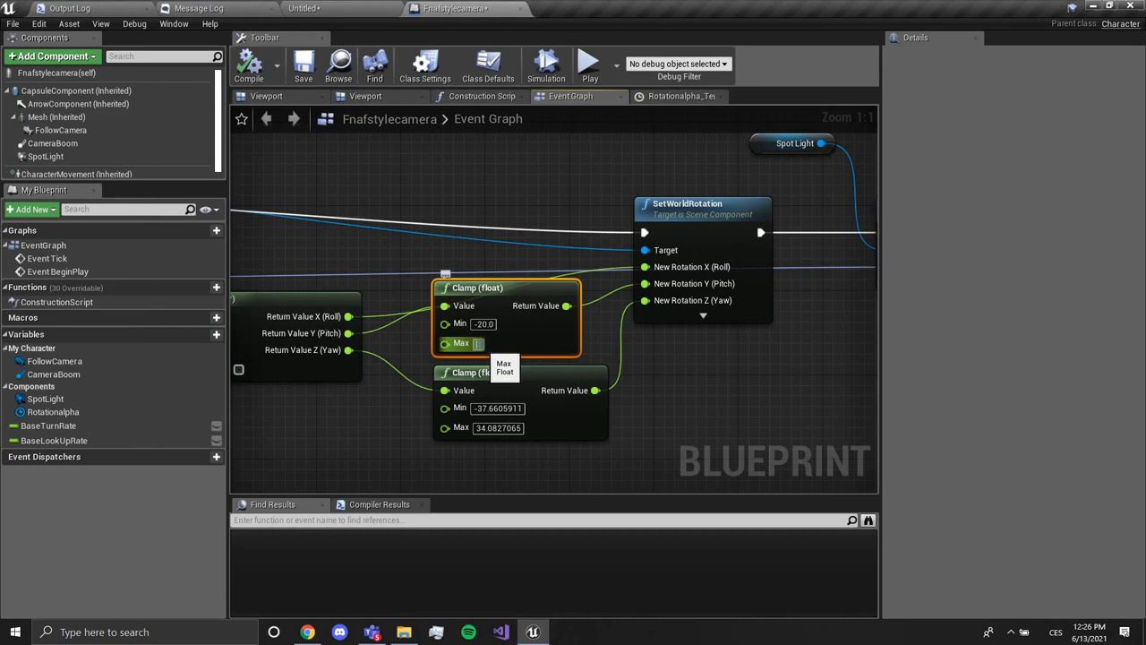
pyautogui.write('5.0')
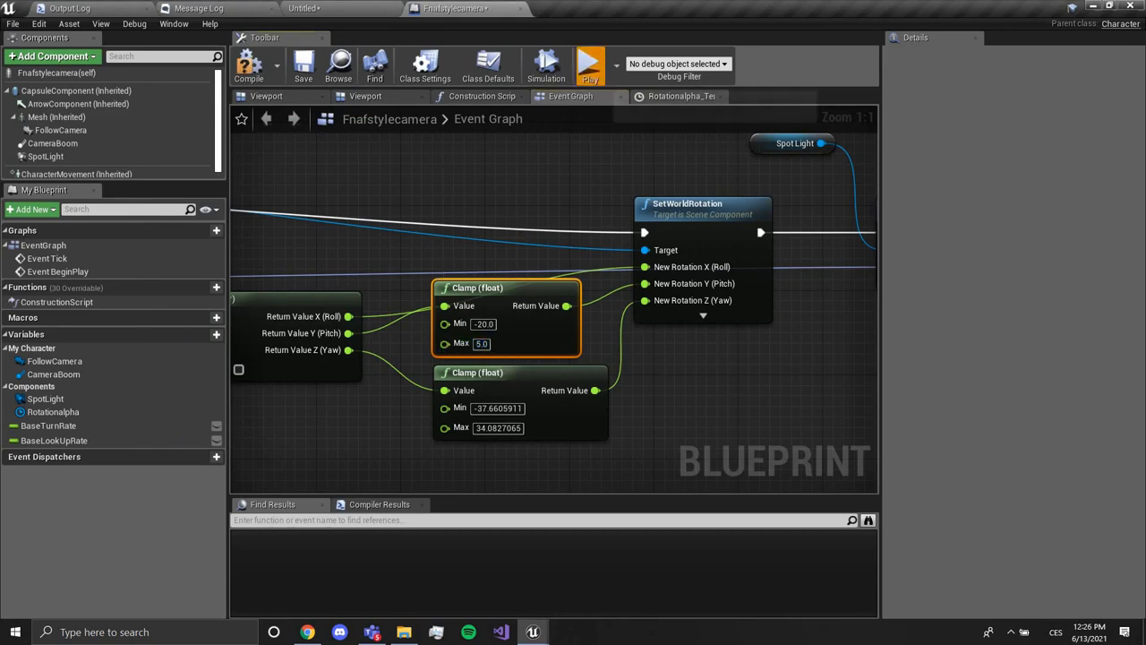
pyautogui.click(589, 65)
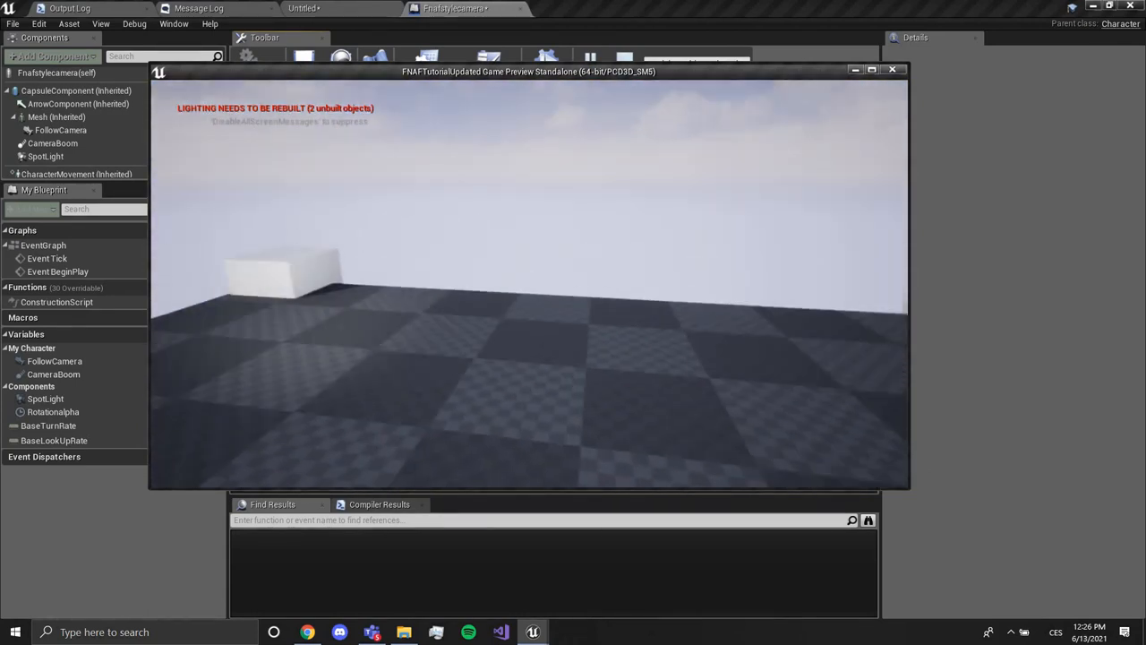
# Close the standalone preview and dismiss the Save Level As dialog, keeping the level Untitled_2
pyautogui.click(892, 70)
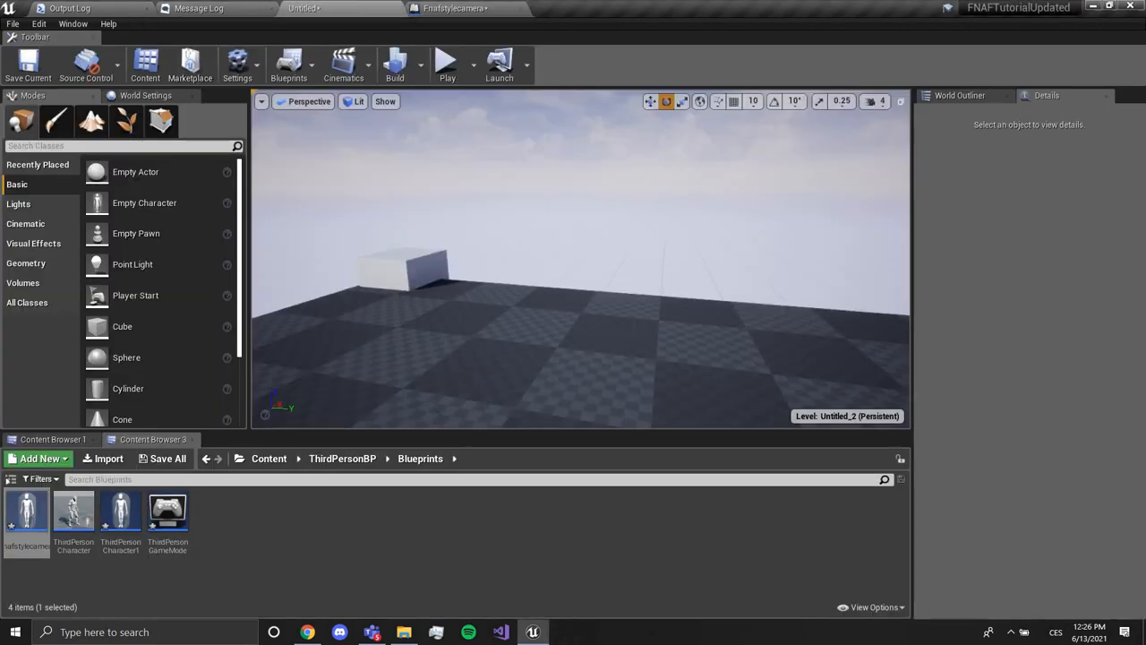
pyautogui.click(166, 458)
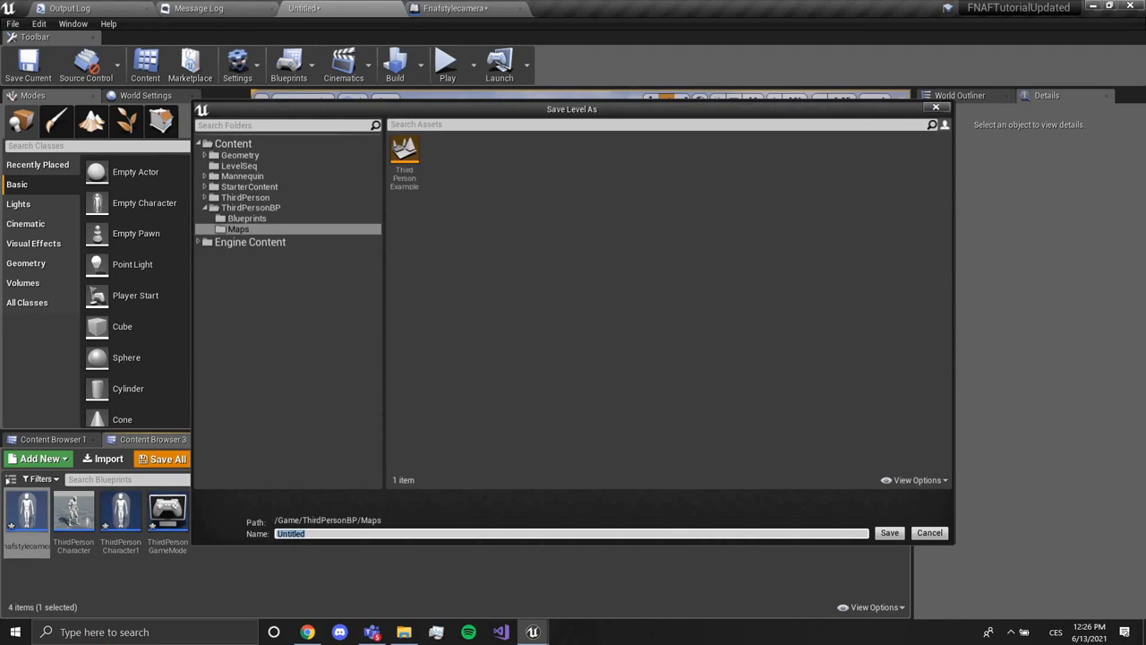
pyautogui.click(888, 531)
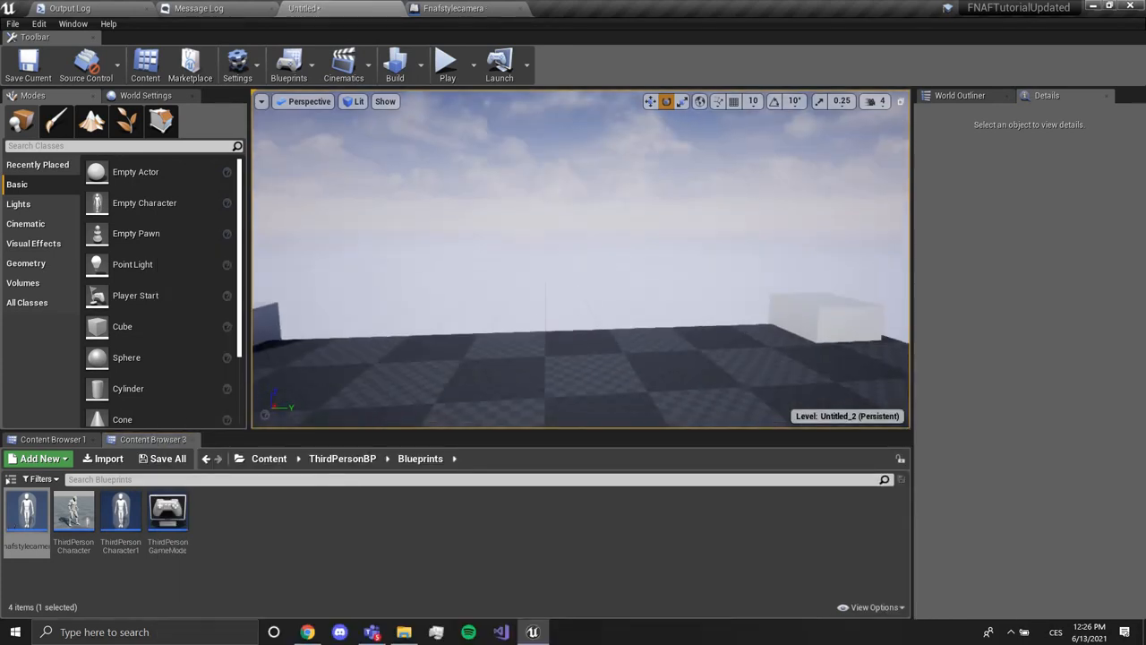
pyautogui.click(448, 63)
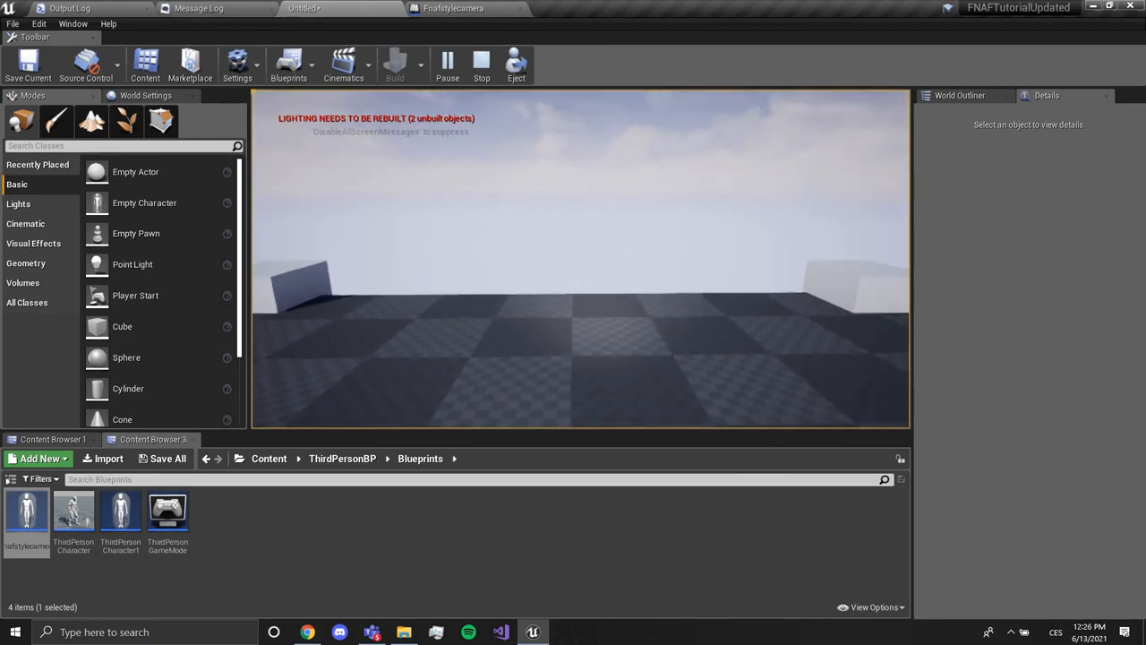
pyautogui.click(448, 63)
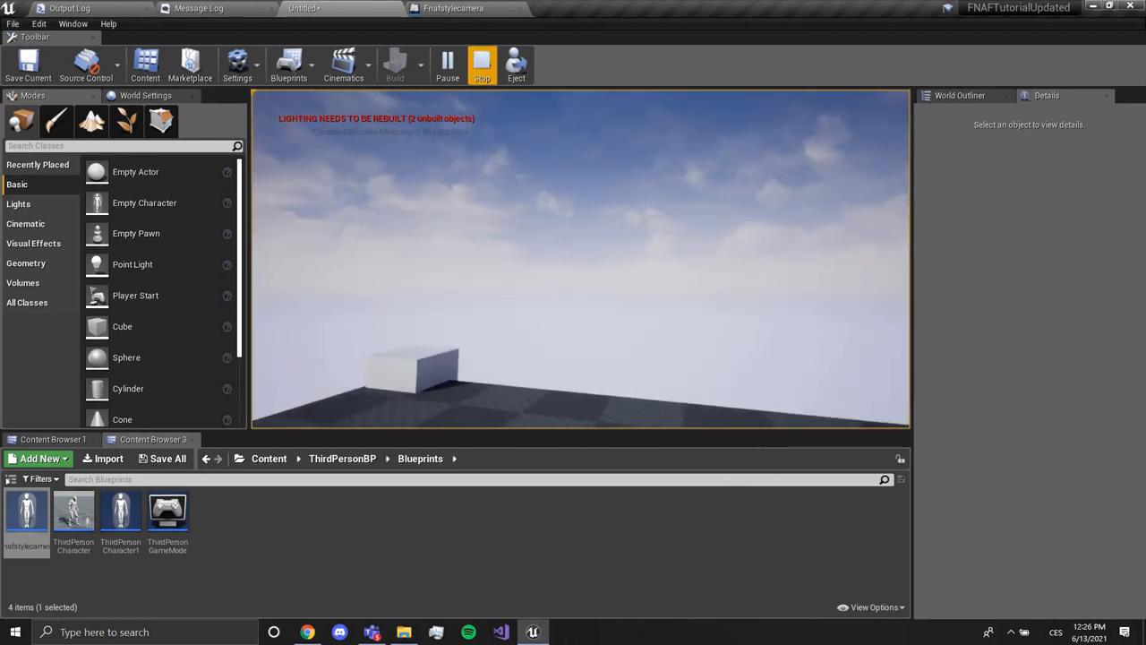
pyautogui.click(482, 63)
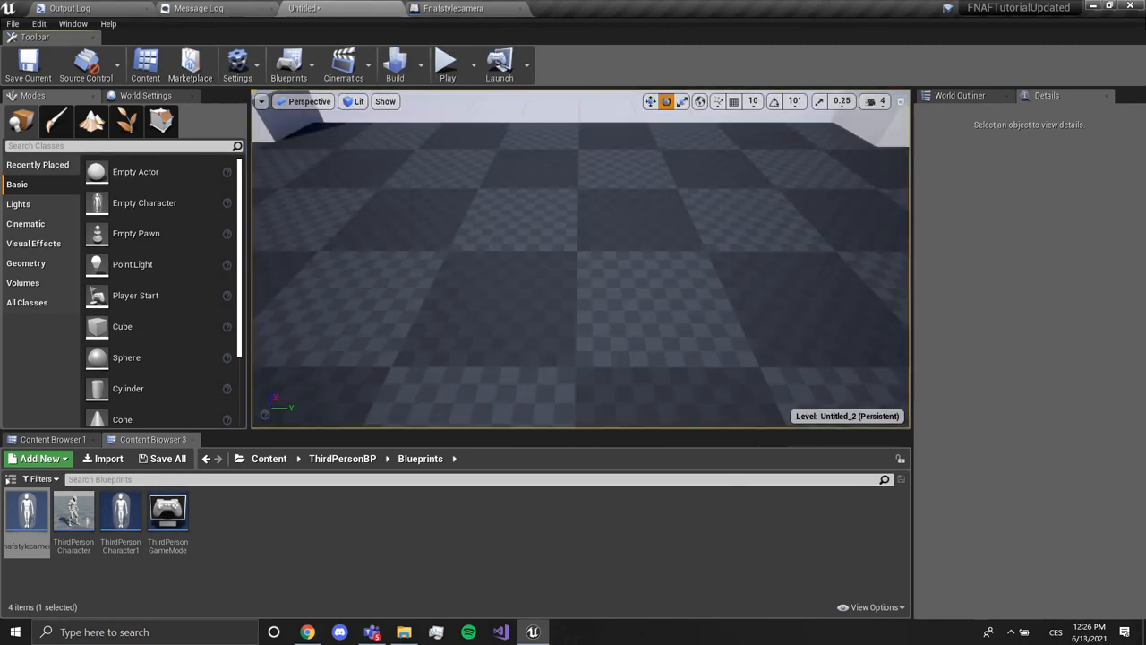